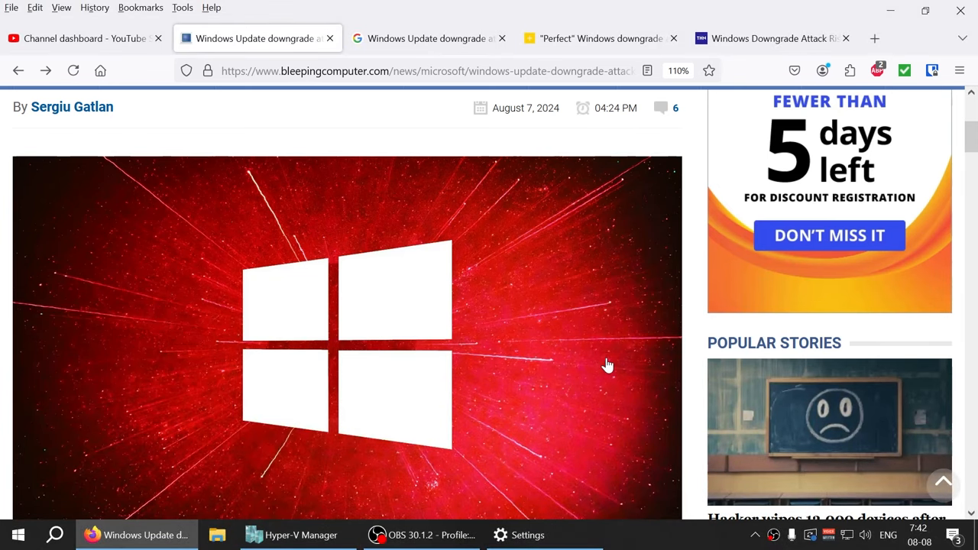
pyautogui.moveTo(605, 459)
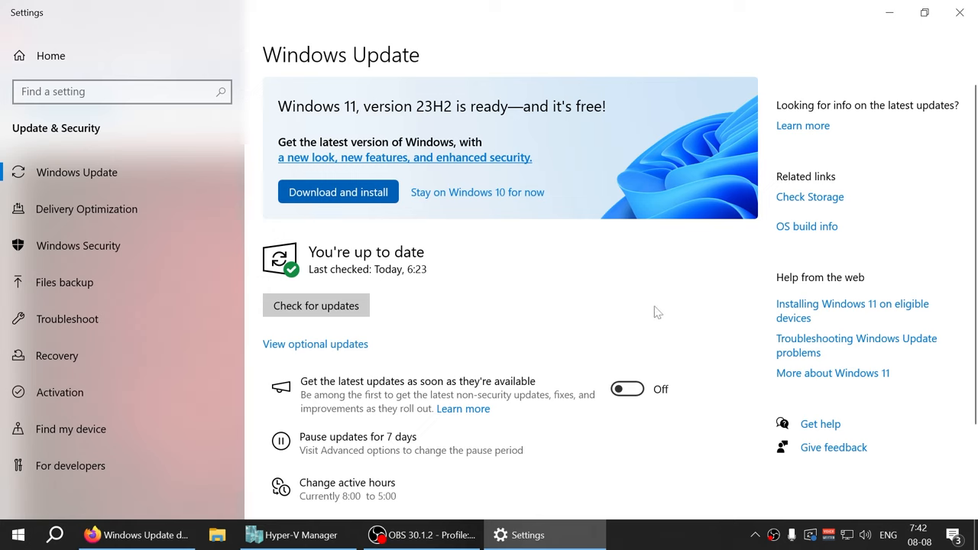
pyautogui.moveTo(206, 510)
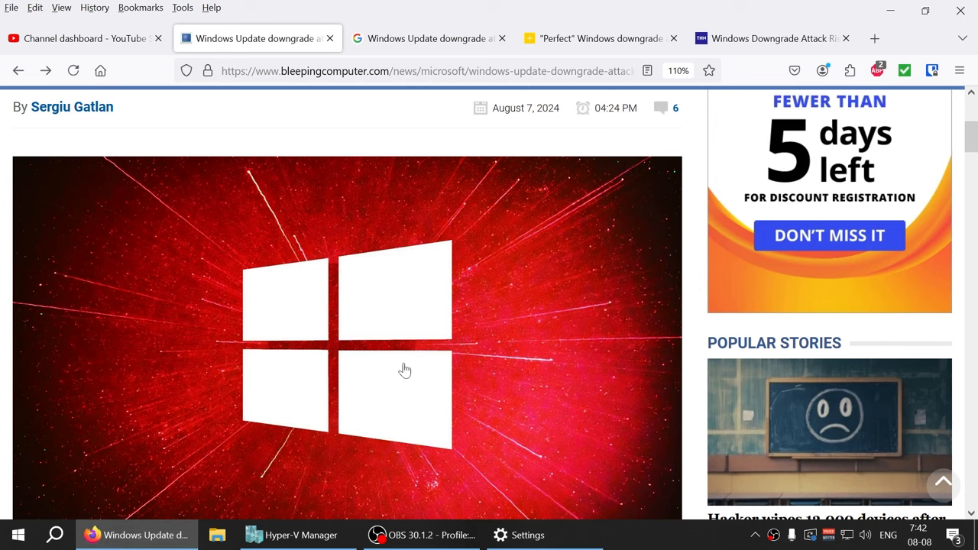
# Scroll the article back toward its 'fully-updated systems' headline.
pyautogui.scroll(-3)
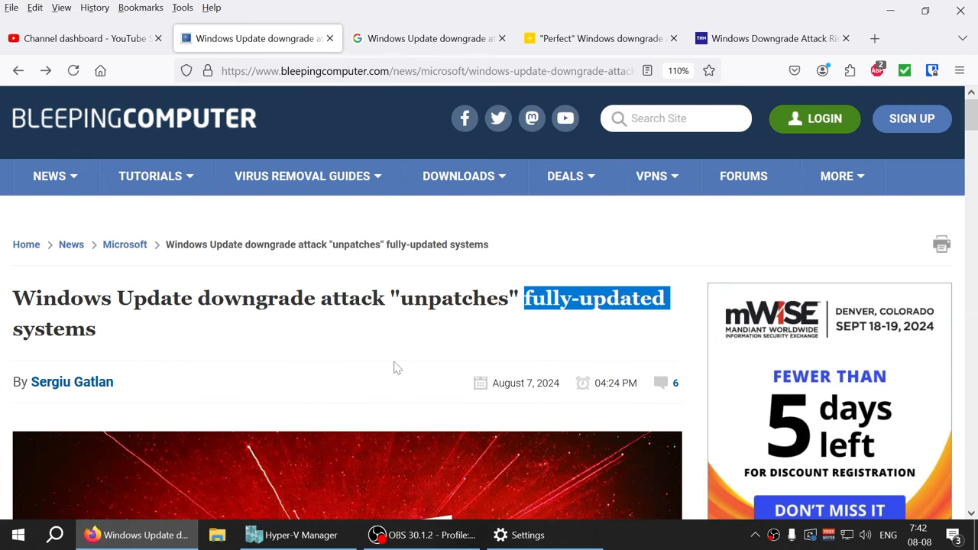
# Highlight the word 'vulnerabilities' and move down into the opening paragraphs.
pyautogui.scroll(-3)
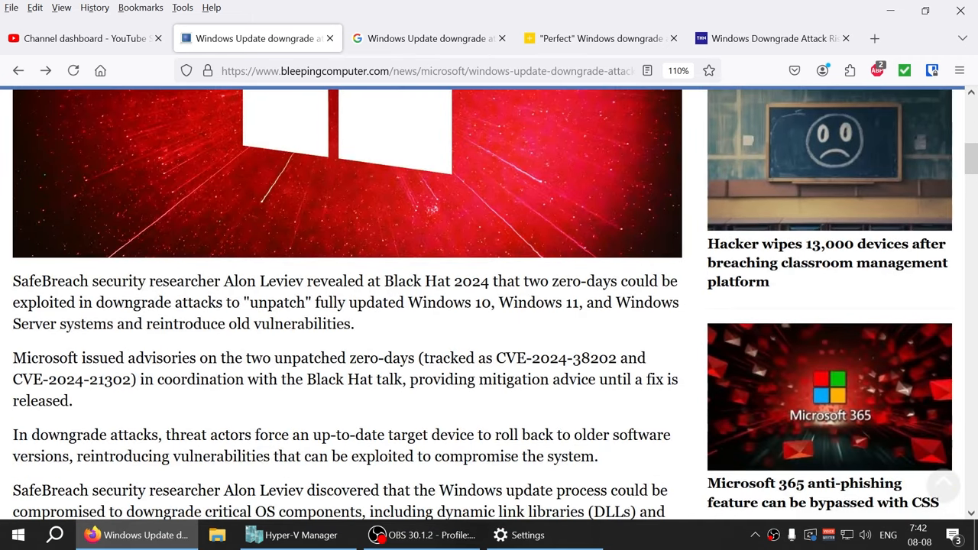
pyautogui.moveTo(408, 302); pyautogui.dragTo(679, 302)
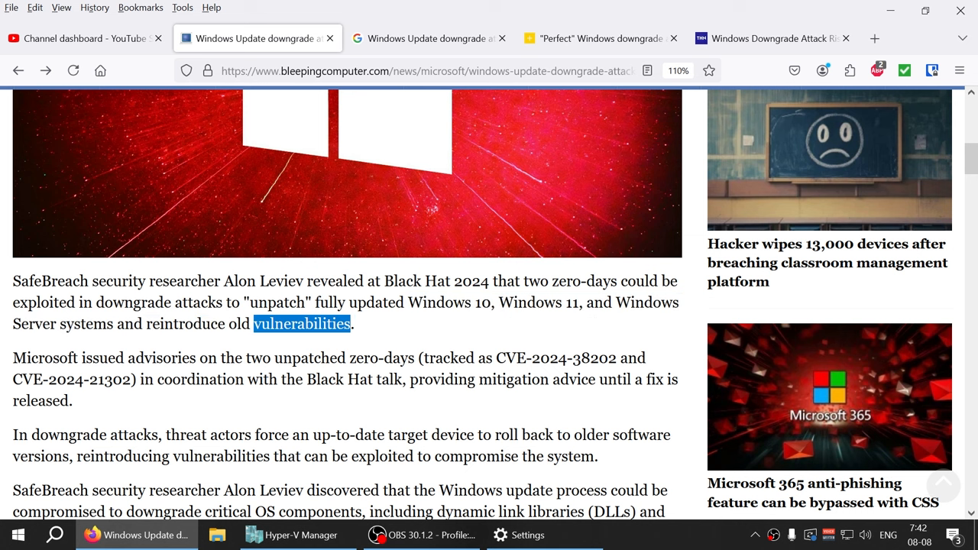
pyautogui.moveTo(235, 404)
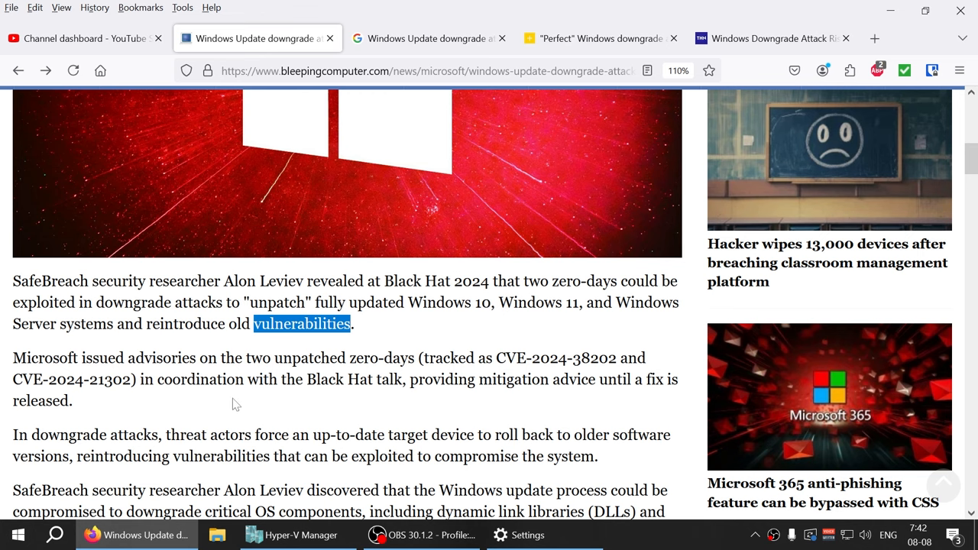
pyautogui.scroll(-3)
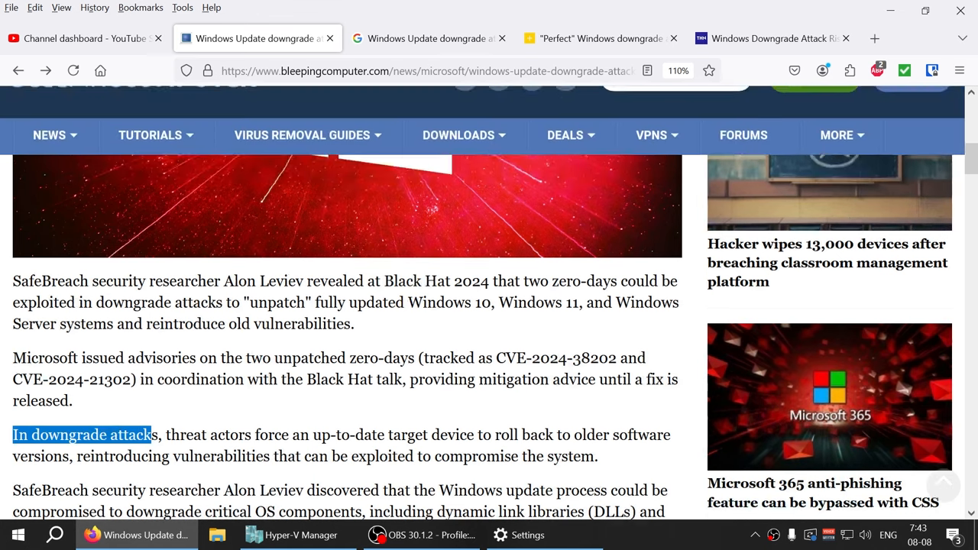
pyautogui.scroll(3)
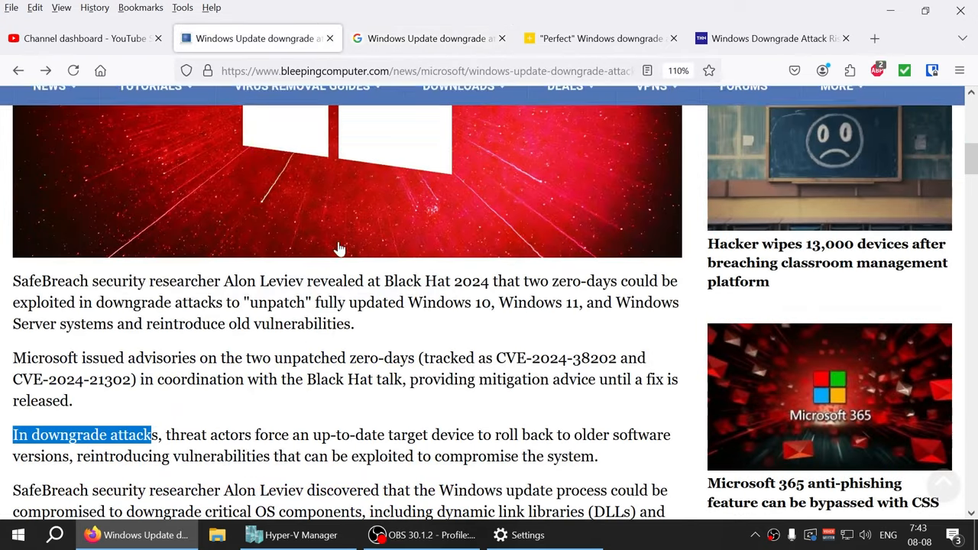
pyautogui.scroll(-3)
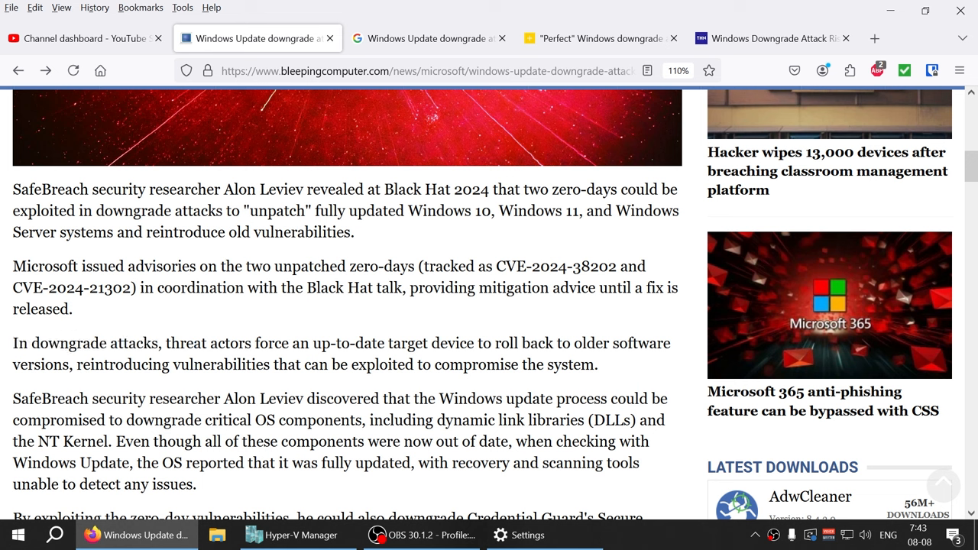
# Highlight the phrases about forcing up-to-date devices to downgrade and 'compromise the system'.
pyautogui.doubleClick(204, 342)
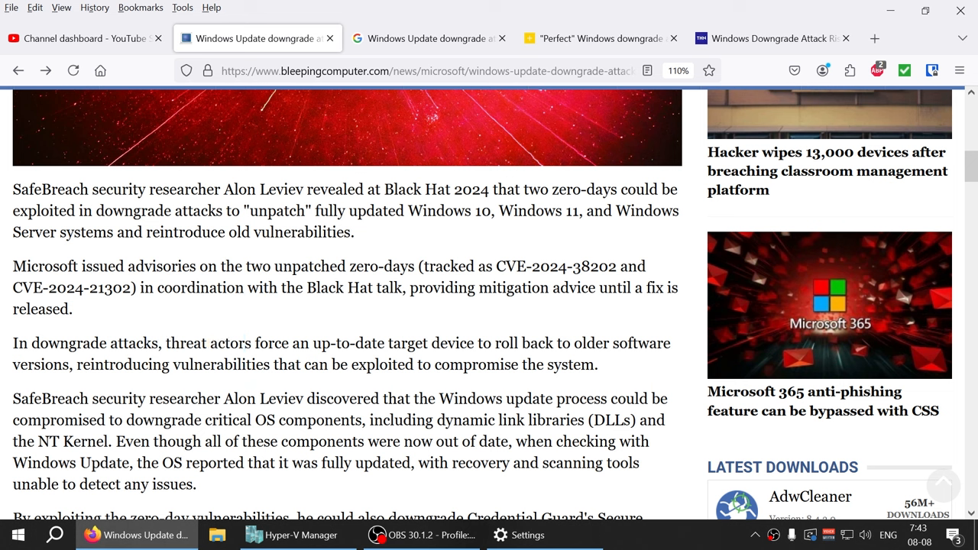
pyautogui.moveTo(260, 342); pyautogui.dragTo(391, 342)
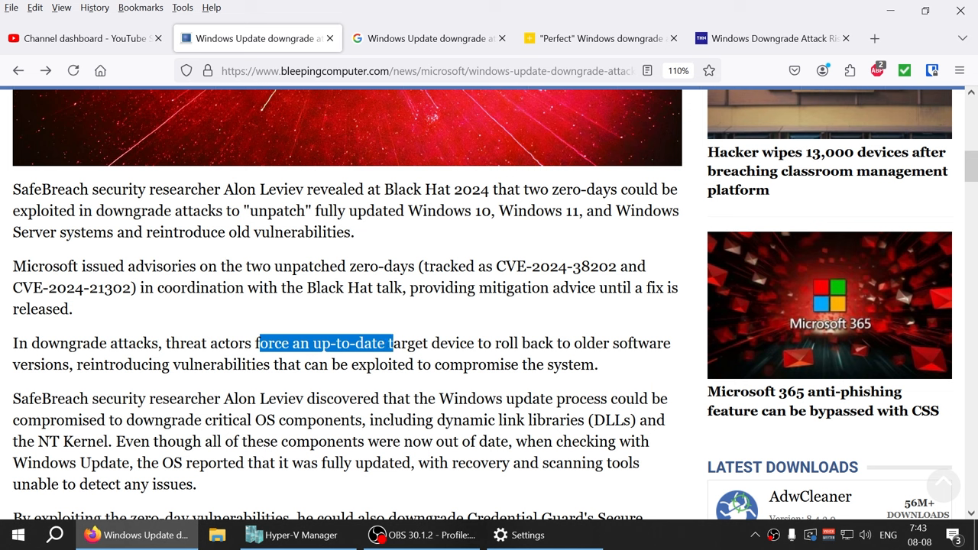
pyautogui.moveTo(392, 342); pyautogui.dragTo(619, 342)
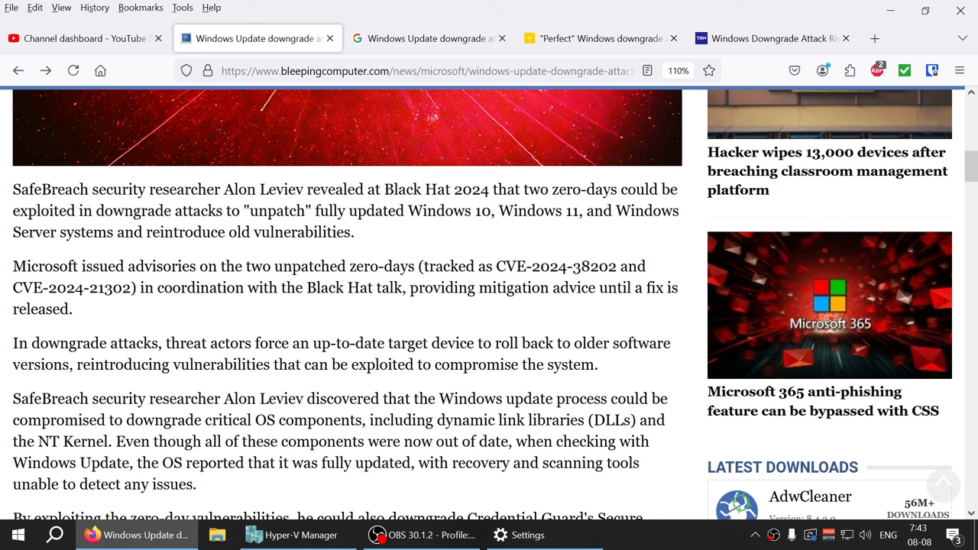
pyautogui.doubleClick(221, 364)
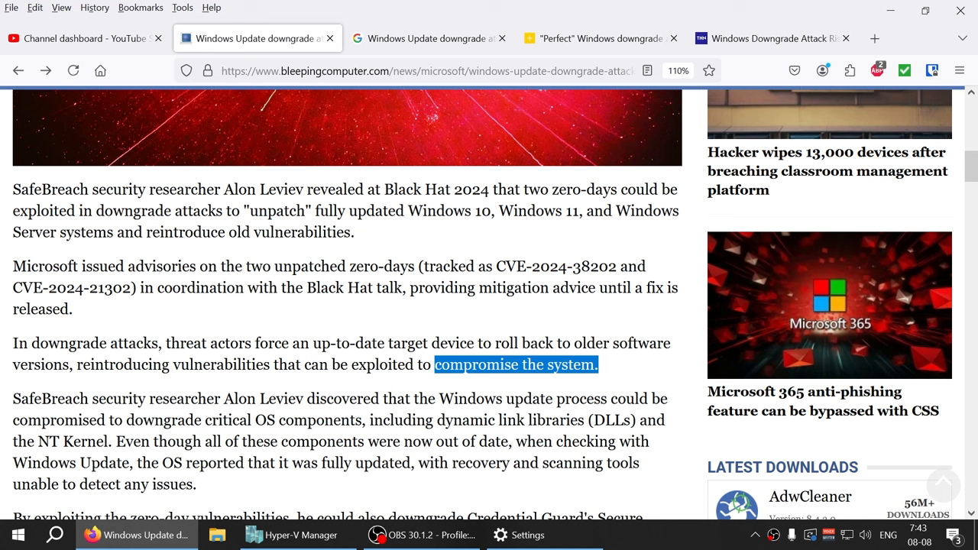
pyautogui.moveTo(536, 231)
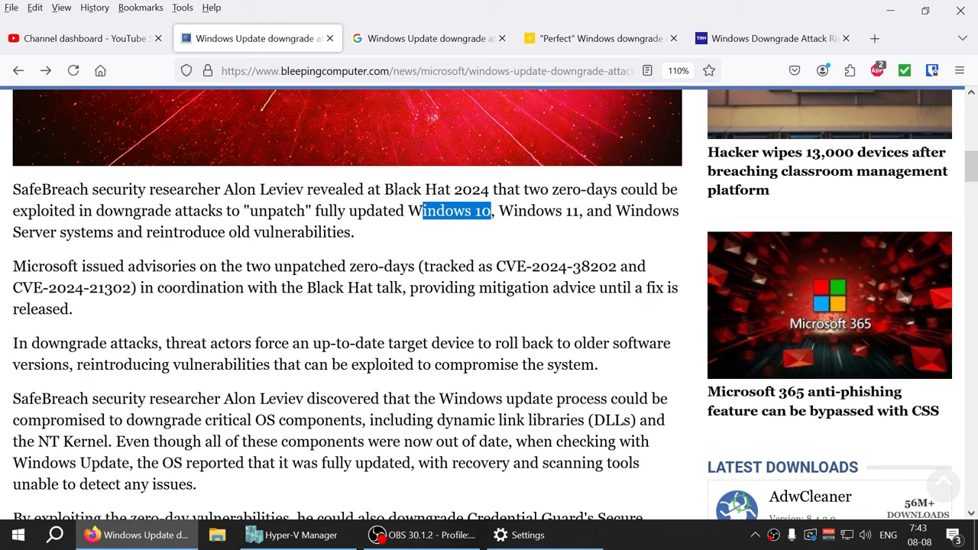
# Highlight the passage on downgrading critical OS components that were out of date.
pyautogui.scroll(-3)
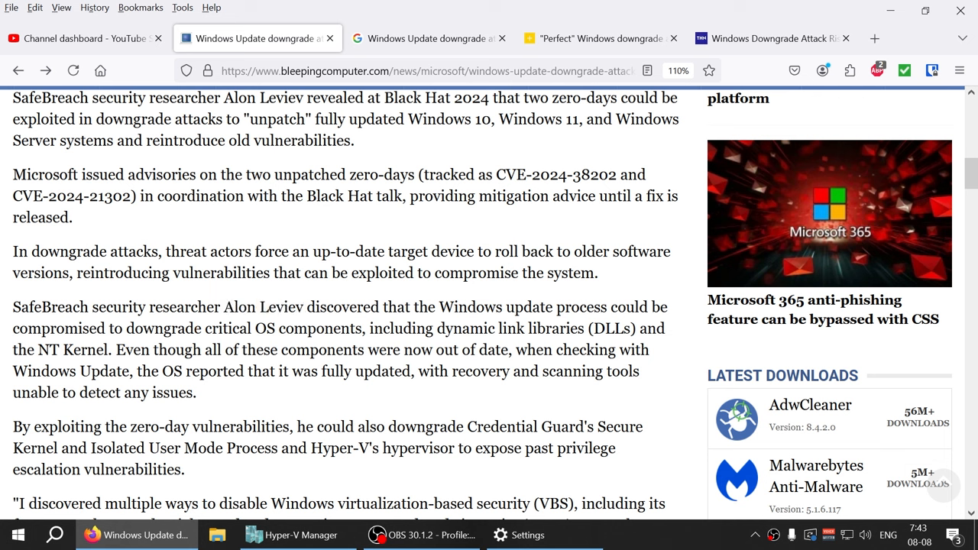
pyautogui.doubleClick(240, 306)
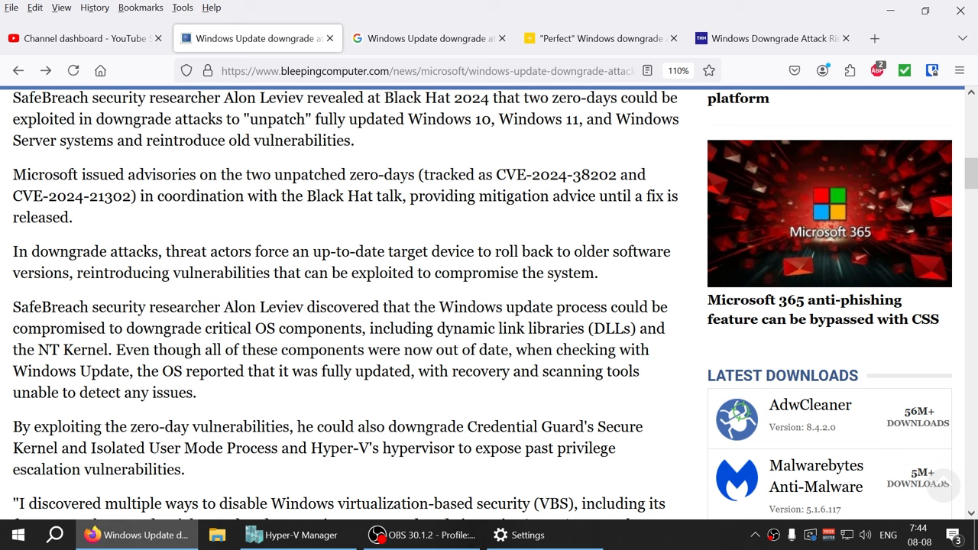
pyautogui.doubleClick(275, 306)
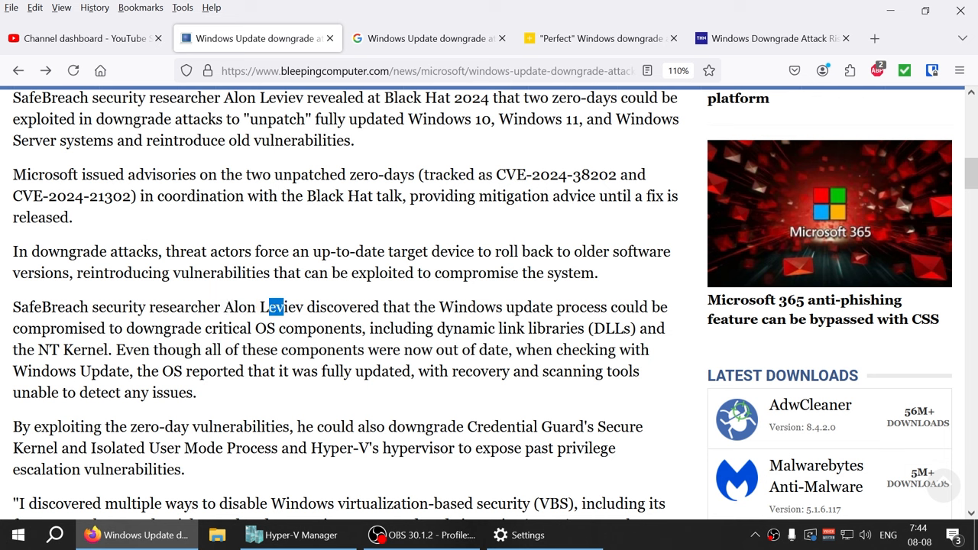
pyautogui.doubleClick(470, 306)
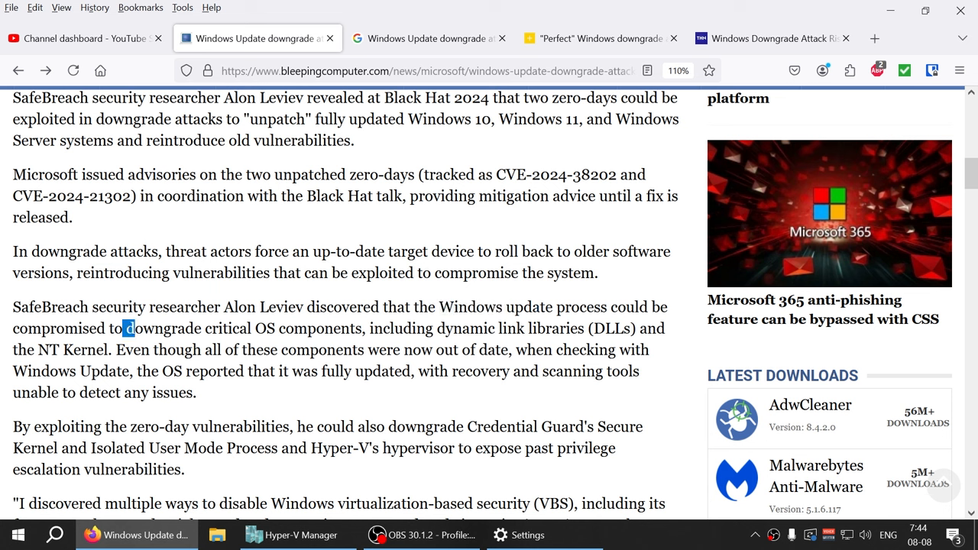
pyautogui.moveTo(125, 327); pyautogui.dragTo(364, 327)
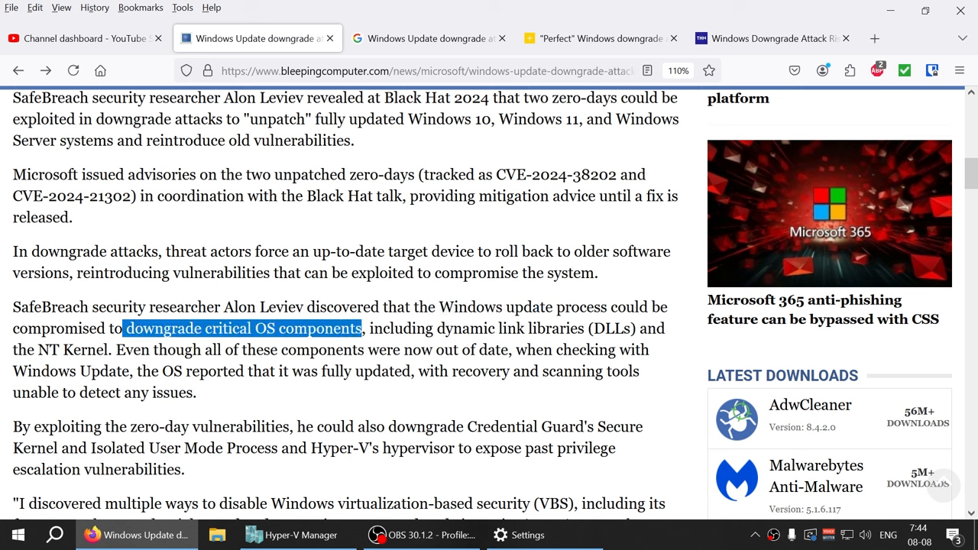
pyautogui.moveTo(367, 327); pyautogui.dragTo(599, 348)
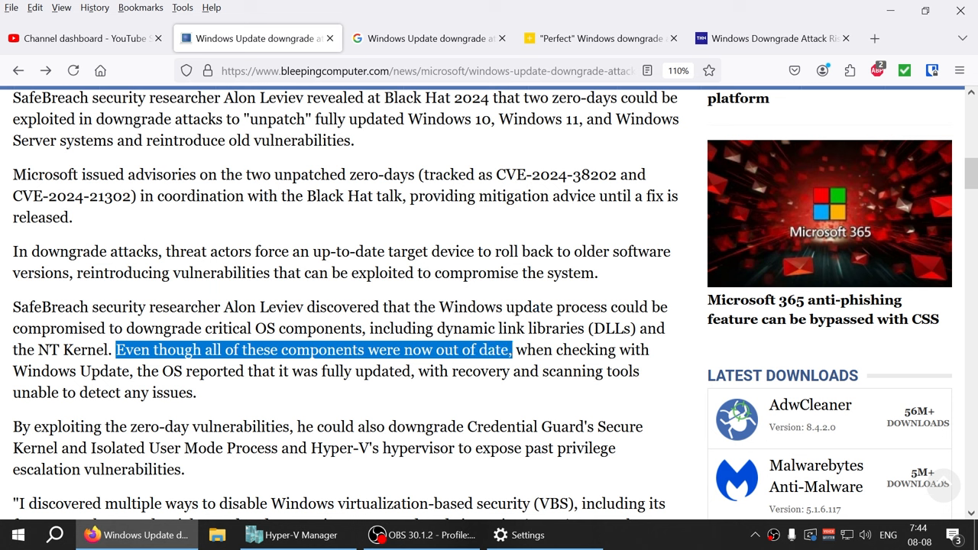
# Highlight that the OS reported being fully updated while scanning tools detected no issues.
pyautogui.moveTo(510, 350); pyautogui.dragTo(132, 371)
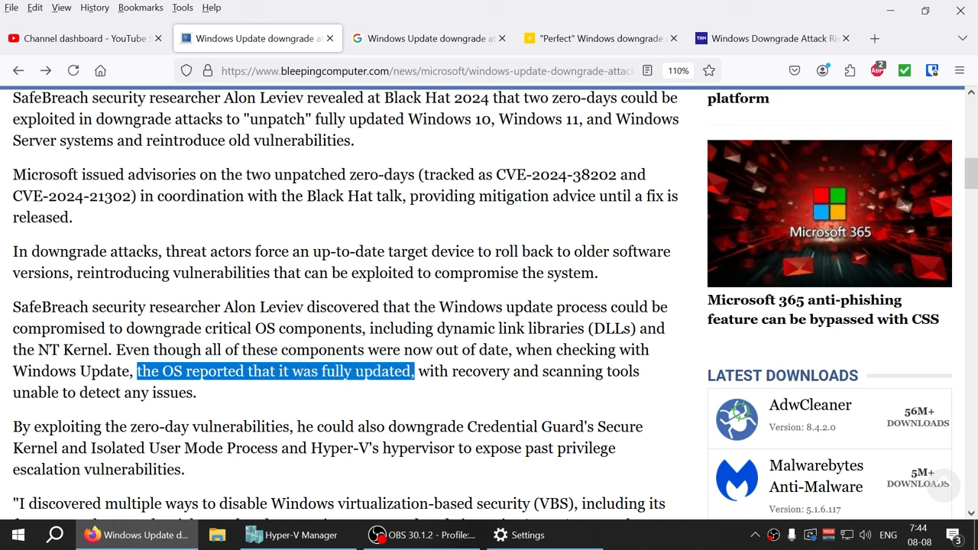
pyautogui.moveTo(517, 349); pyautogui.dragTo(654, 348)
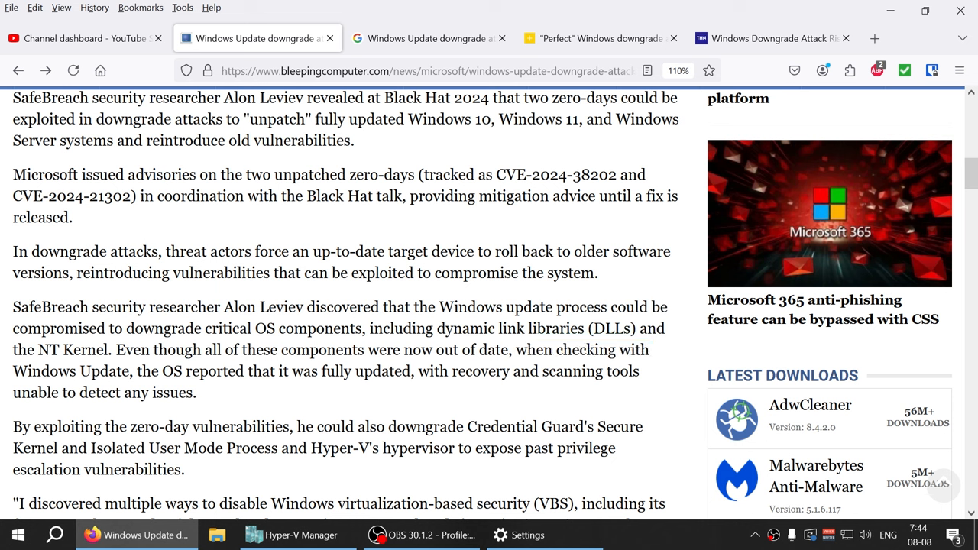
pyautogui.moveTo(402, 350); pyautogui.dragTo(527, 350)
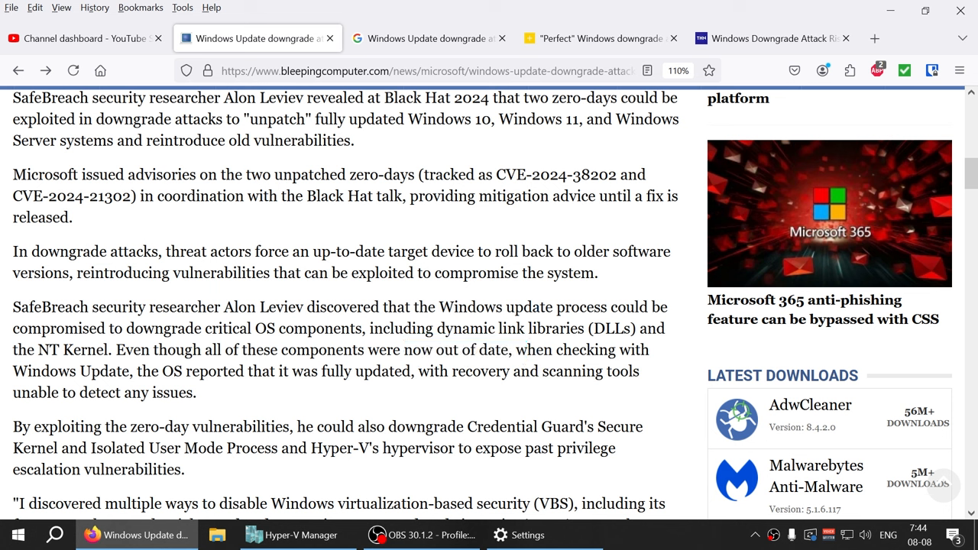
pyautogui.moveTo(139, 372); pyautogui.dragTo(195, 391)
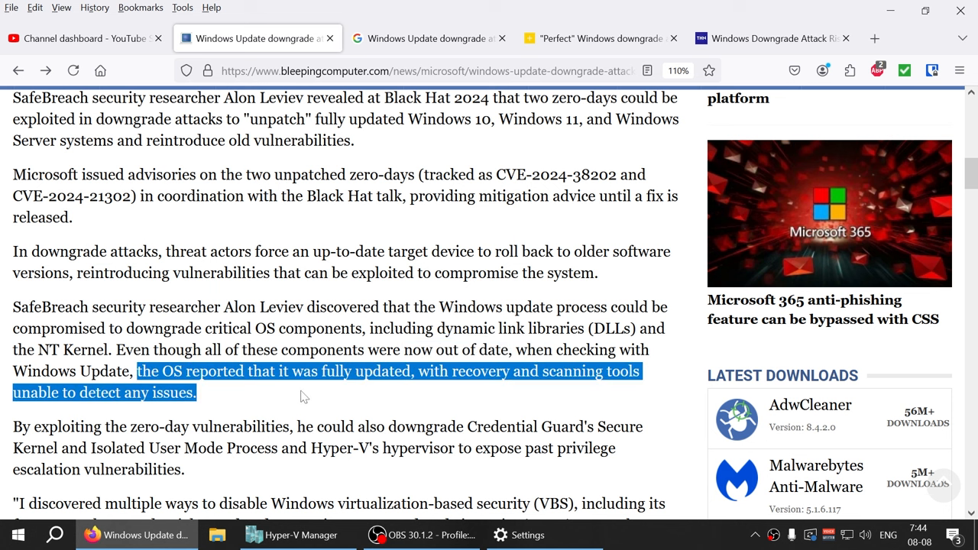
pyautogui.moveTo(654, 547)
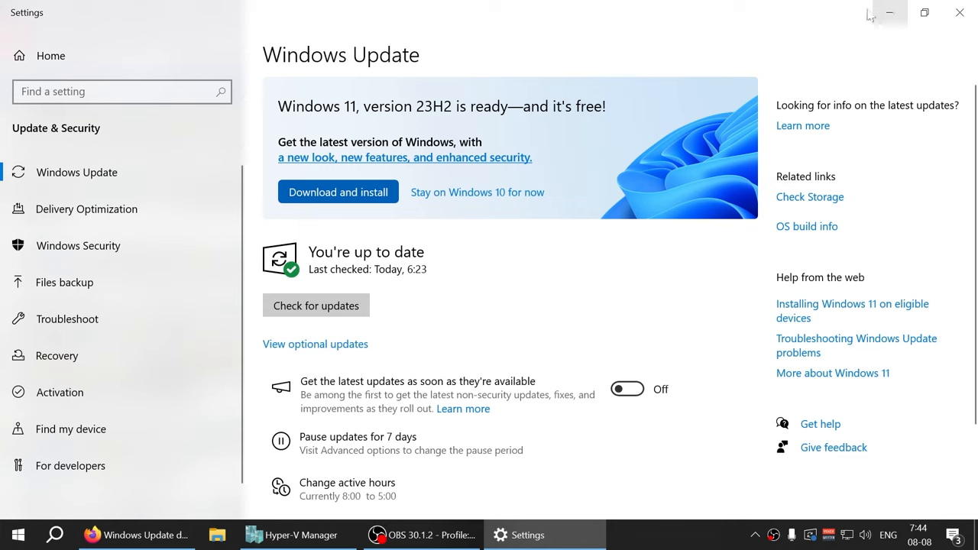
# Back in Firefox, highlight downgrading Credential Guard, Isolated User Mode Process and escalation vulnerabilities.
pyautogui.click(136, 535)
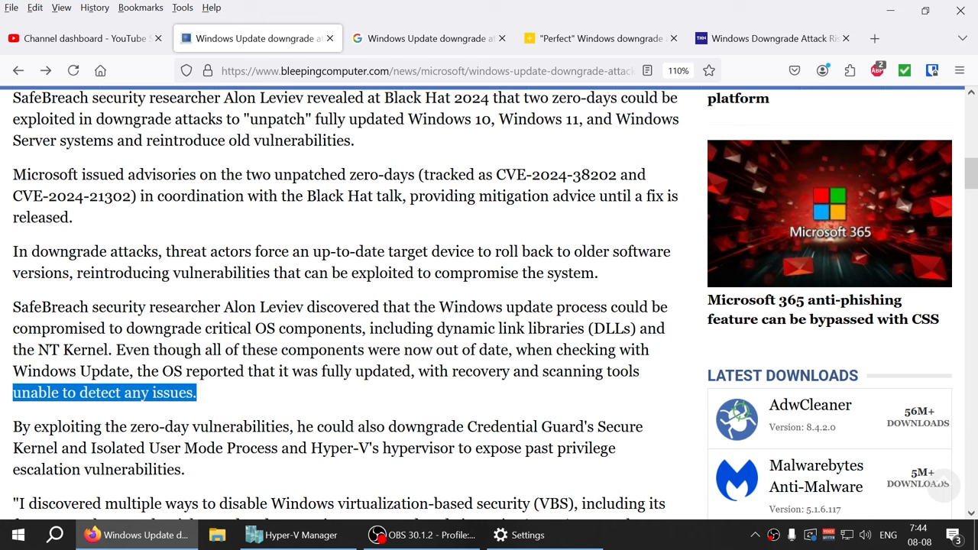
pyautogui.scroll(-3)
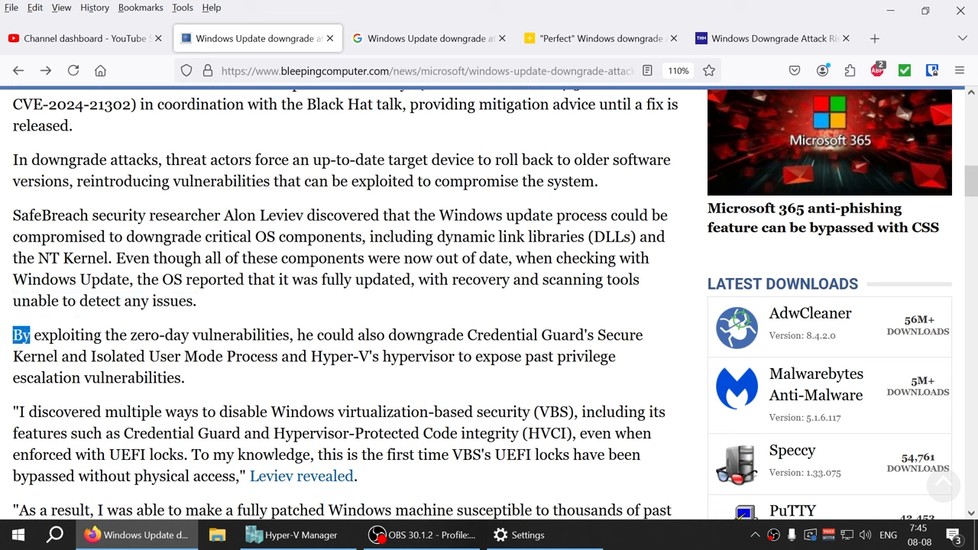
pyautogui.moveTo(305, 334); pyautogui.dragTo(466, 335)
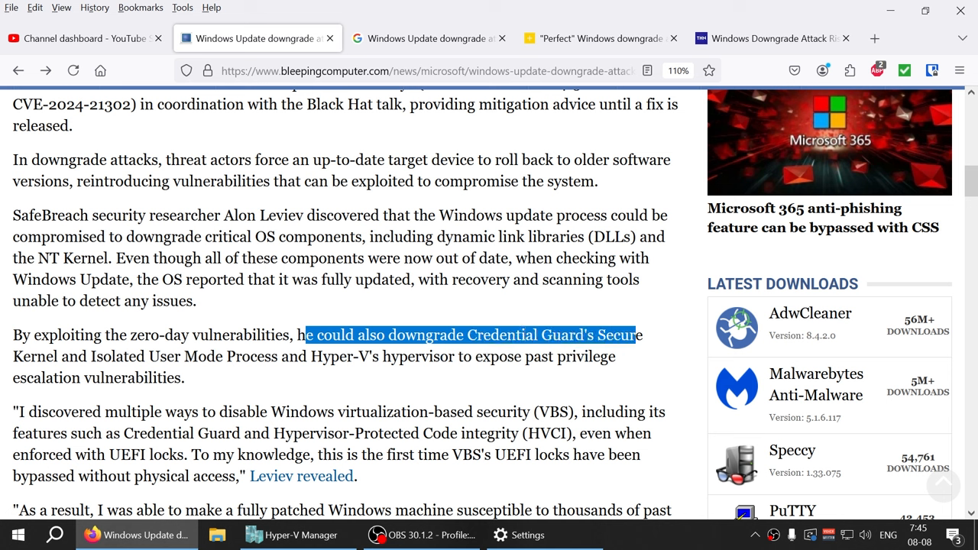
pyautogui.moveTo(304, 335); pyautogui.dragTo(237, 356)
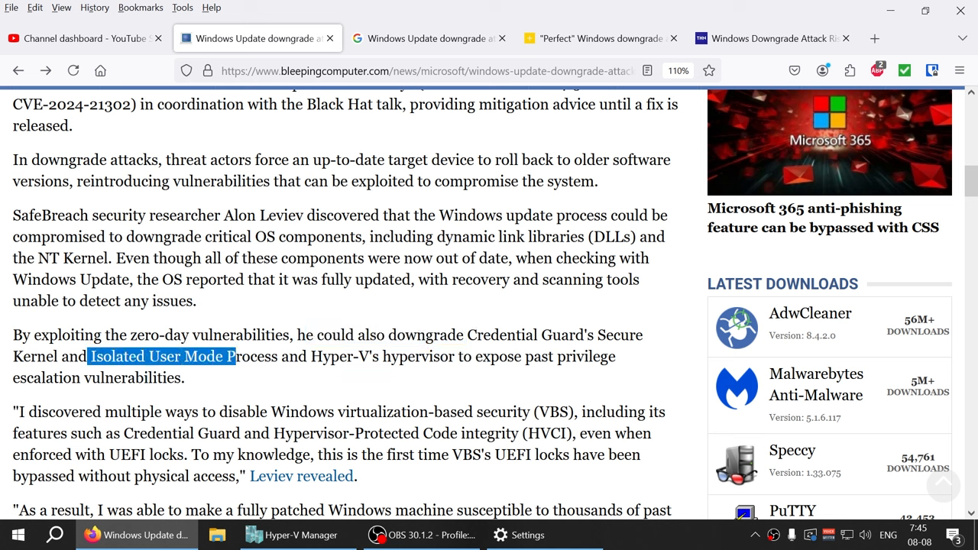
pyautogui.moveTo(230, 356); pyautogui.dragTo(281, 356)
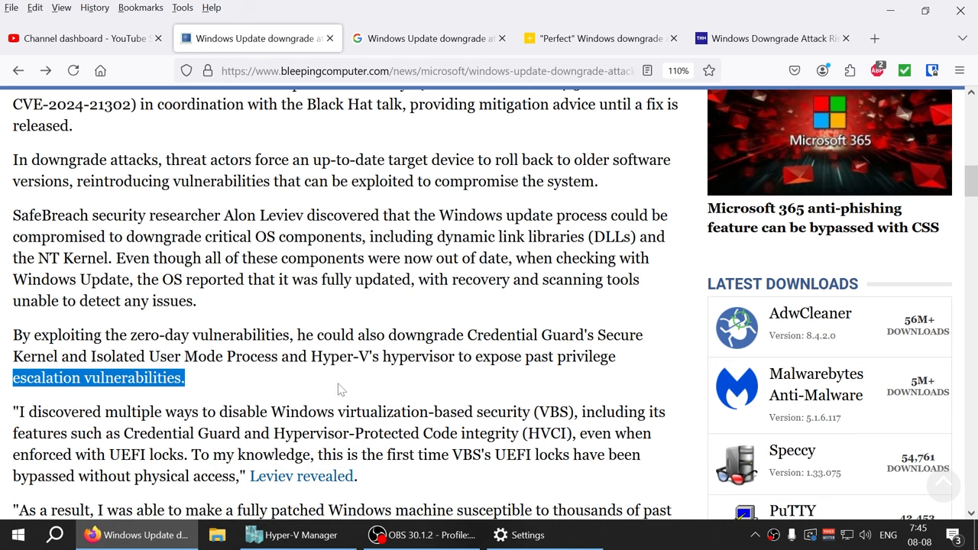
pyautogui.scroll(-3)
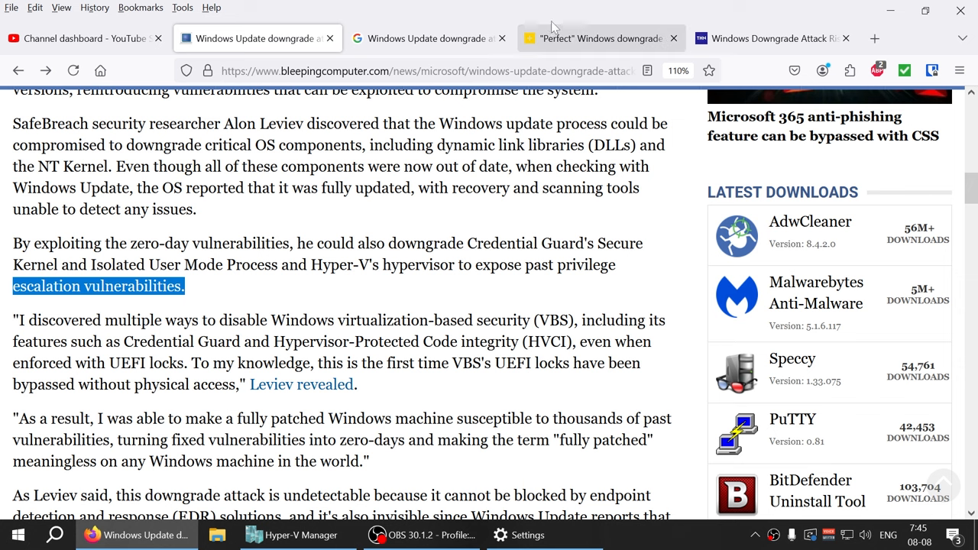
pyautogui.click(257, 38)
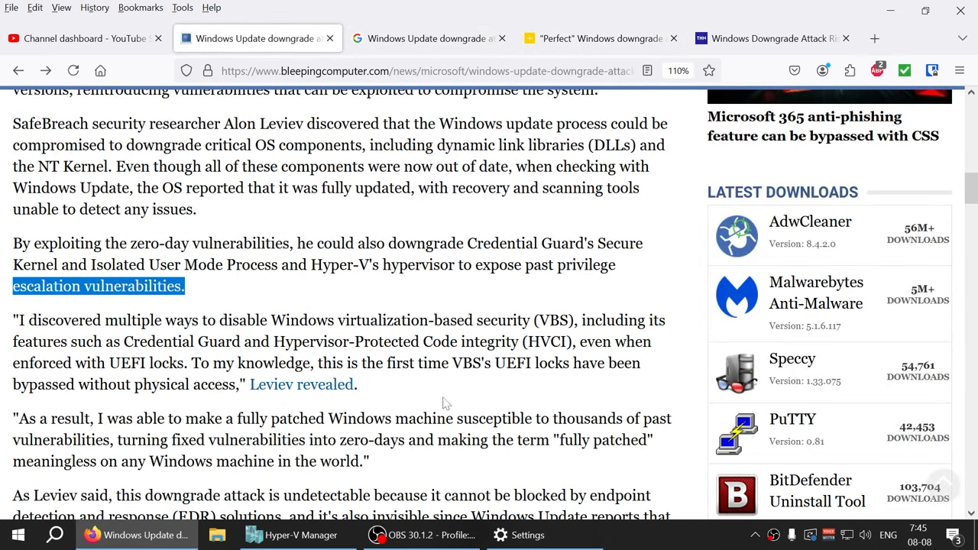
pyautogui.moveTo(451, 464)
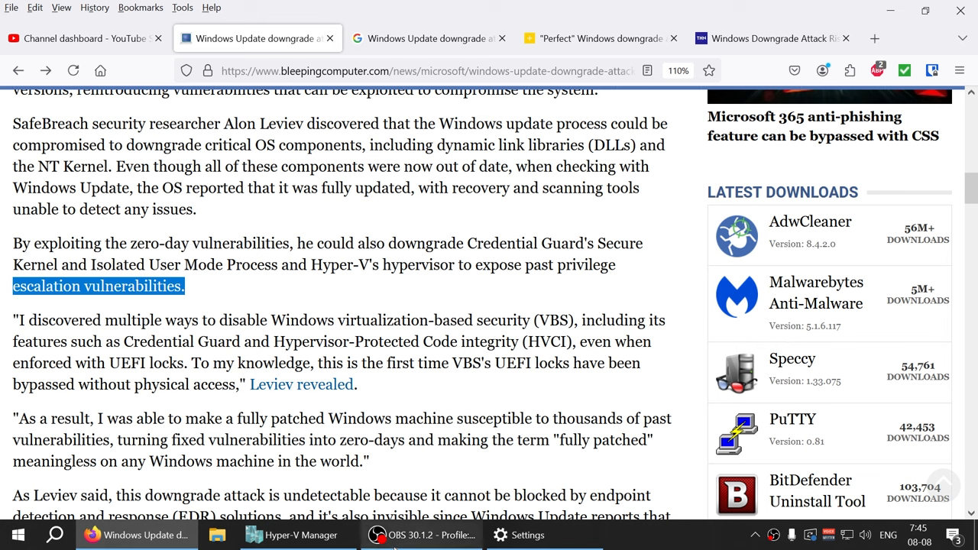
pyautogui.click(298, 535)
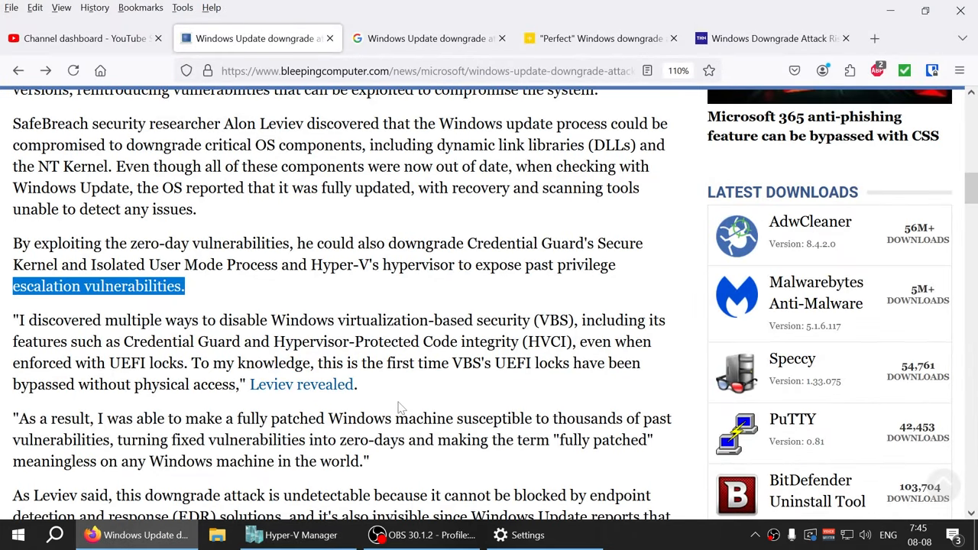
pyautogui.moveTo(291, 298)
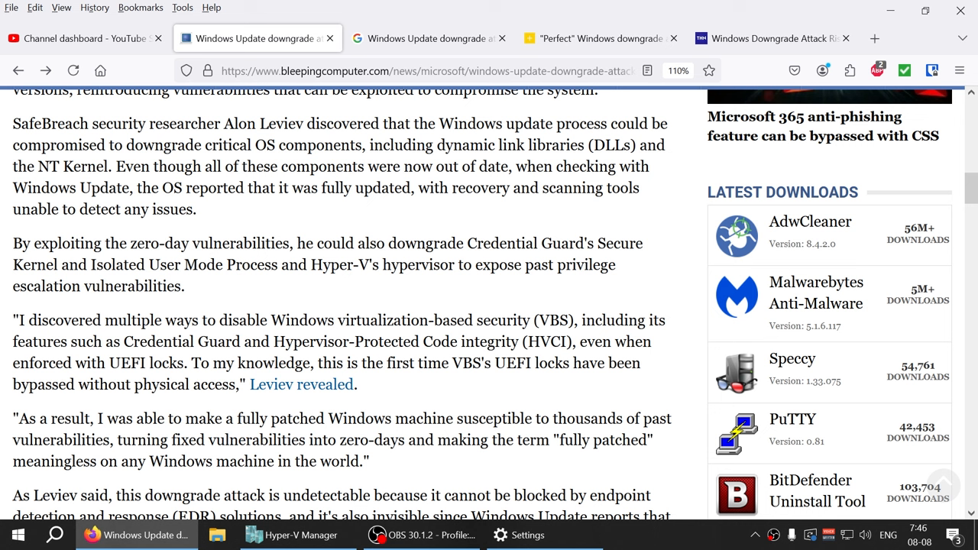
pyautogui.moveTo(19, 321); pyautogui.dragTo(306, 321)
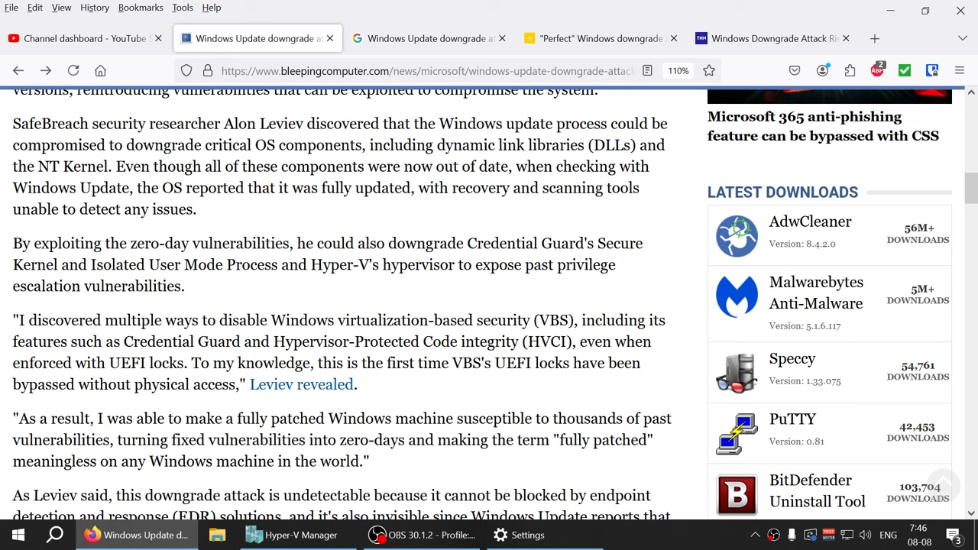
pyautogui.moveTo(614, 342); pyautogui.dragTo(184, 364)
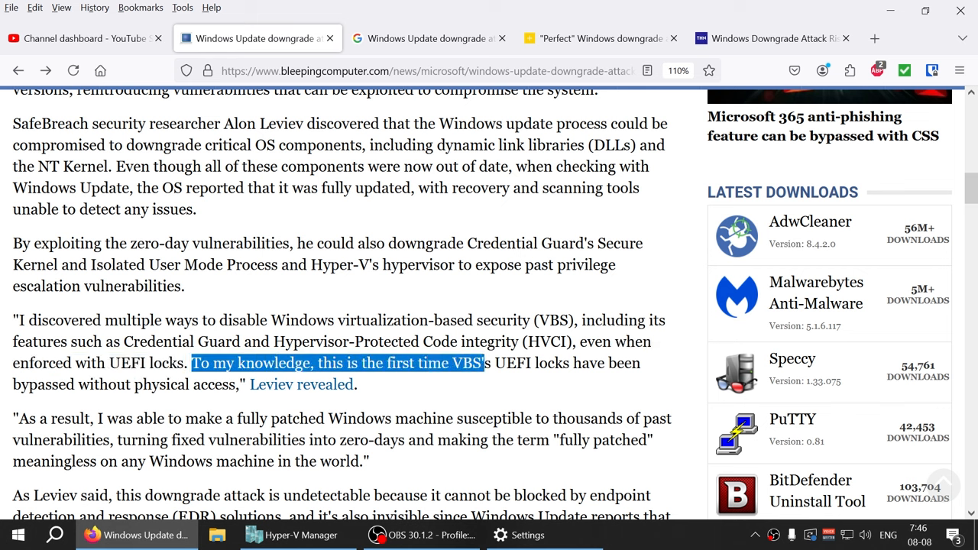
pyautogui.moveTo(483, 364); pyautogui.dragTo(533, 364)
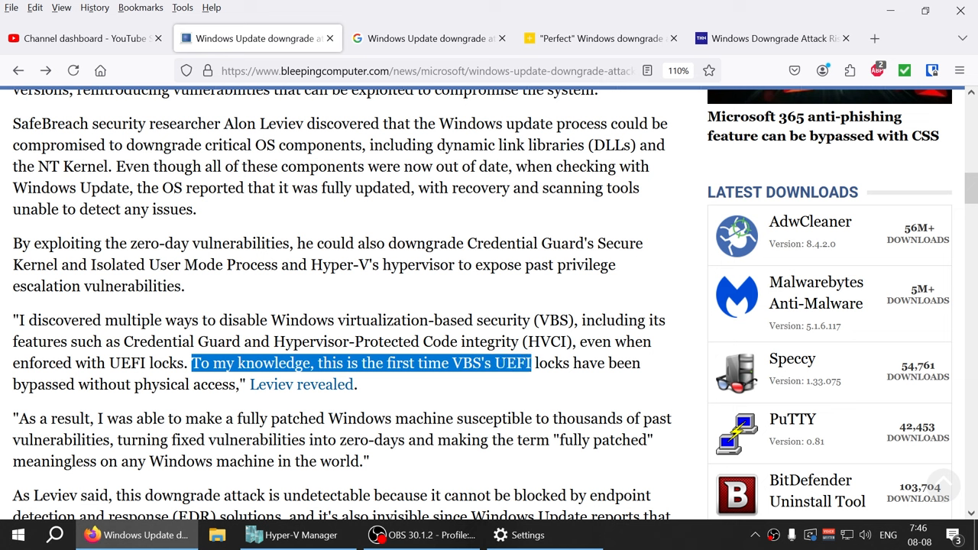
pyautogui.moveTo(532, 363); pyautogui.dragTo(229, 385)
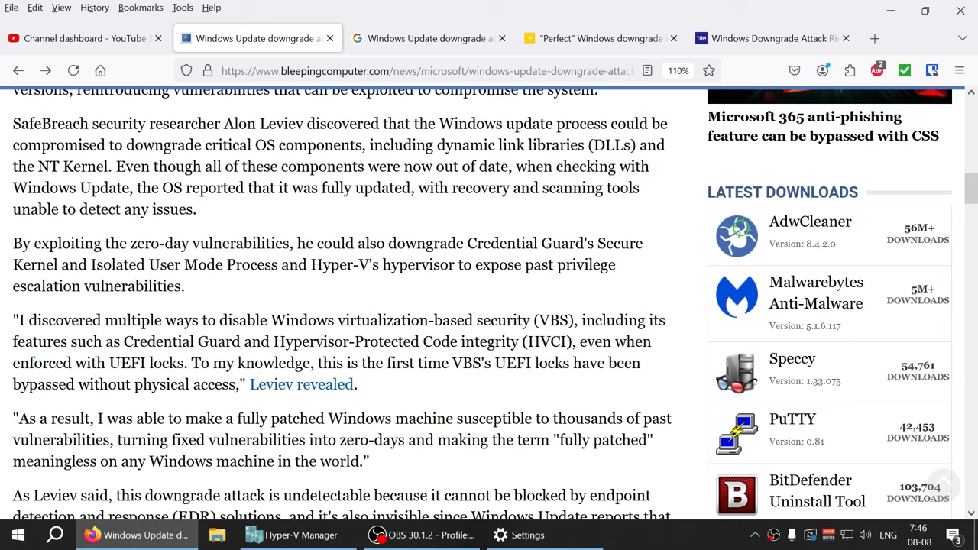
pyautogui.doubleClick(184, 385)
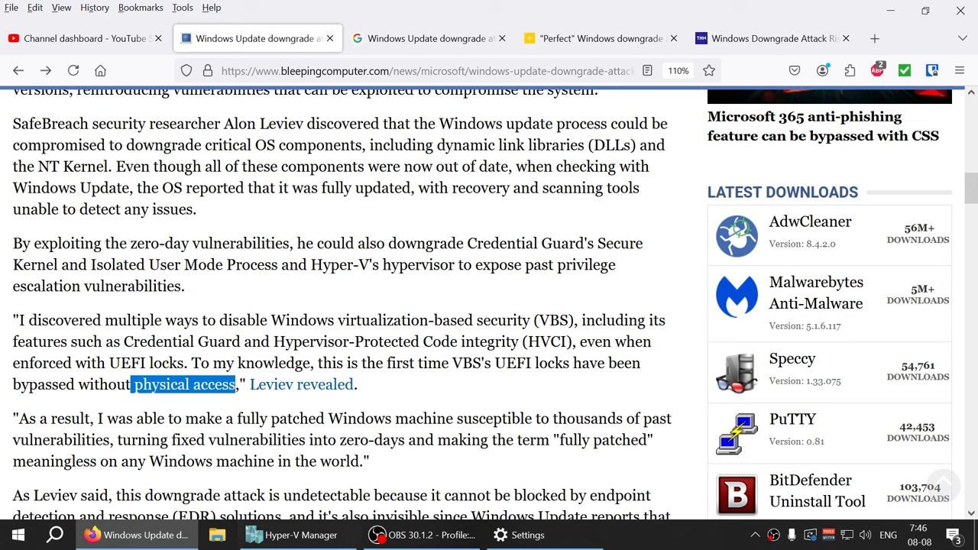
pyautogui.click(299, 535)
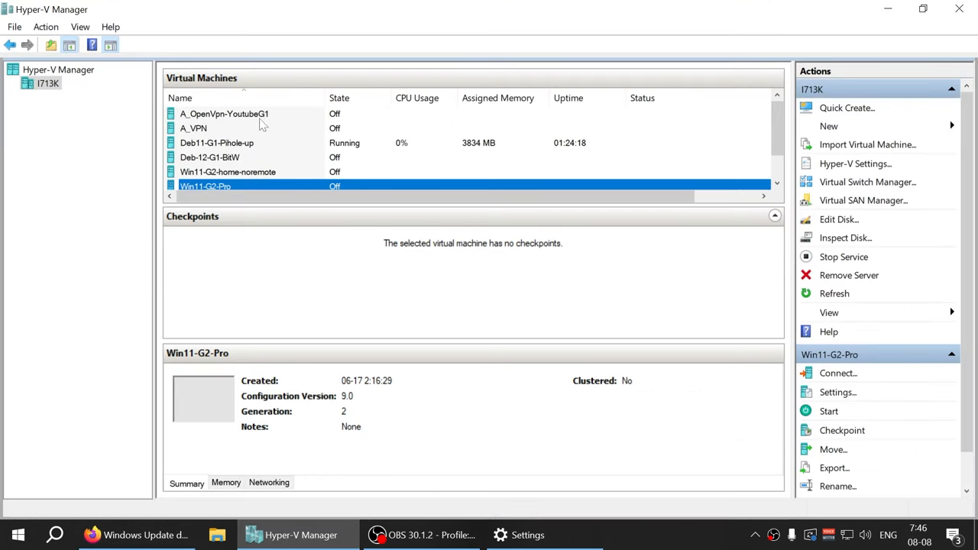
pyautogui.click(91, 534)
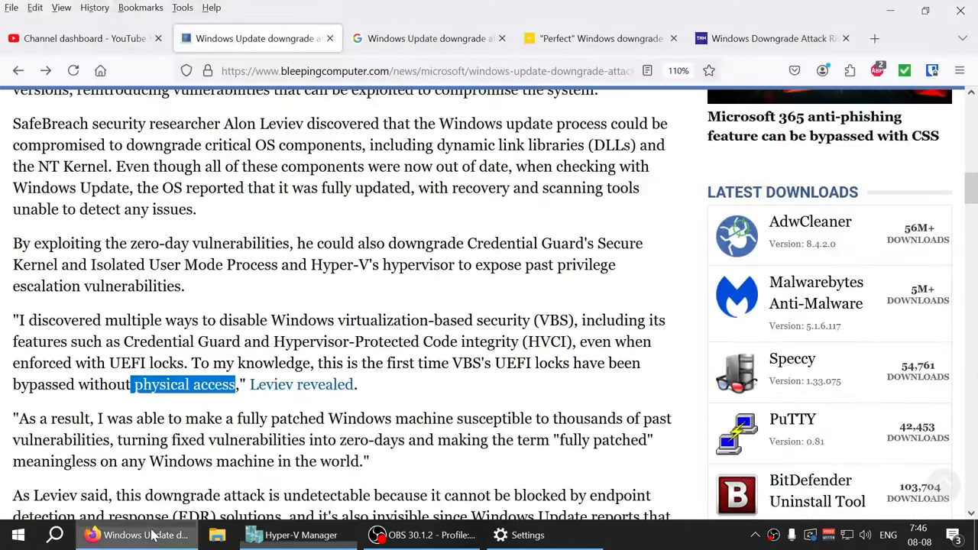
pyautogui.click(441, 388)
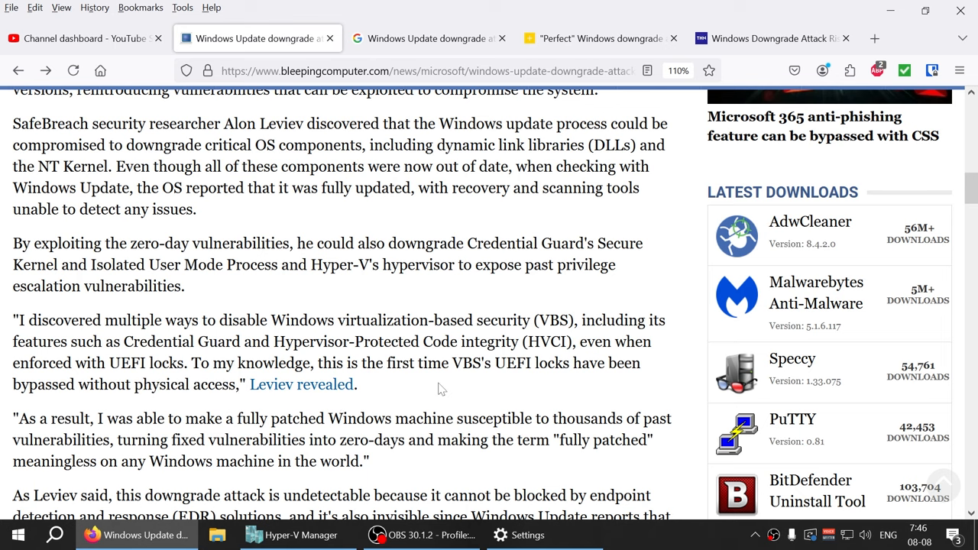
# Highlight Leviev's fully patched machine quote, clear it, then highlight 'Windows machine in the world.'.
pyautogui.scroll(-3)
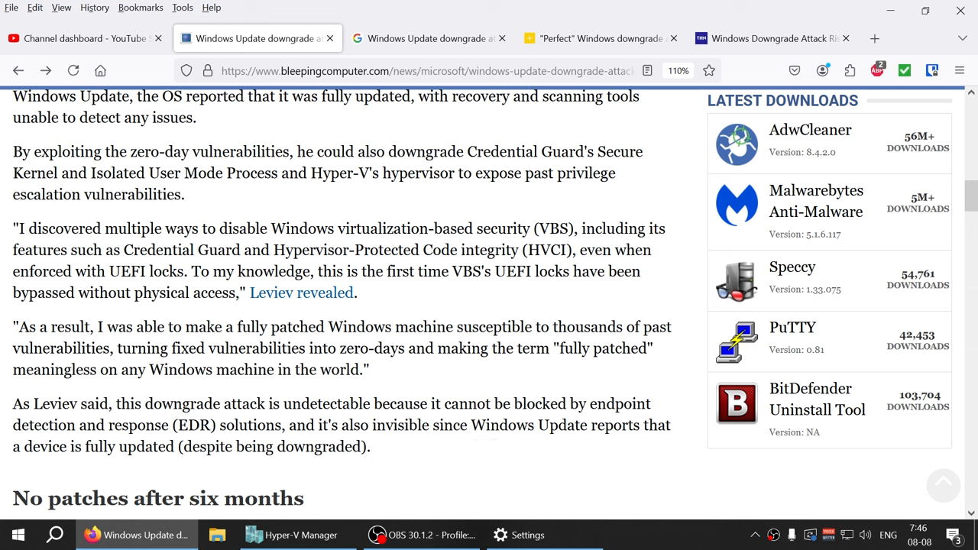
pyautogui.moveTo(12, 327); pyautogui.dragTo(370, 369)
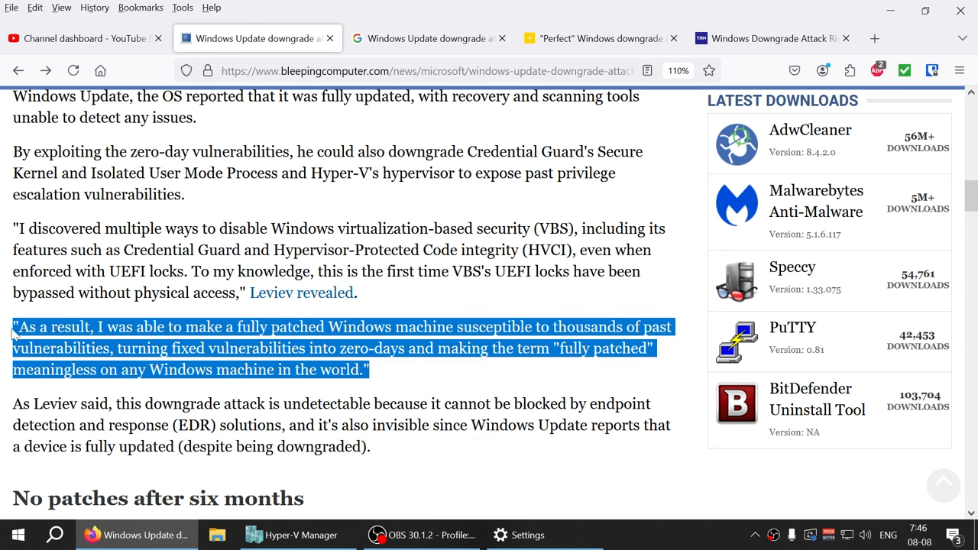
pyautogui.moveTo(396, 371)
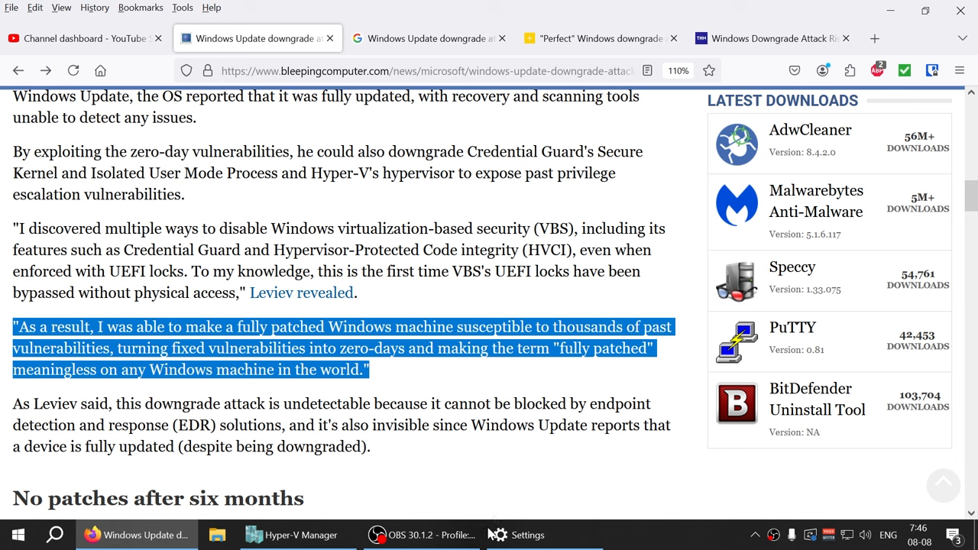
pyautogui.click(545, 535)
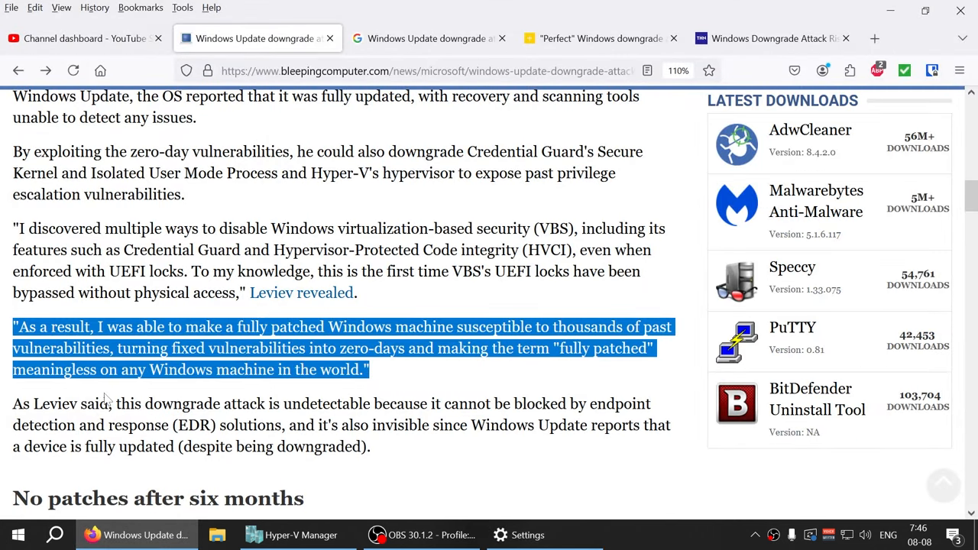
pyautogui.click(409, 380)
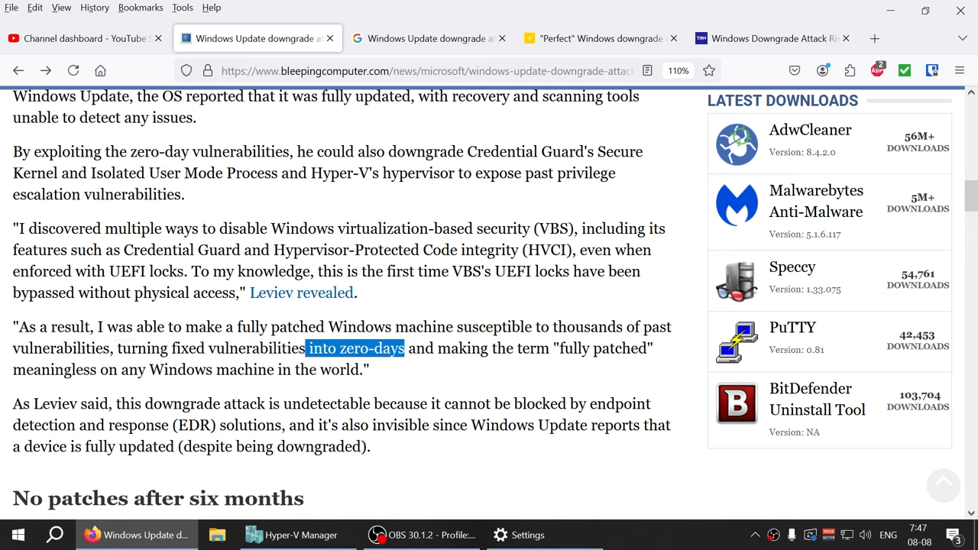
pyautogui.moveTo(412, 349); pyautogui.dragTo(654, 348)
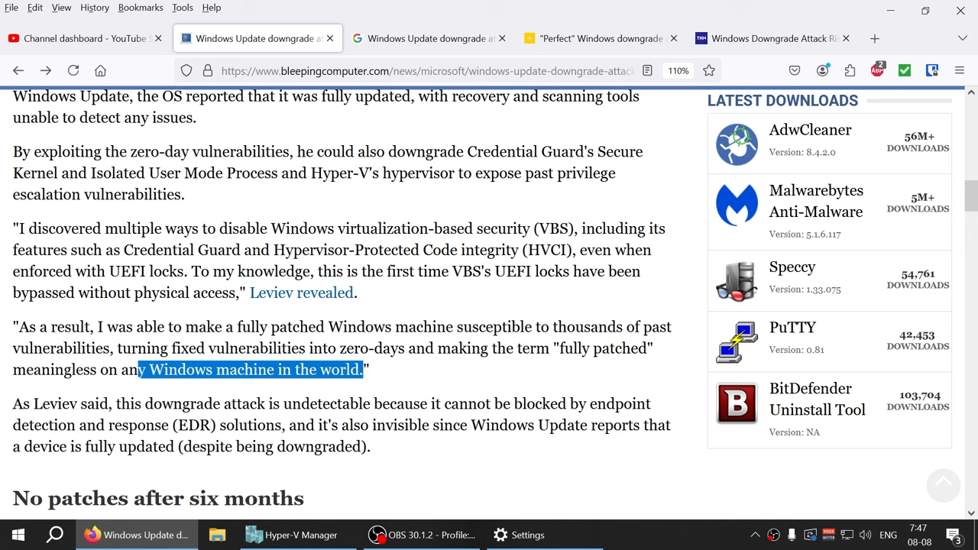
# Highlight the coordinated responsible disclosure and Microsoft still-working-on-a-fix sentences, then clear the selection.
pyautogui.scroll(-3)
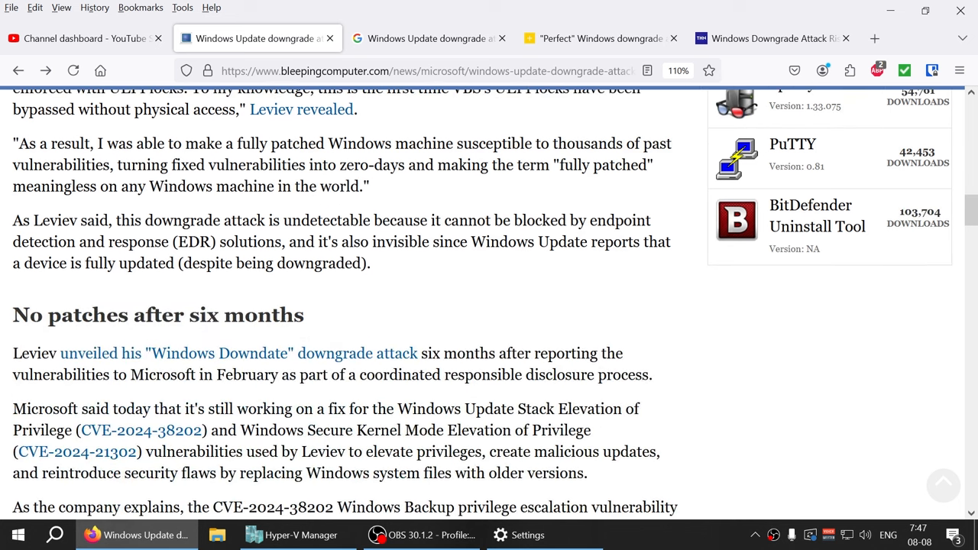
pyautogui.scroll(-3)
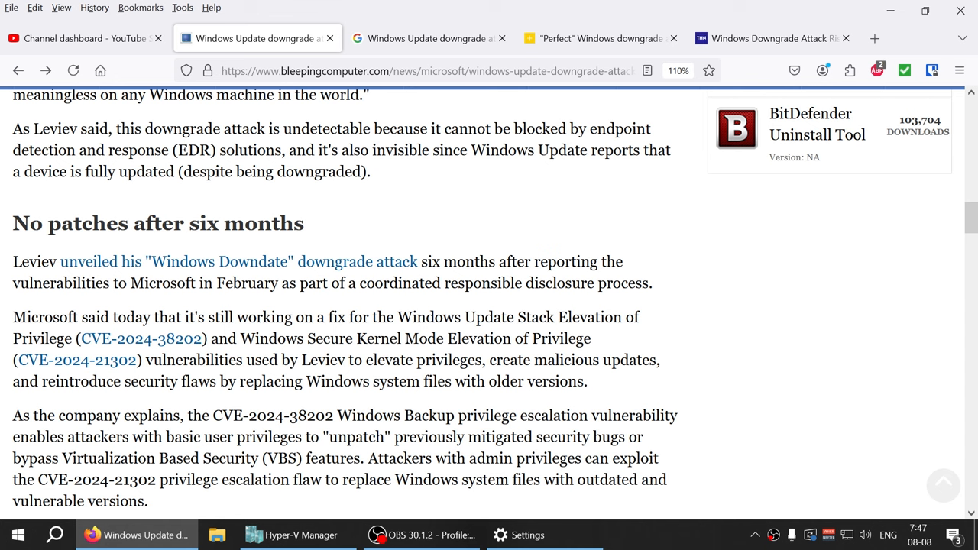
pyautogui.moveTo(269, 401)
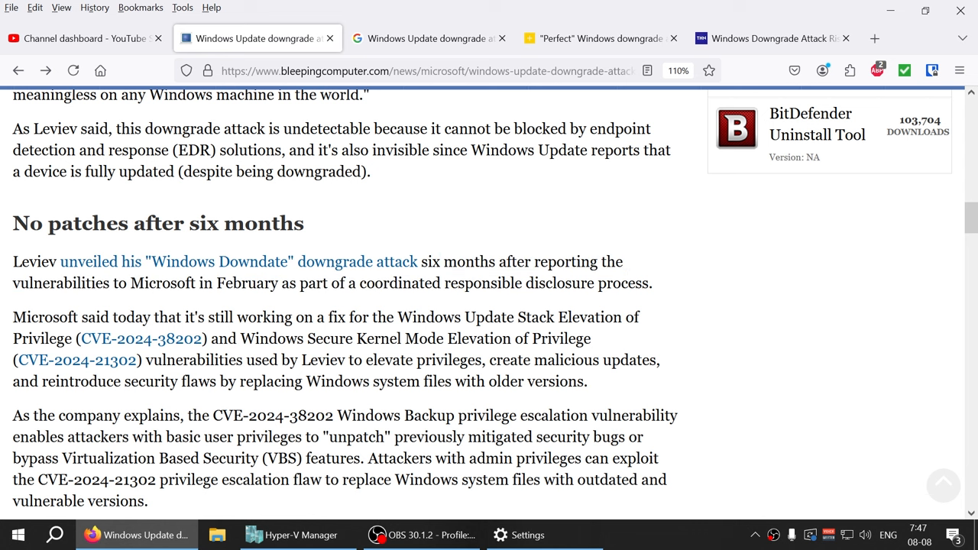
pyautogui.moveTo(191, 283); pyautogui.dragTo(652, 283)
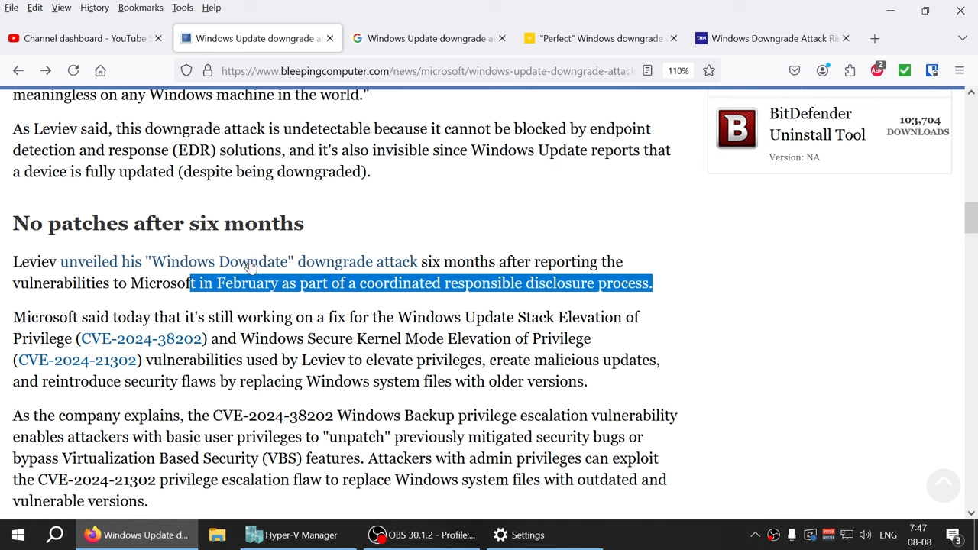
pyautogui.moveTo(253, 262)
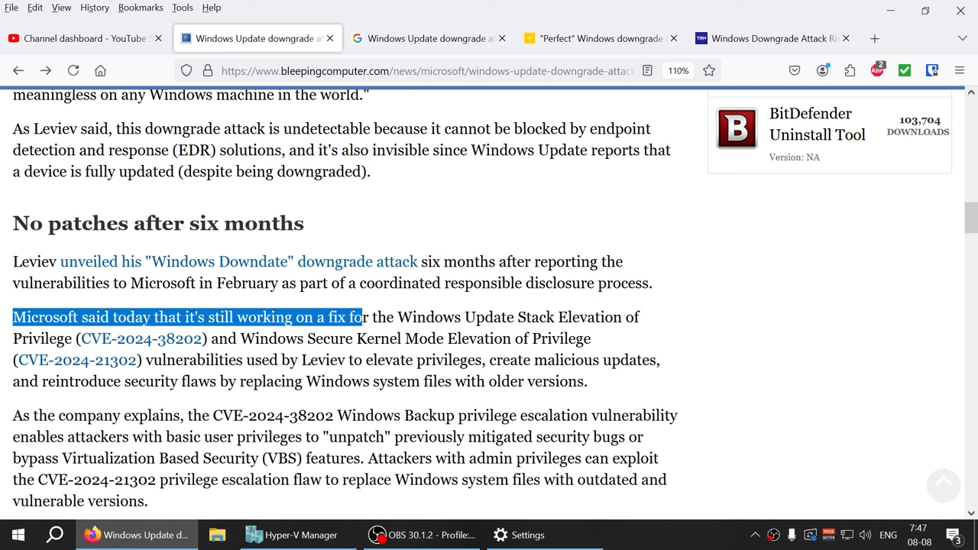
pyautogui.moveTo(354, 316); pyautogui.dragTo(593, 339)
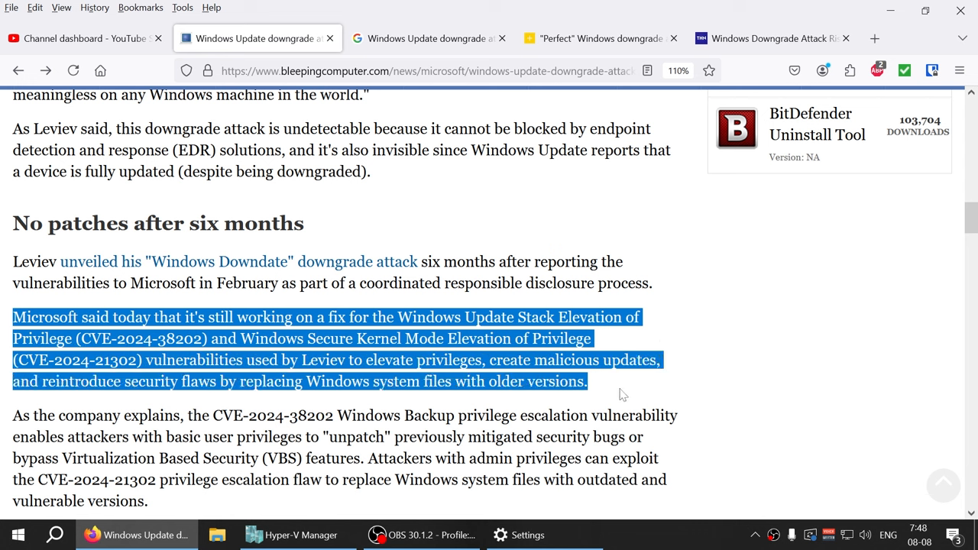
pyautogui.click(624, 394)
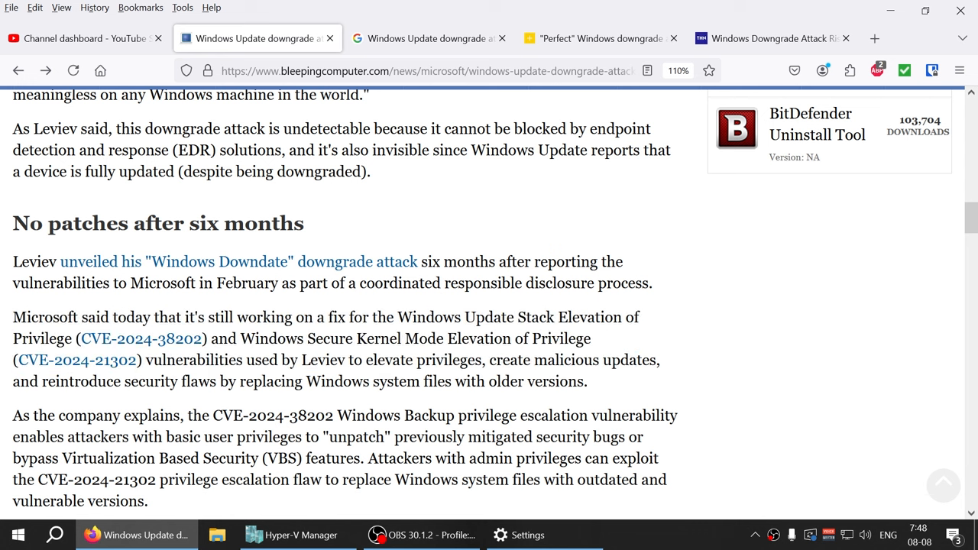
# Start marking Leviev's 'We believe the implications…' quote, then restart the selection.
pyautogui.scroll(-3)
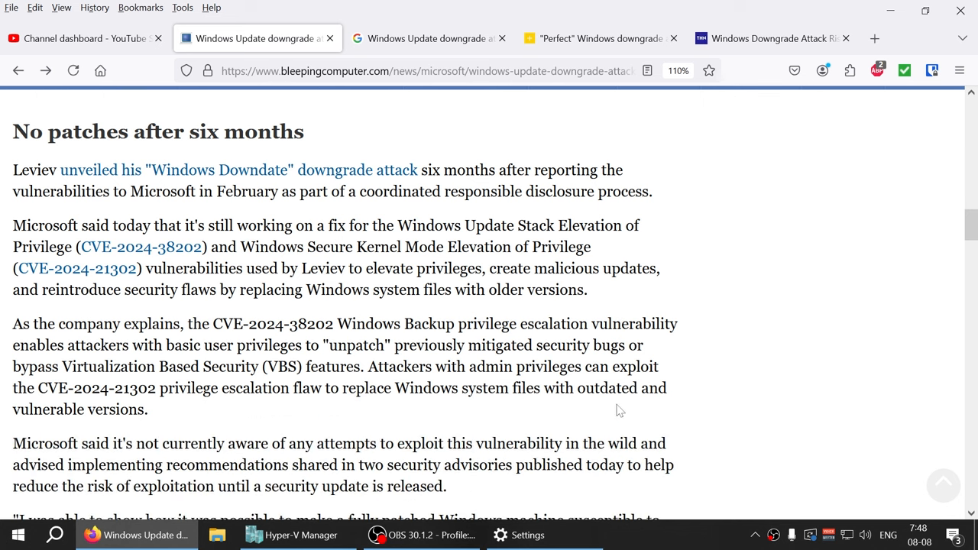
pyautogui.moveTo(569, 427)
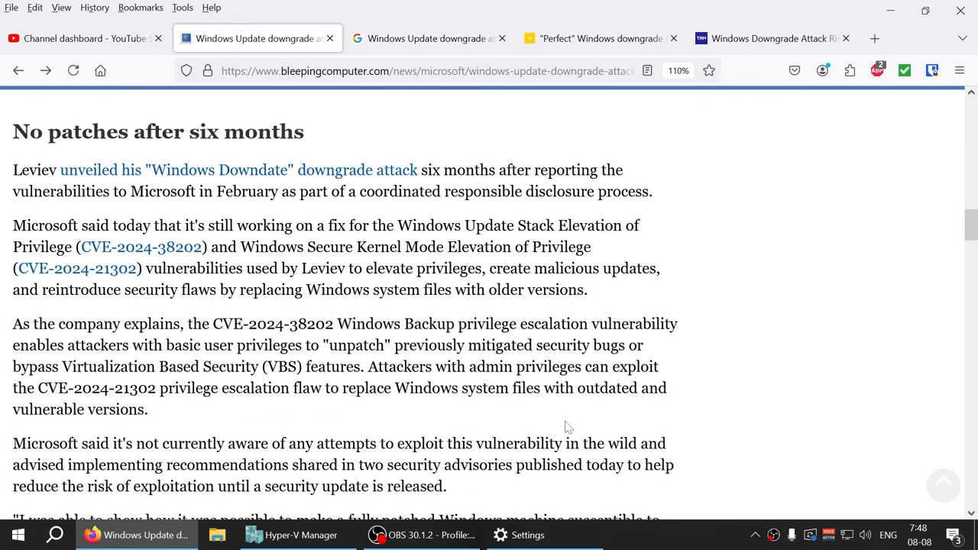
pyautogui.scroll(-3)
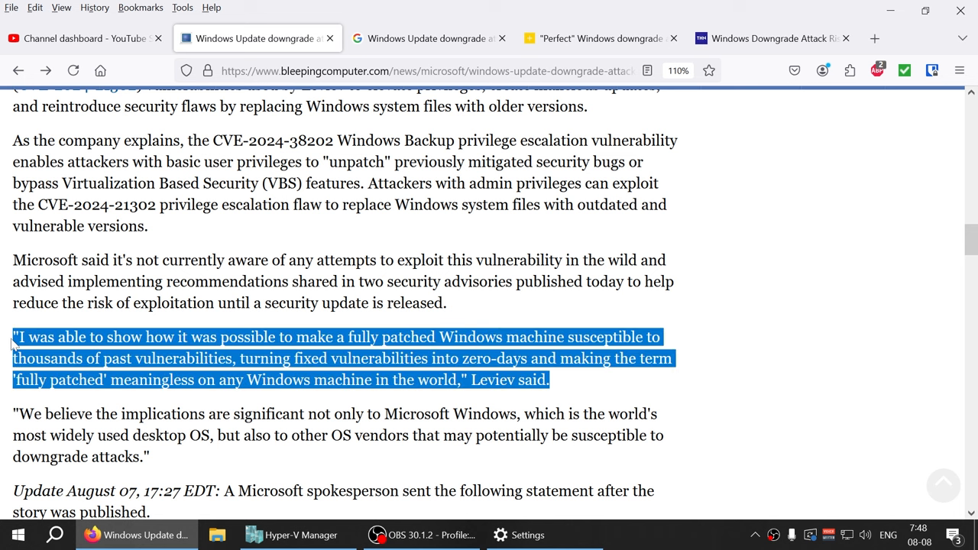
pyautogui.moveTo(394, 344)
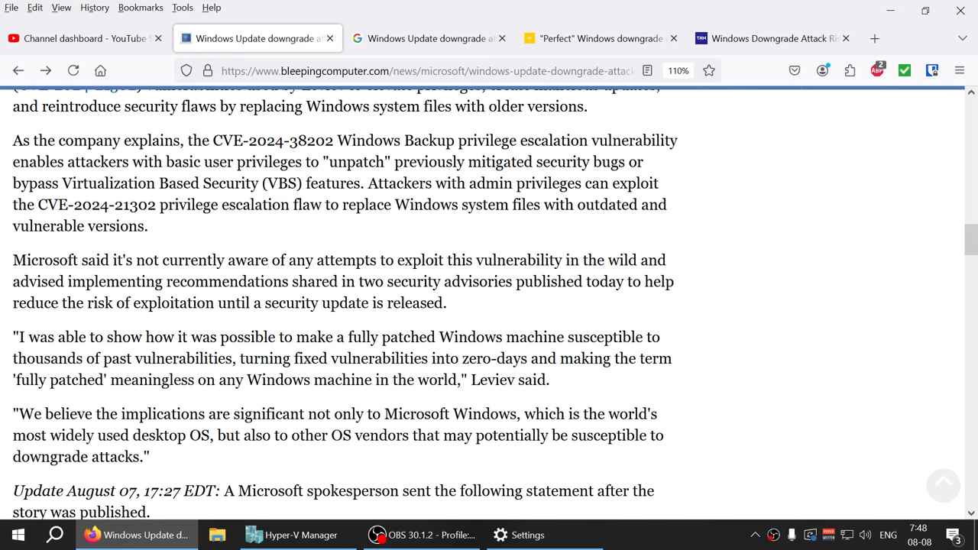
pyautogui.moveTo(554, 388)
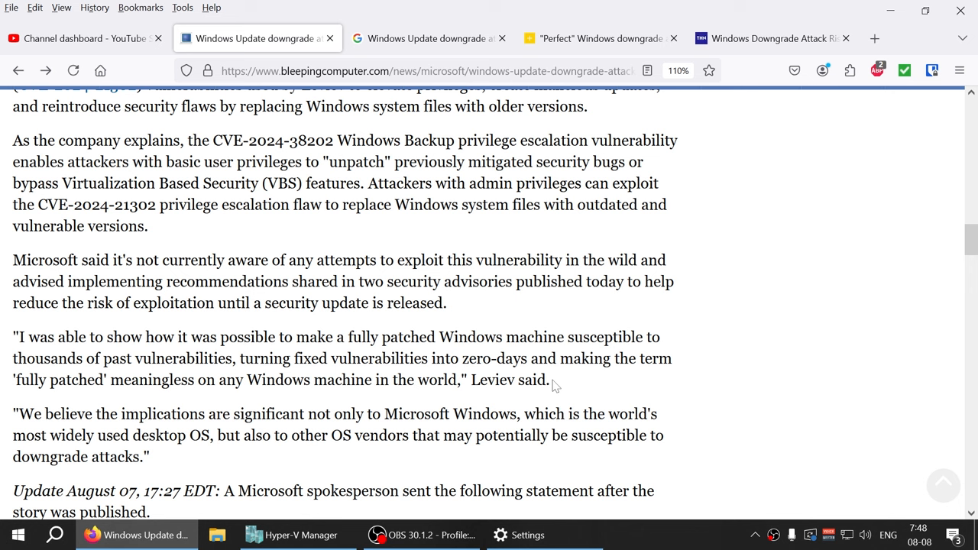
pyautogui.moveTo(560, 385)
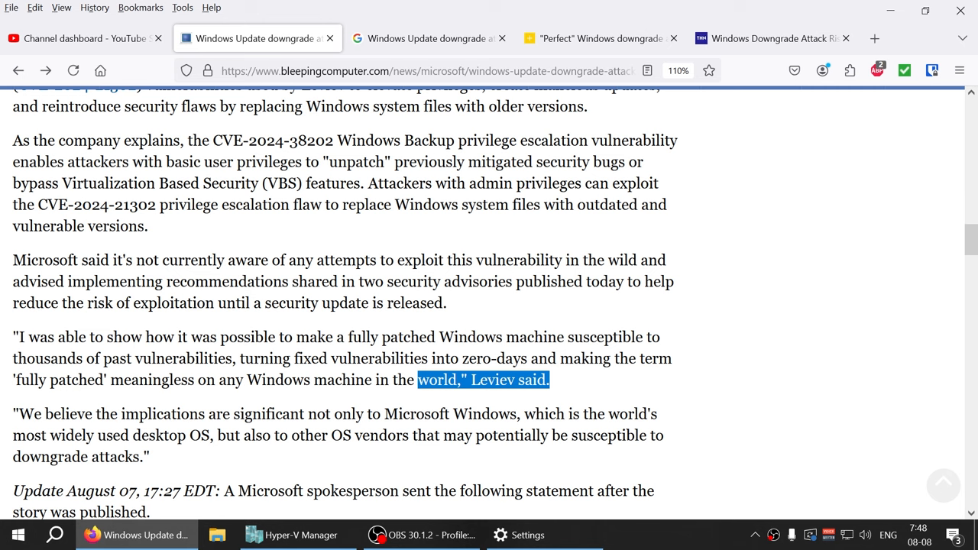
pyautogui.click(527, 535)
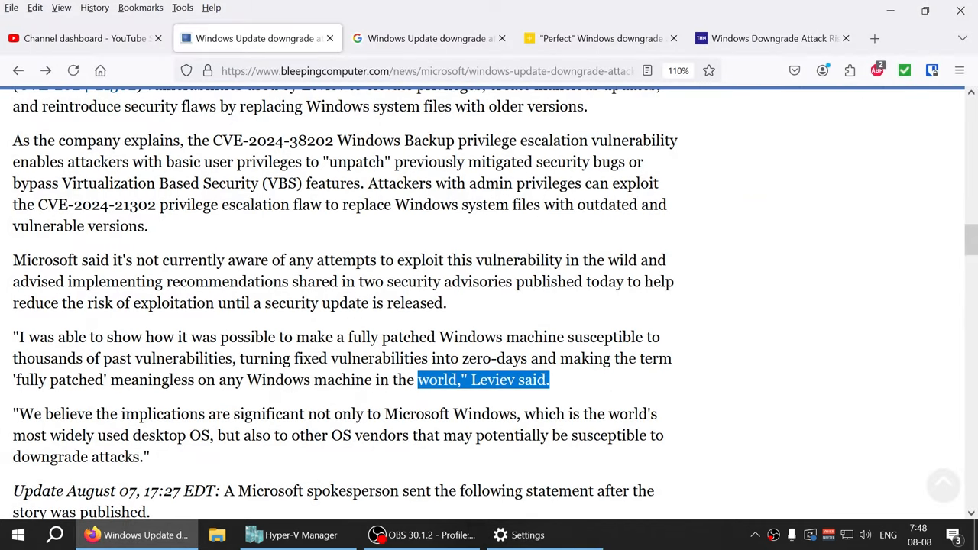
pyautogui.moveTo(19, 412); pyautogui.dragTo(495, 435)
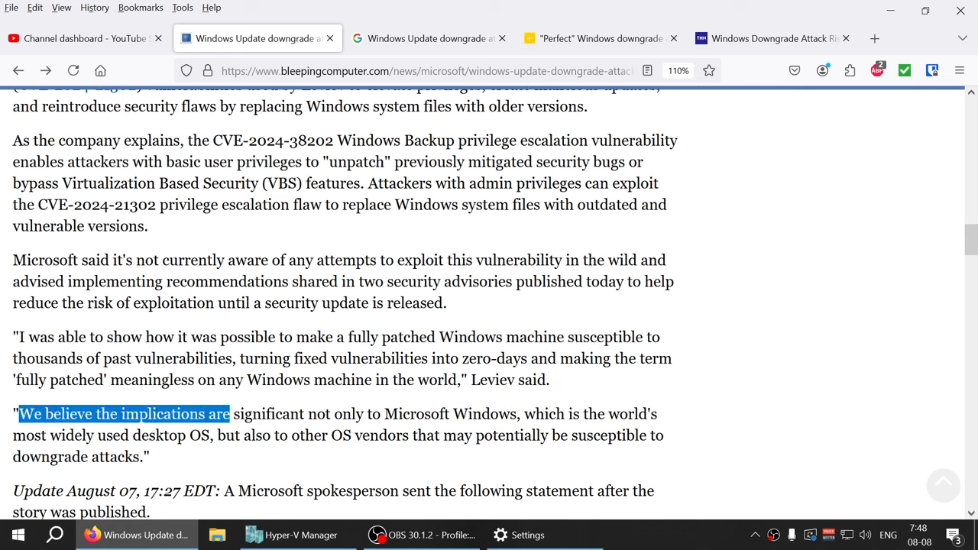
pyautogui.moveTo(229, 413); pyautogui.dragTo(474, 413)
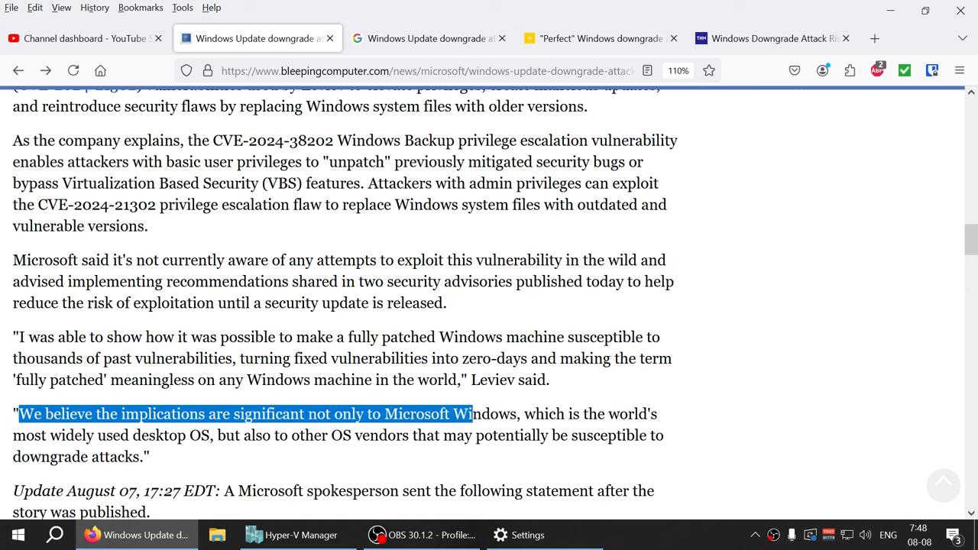
pyautogui.click(68, 392)
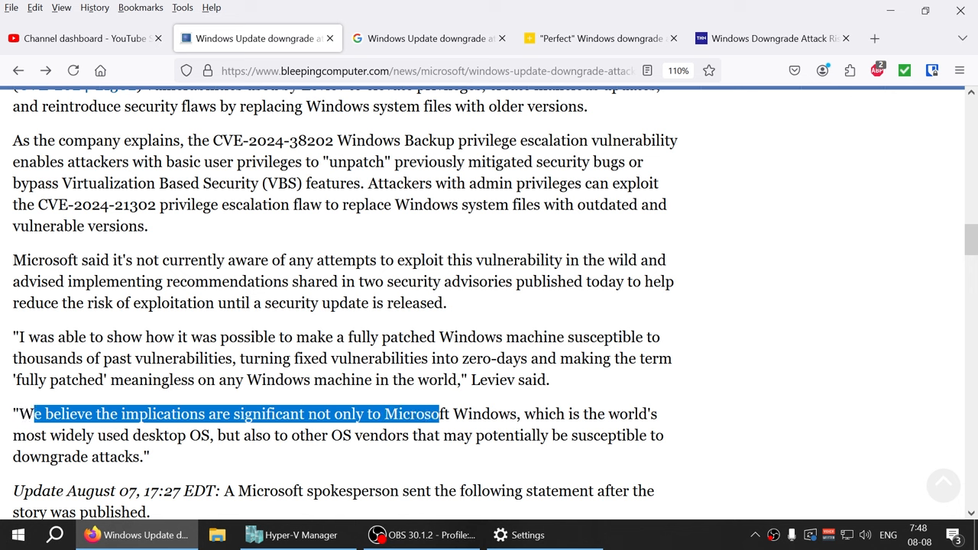
# Mark the quote through Microsoft Windows to other OS vendors being susceptible to downgrade attacks.
pyautogui.moveTo(437, 412); pyautogui.dragTo(548, 413)
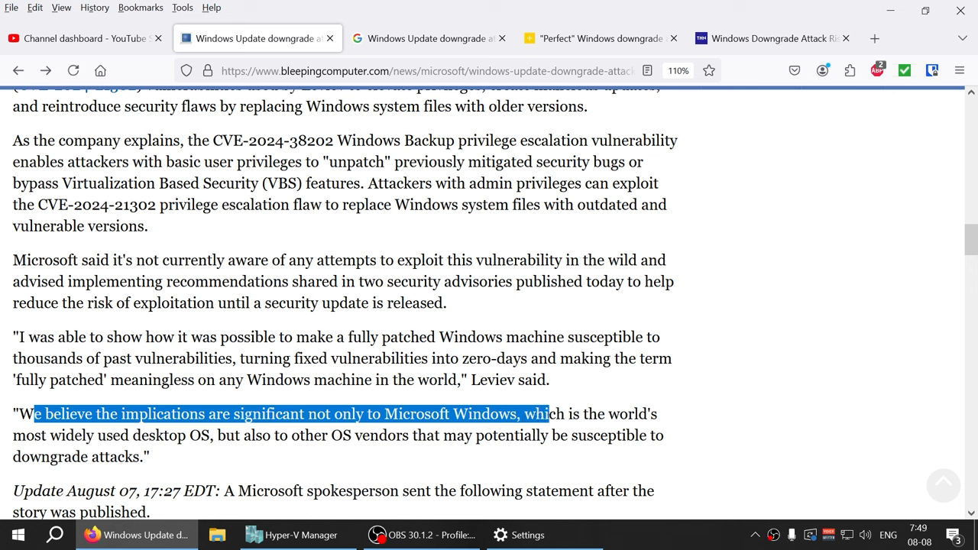
pyautogui.moveTo(547, 413); pyautogui.dragTo(660, 412)
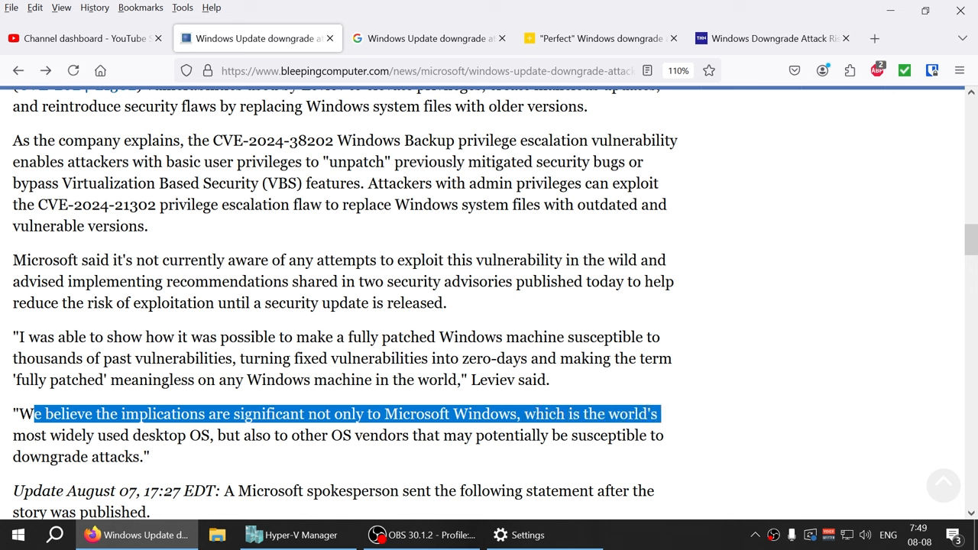
pyautogui.moveTo(654, 412); pyautogui.dragTo(222, 435)
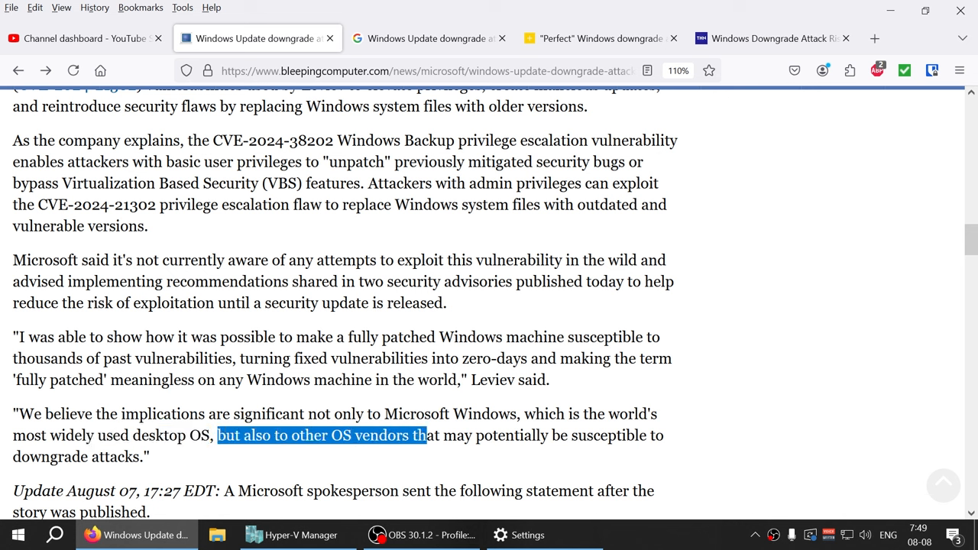
pyautogui.moveTo(428, 434); pyautogui.dragTo(150, 455)
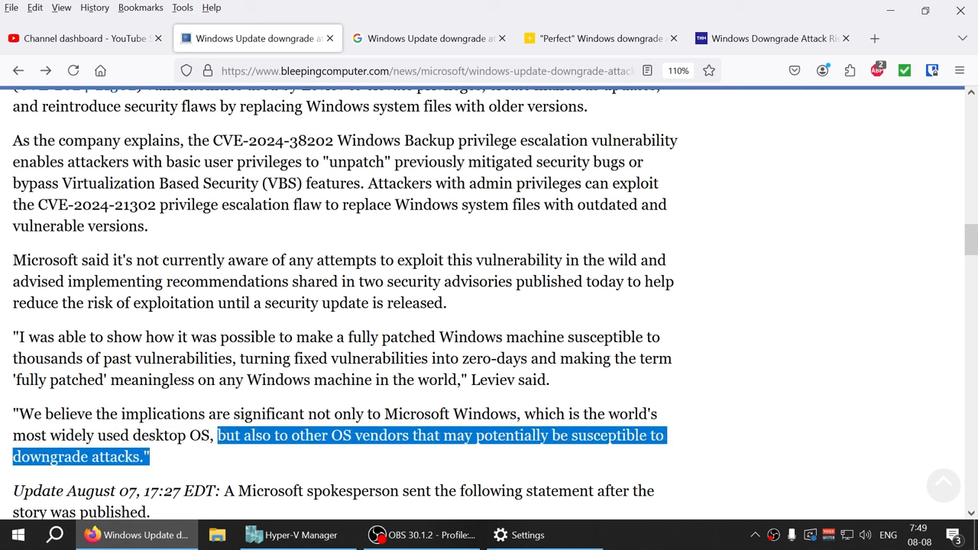
# Mark Microsoft's sentence about actively developing mitigations for the vulnerability, then clear it.
pyautogui.scroll(-3)
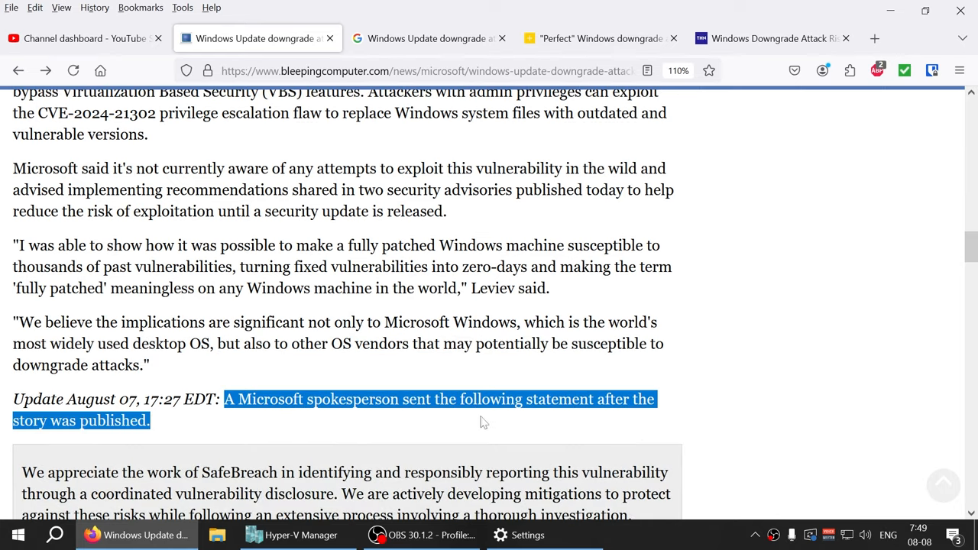
pyautogui.scroll(-3)
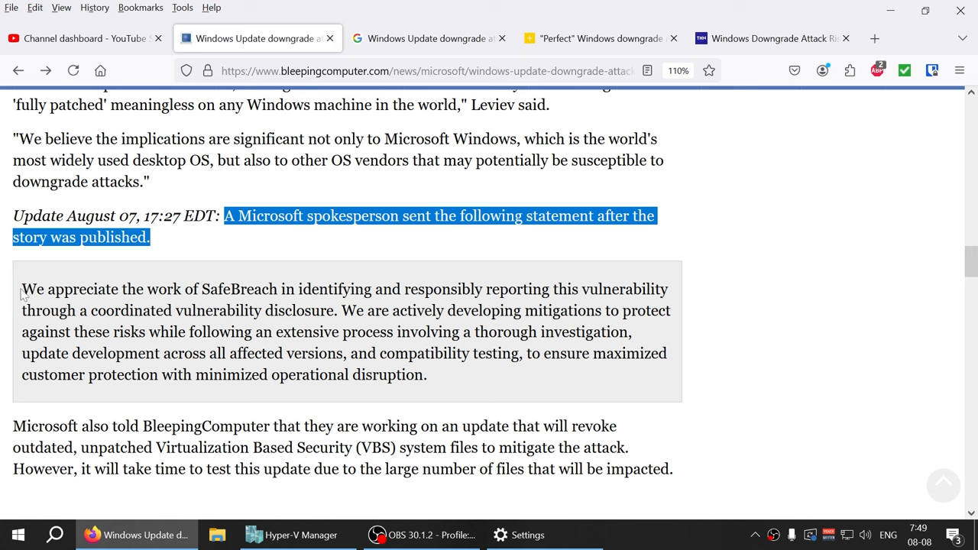
pyautogui.moveTo(22, 288); pyautogui.dragTo(290, 310)
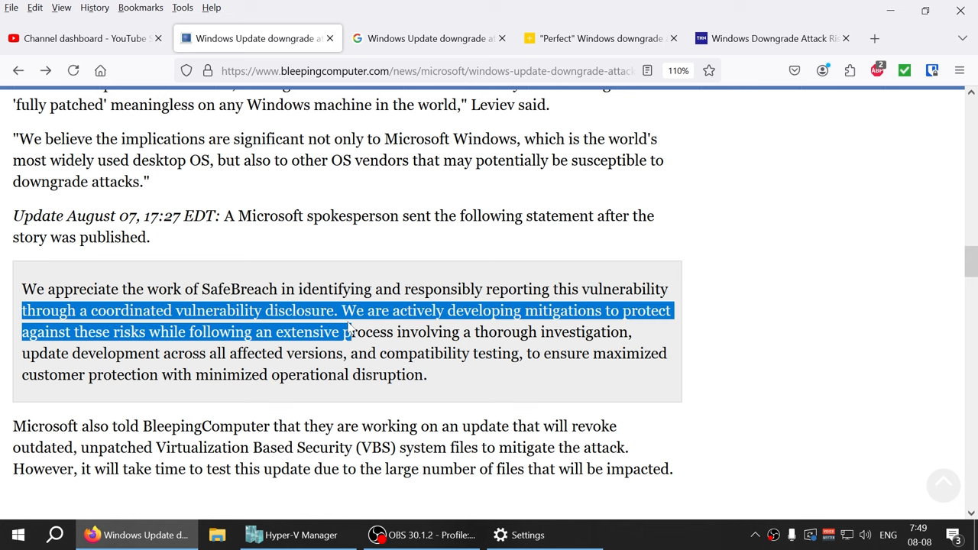
pyautogui.doubleClick(218, 311)
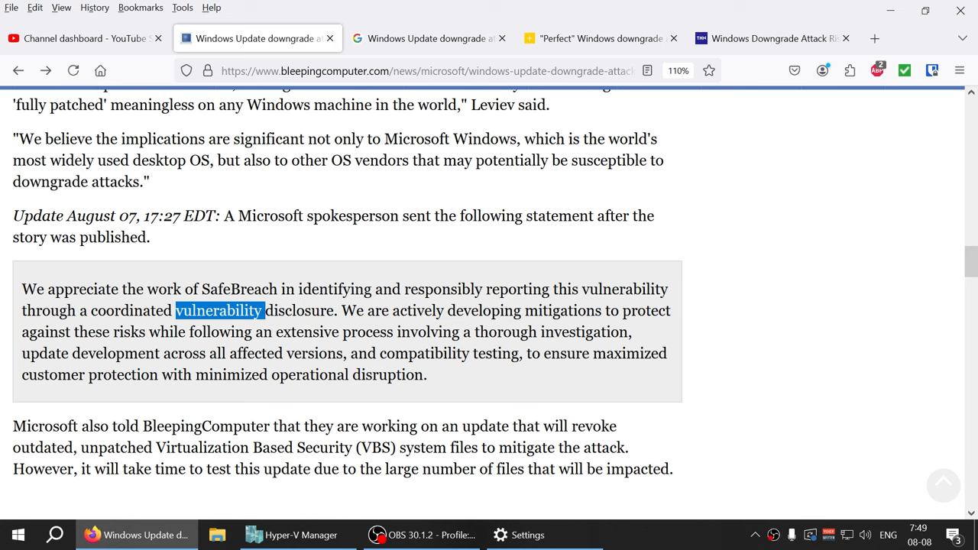
pyautogui.moveTo(342, 310); pyautogui.dragTo(472, 310)
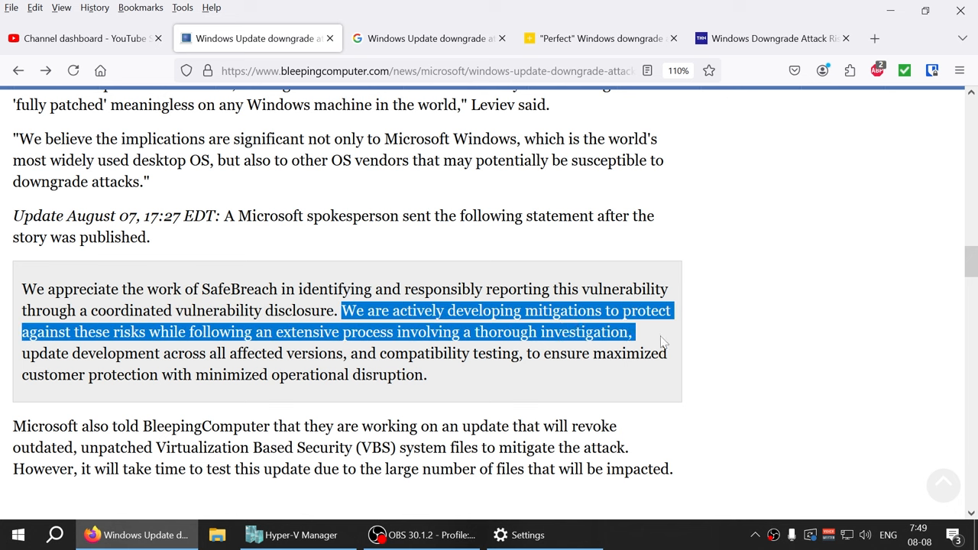
pyautogui.click(661, 343)
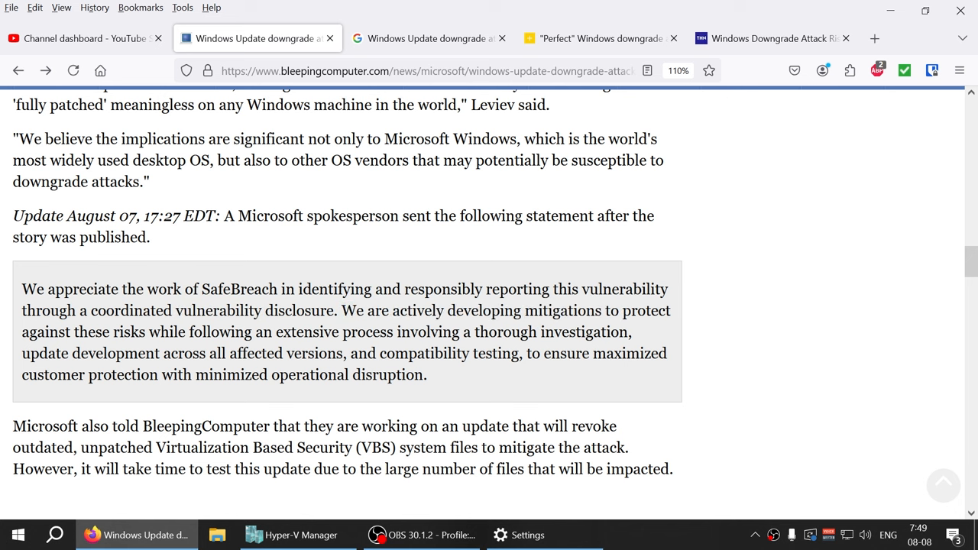
# Mark the passage on update development across affected versions and compatibility testing.
pyautogui.moveTo(452, 332); pyautogui.dragTo(633, 331)
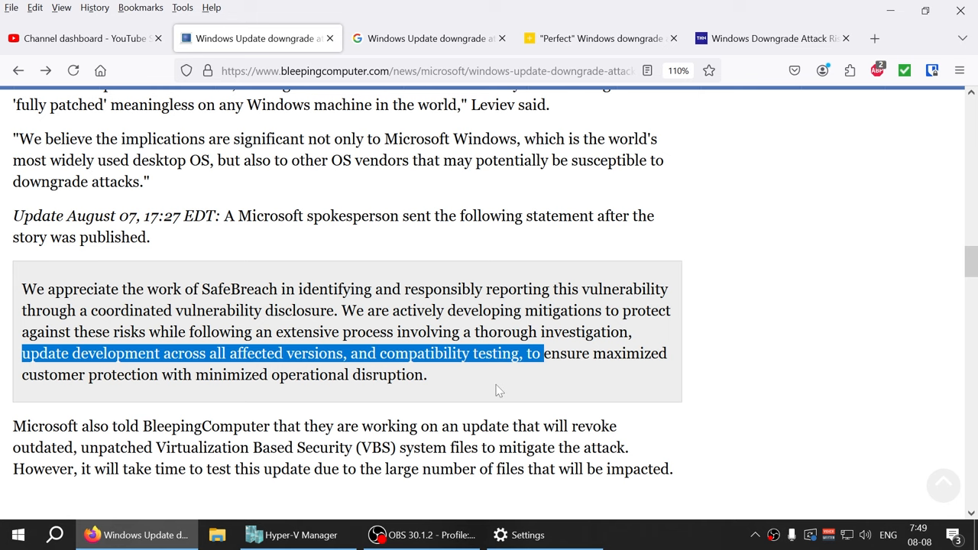
pyautogui.scroll(-3)
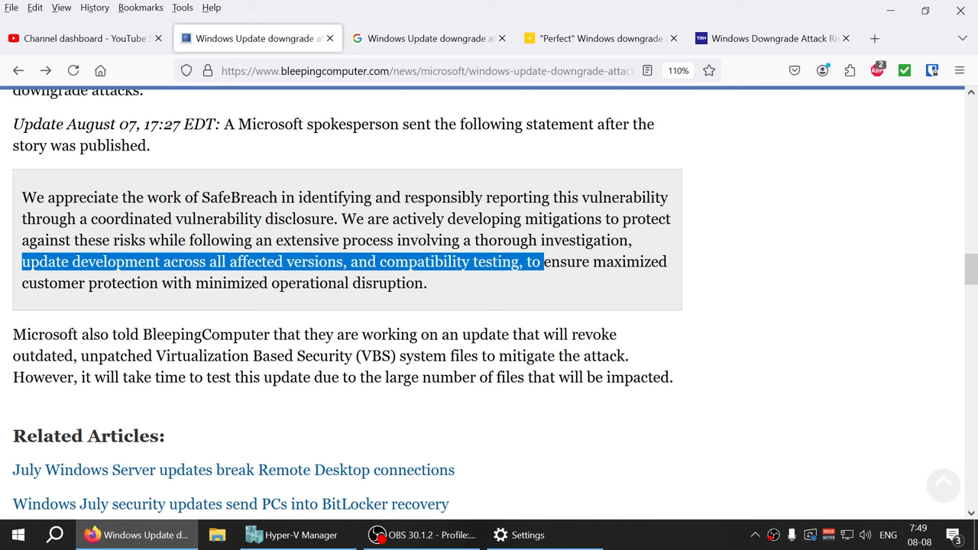
pyautogui.moveTo(481, 430)
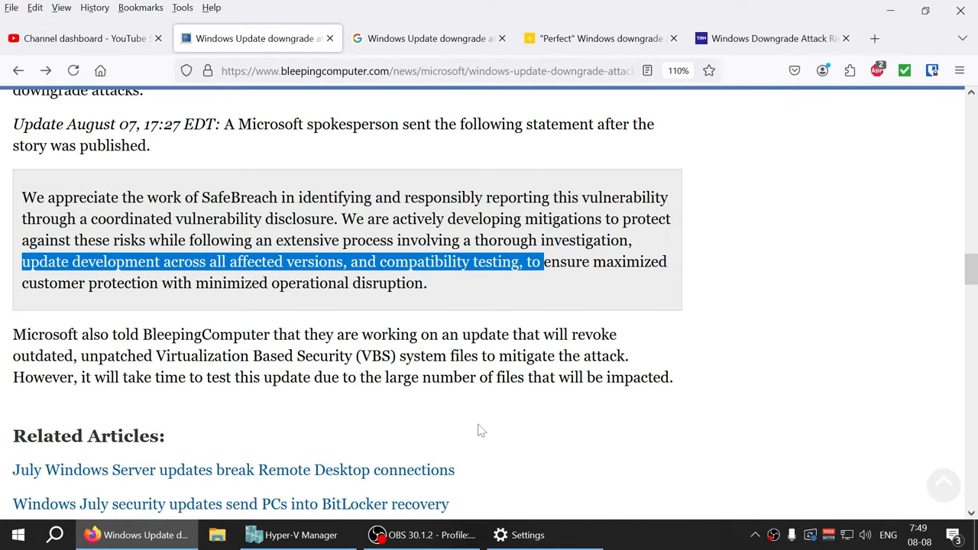
pyautogui.moveTo(492, 421)
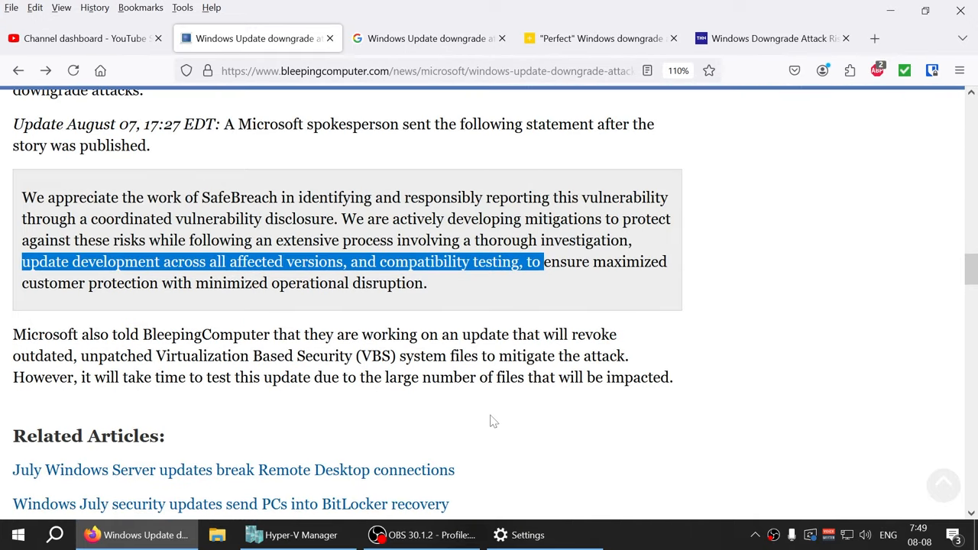
# Glance at Hyper-V Manager twice, return to Firefox and switch to the Help Net Security article tab.
pyautogui.click(299, 535)
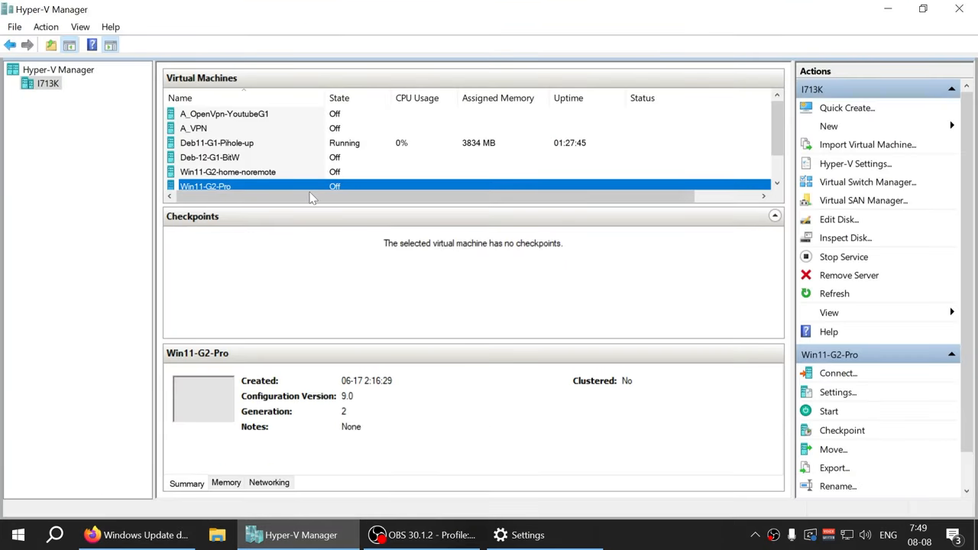
pyautogui.click(136, 535)
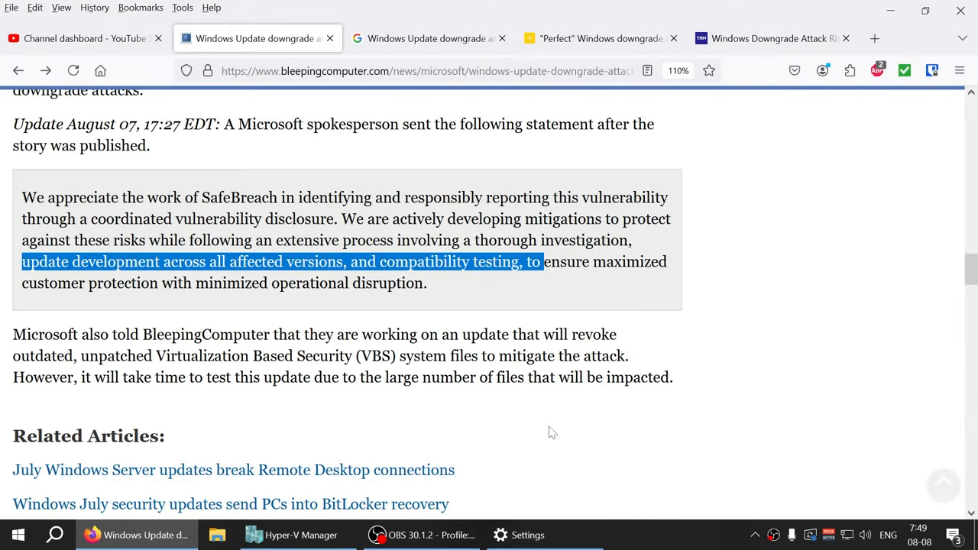
pyautogui.click(300, 535)
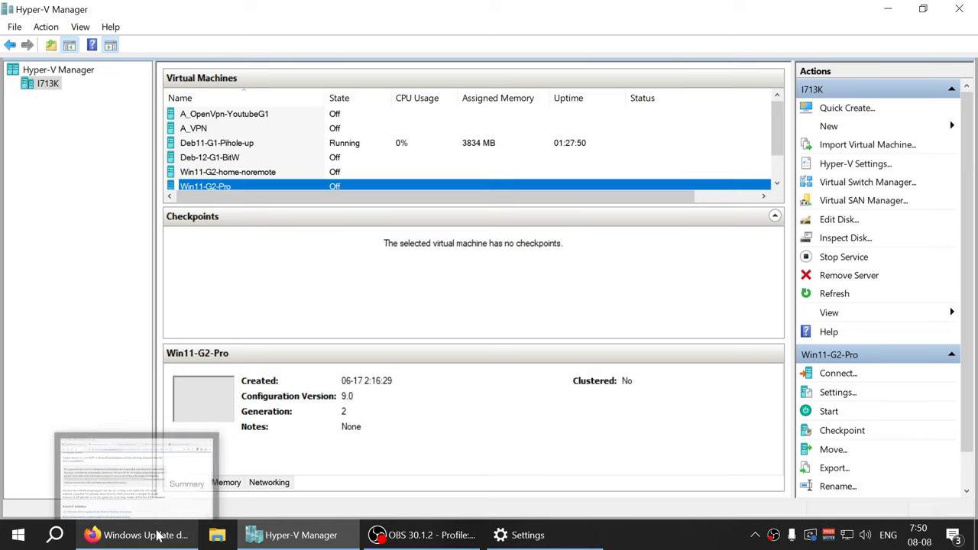
pyautogui.click(136, 535)
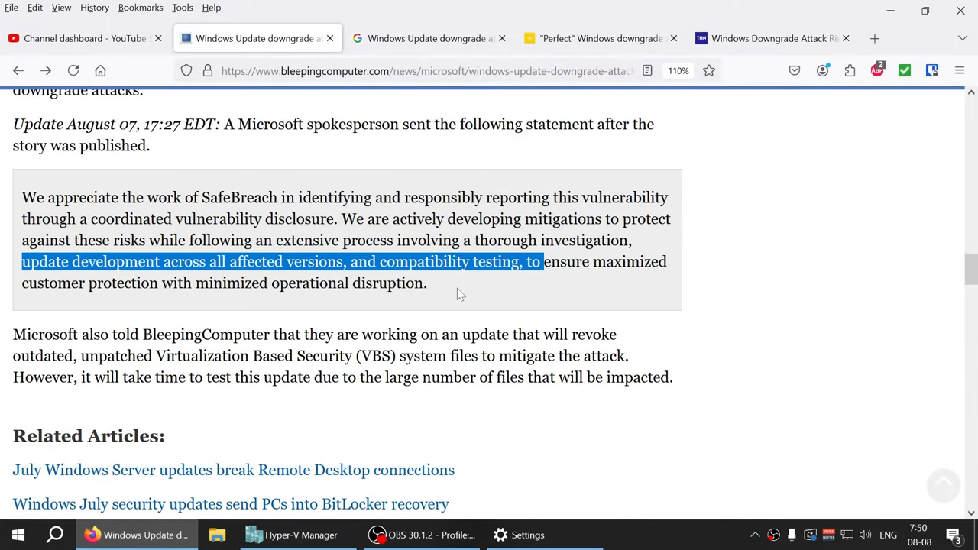
pyautogui.click(599, 38)
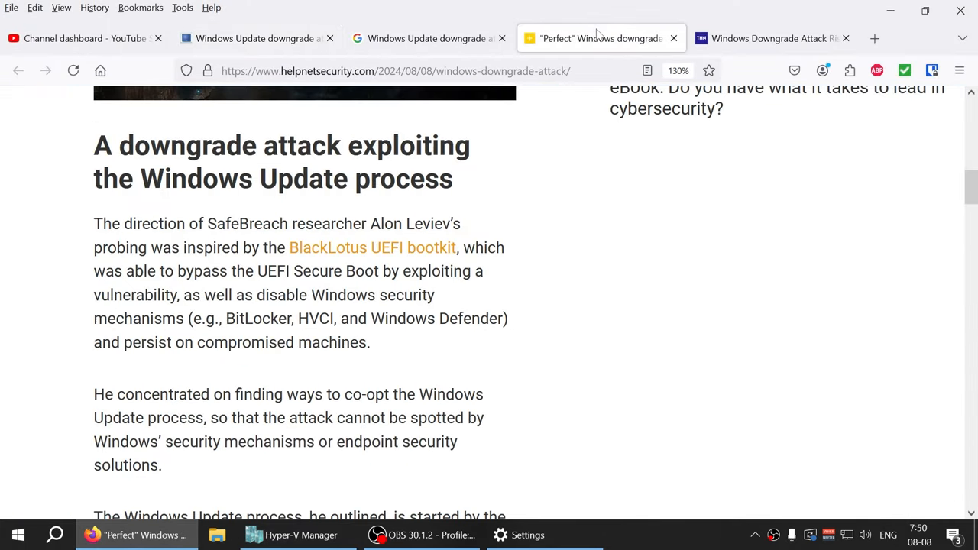
# Highlight the VBS surprise quote from 'announced' and '2015' through the decade-old downgrade attack surface.
pyautogui.scroll(-3)
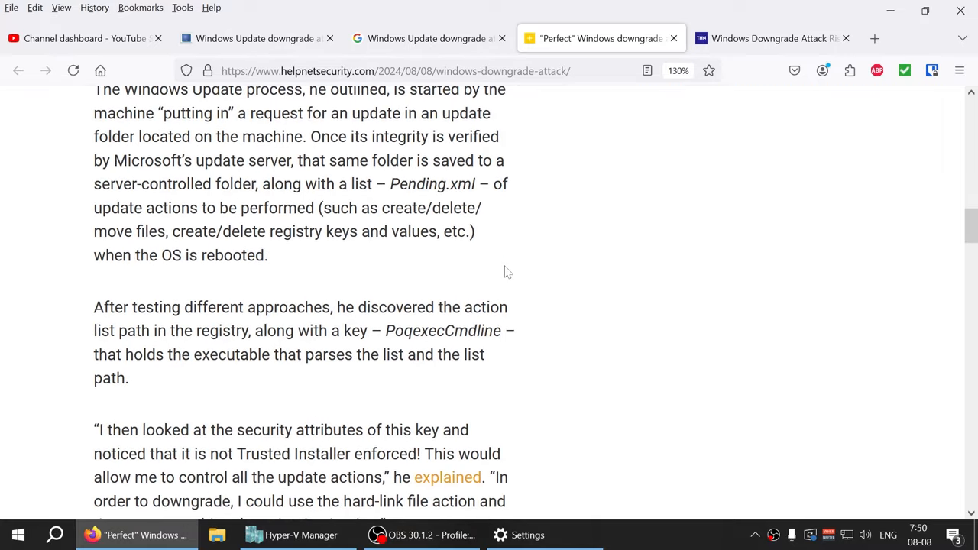
pyautogui.scroll(-3)
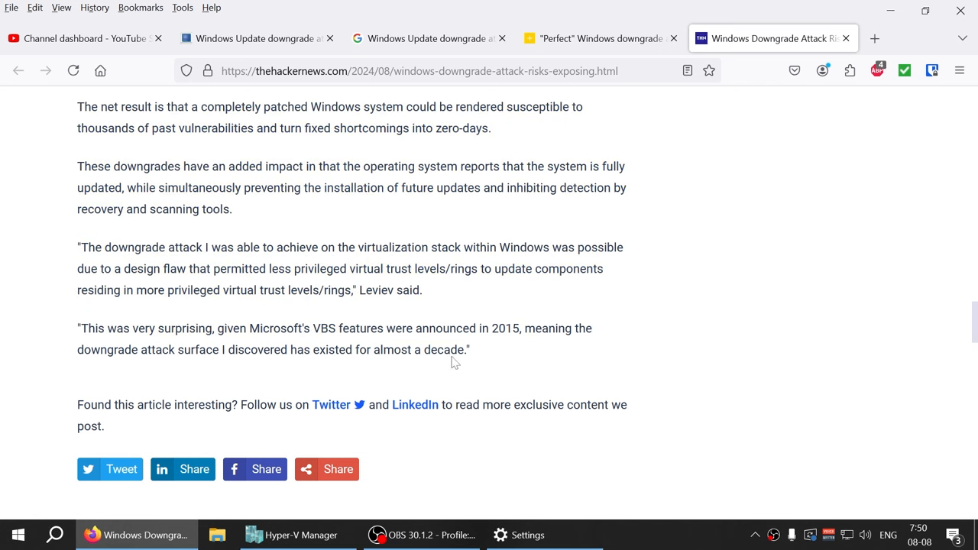
pyautogui.moveTo(476, 348)
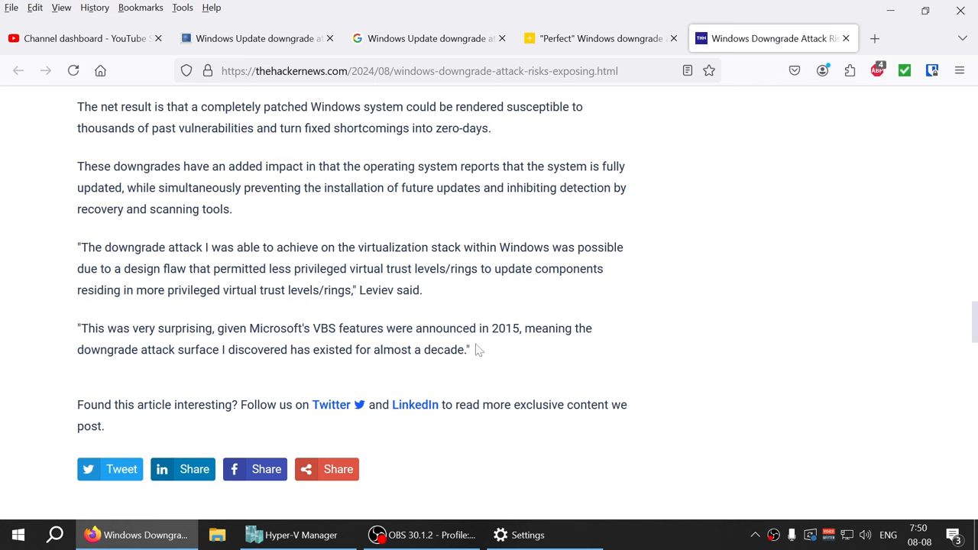
pyautogui.scroll(3)
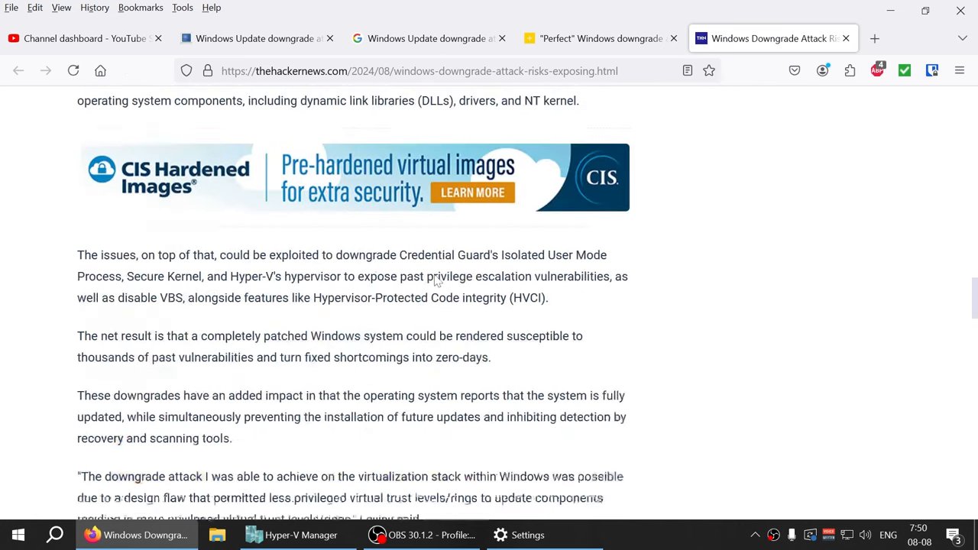
pyautogui.scroll(-3)
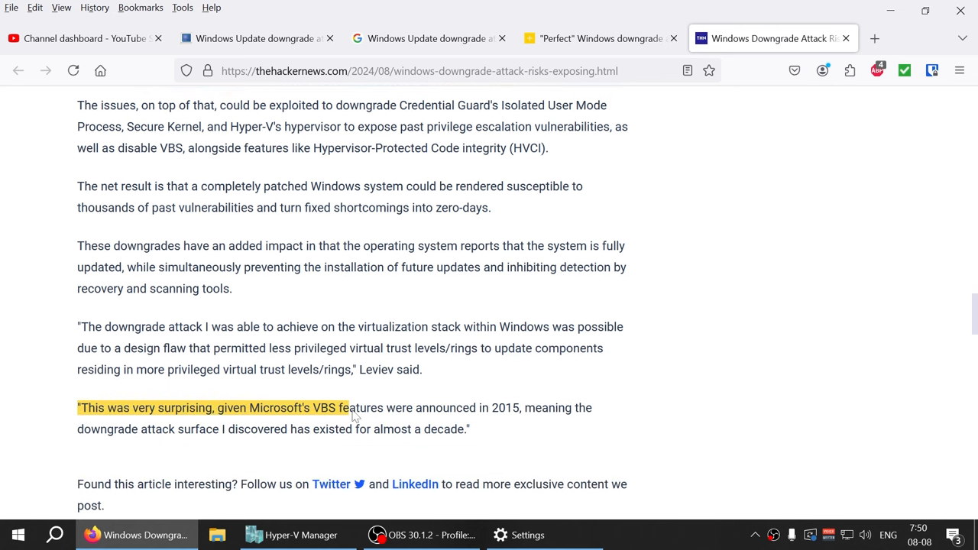
pyautogui.moveTo(348, 406); pyautogui.dragTo(458, 407)
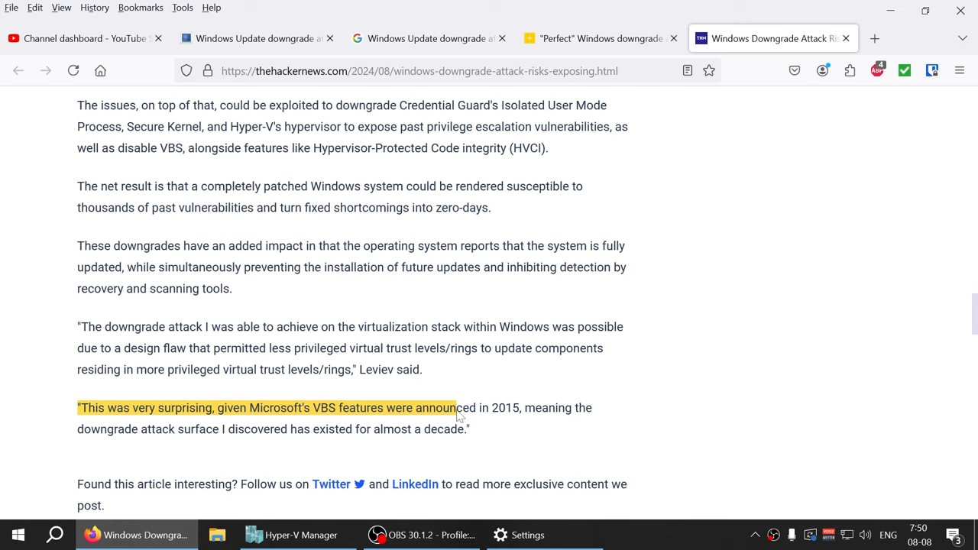
pyautogui.moveTo(455, 406); pyautogui.dragTo(520, 406)
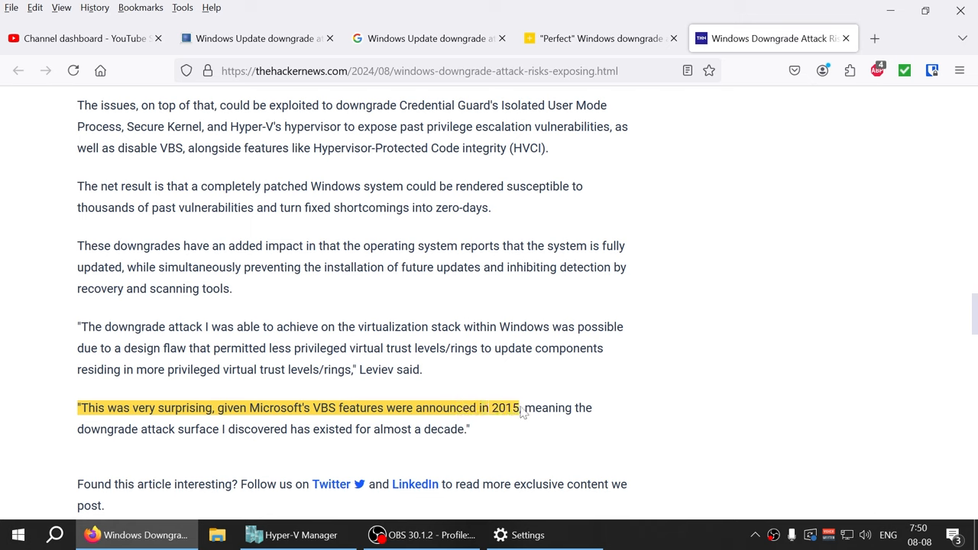
pyautogui.moveTo(520, 407); pyautogui.dragTo(593, 407)
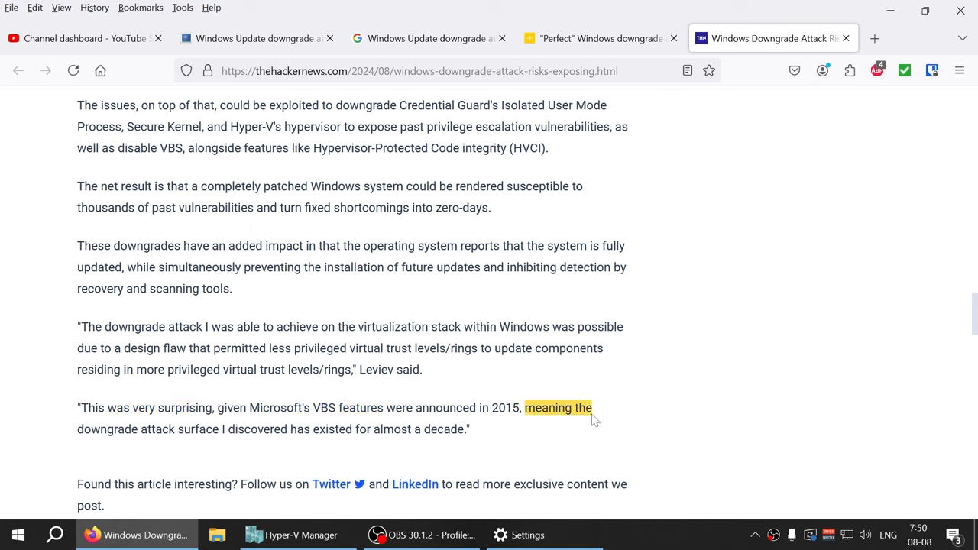
pyautogui.moveTo(593, 407); pyautogui.dragTo(217, 428)
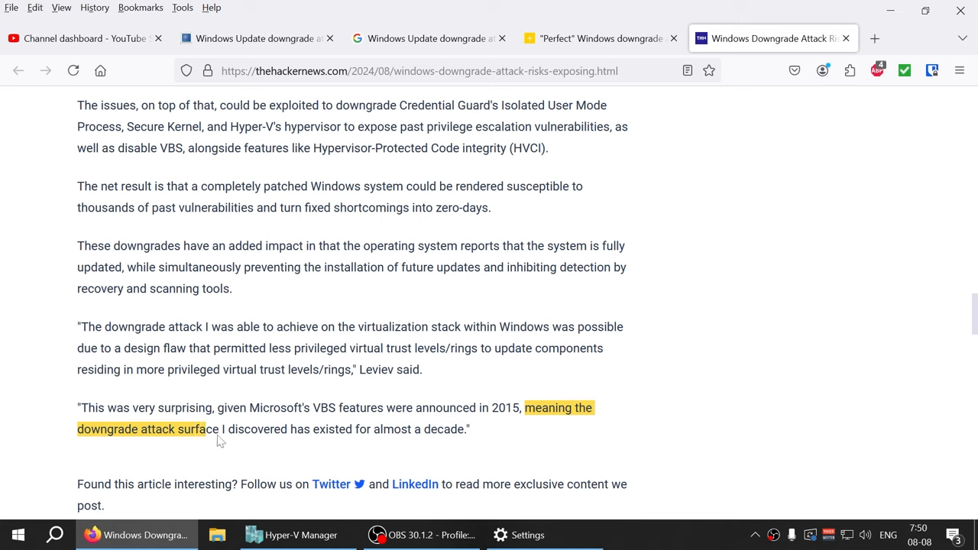
pyautogui.moveTo(222, 428); pyautogui.dragTo(355, 428)
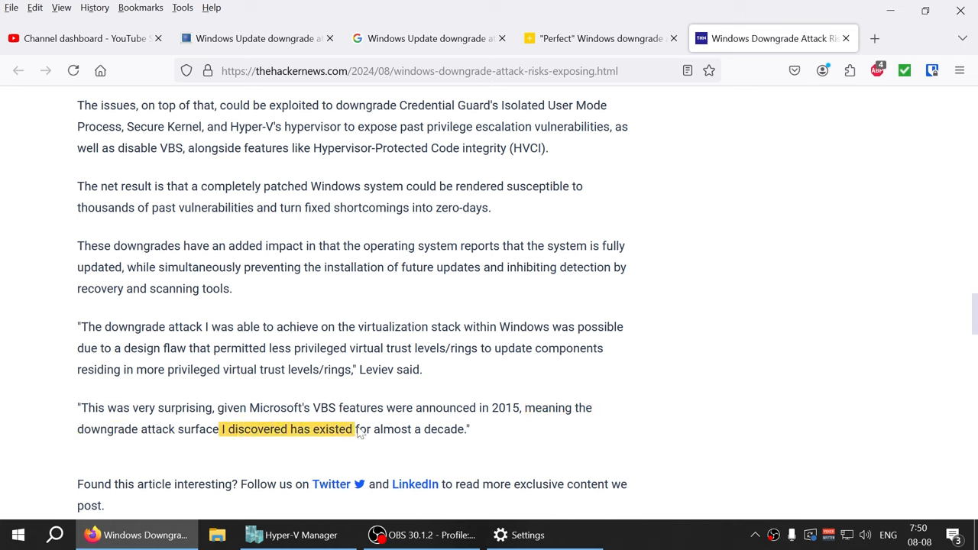
pyautogui.moveTo(353, 428); pyautogui.dragTo(464, 428)
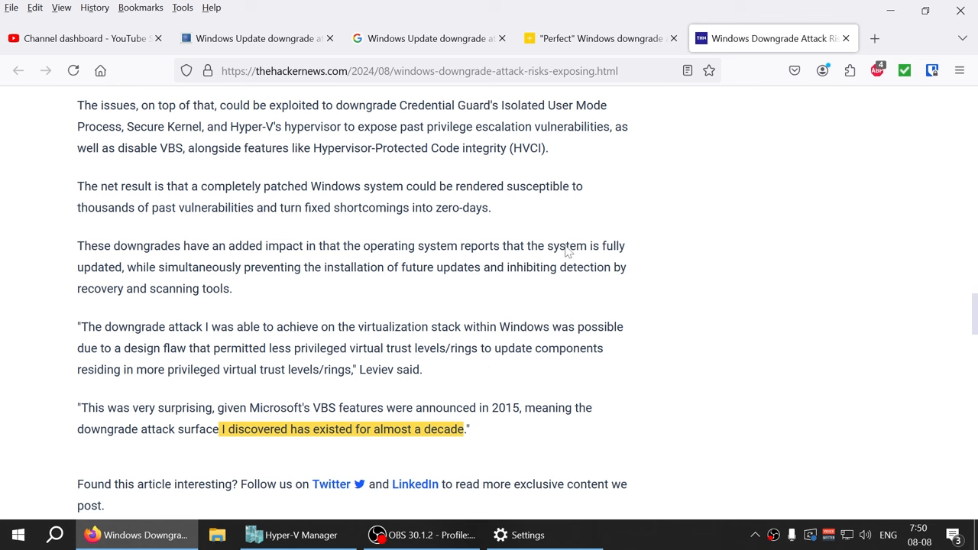
pyautogui.moveTo(539, 345)
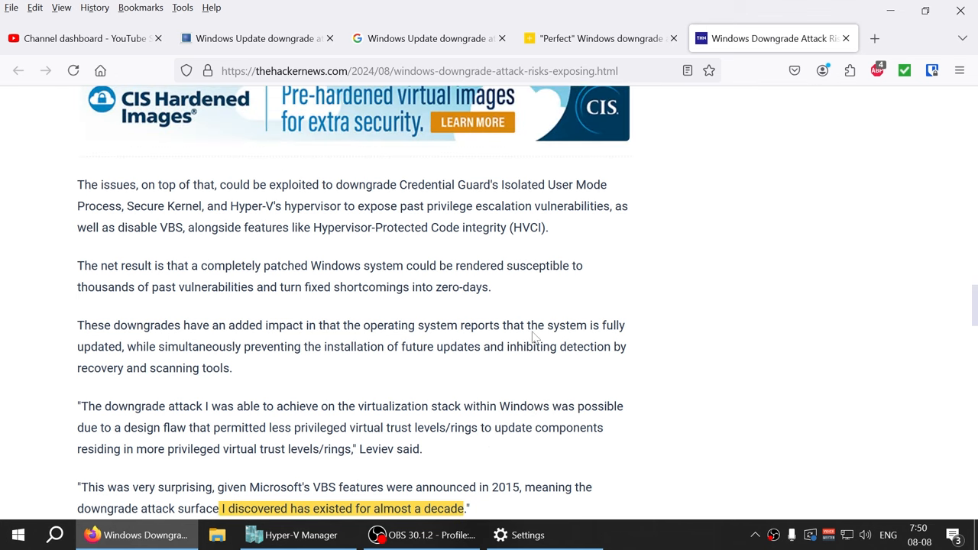
# Switch to the BleepingComputer article tab, then bring up the Windows Update settings page.
pyautogui.scroll(-3)
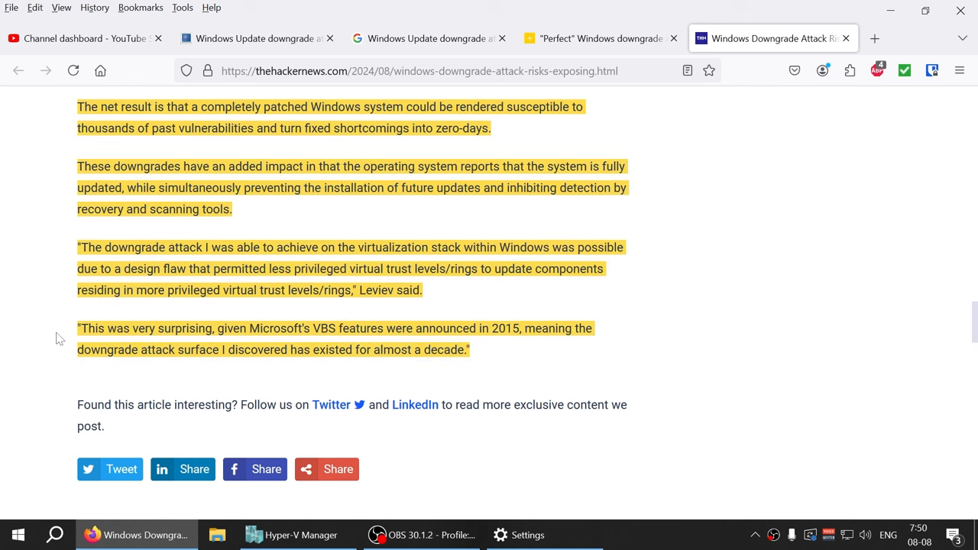
pyautogui.moveTo(80, 336)
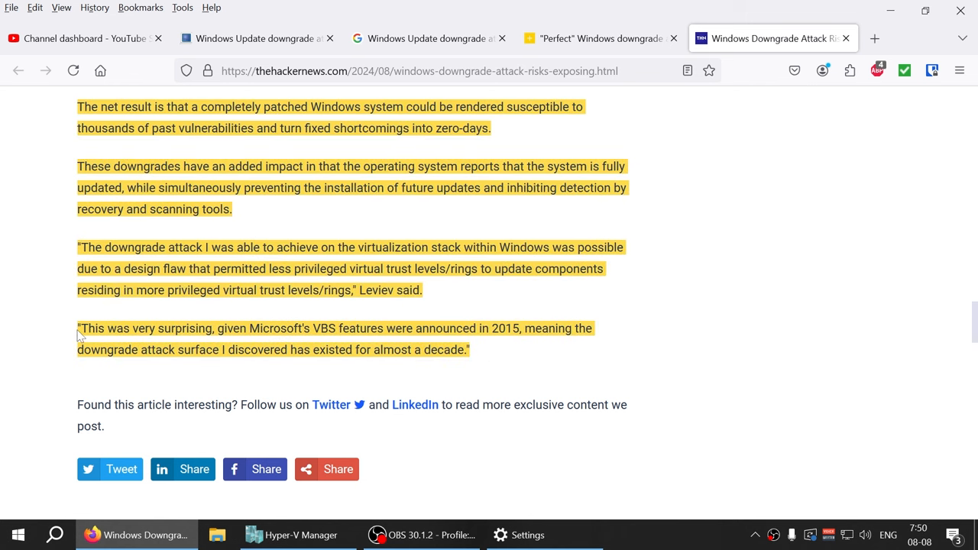
pyautogui.click(558, 355)
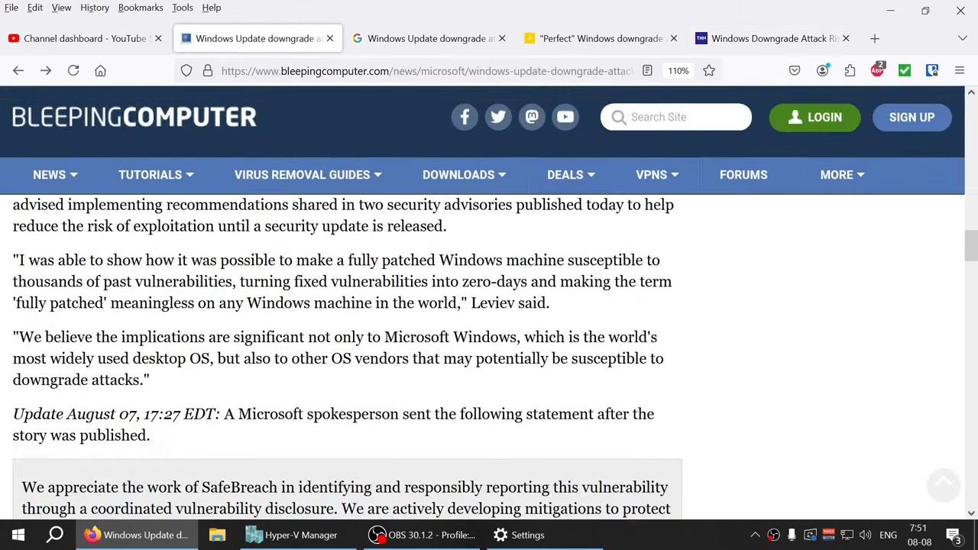
pyautogui.scroll(3)
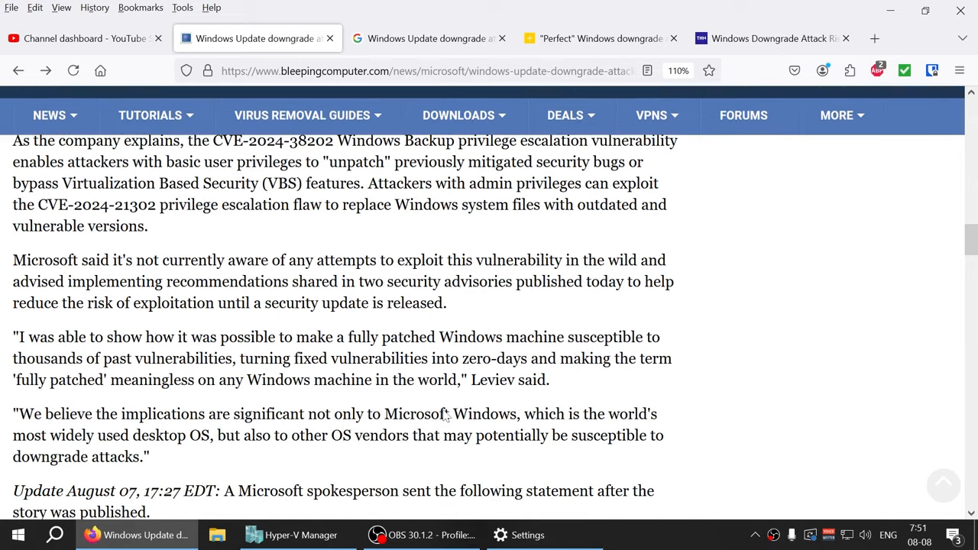
pyautogui.click(544, 535)
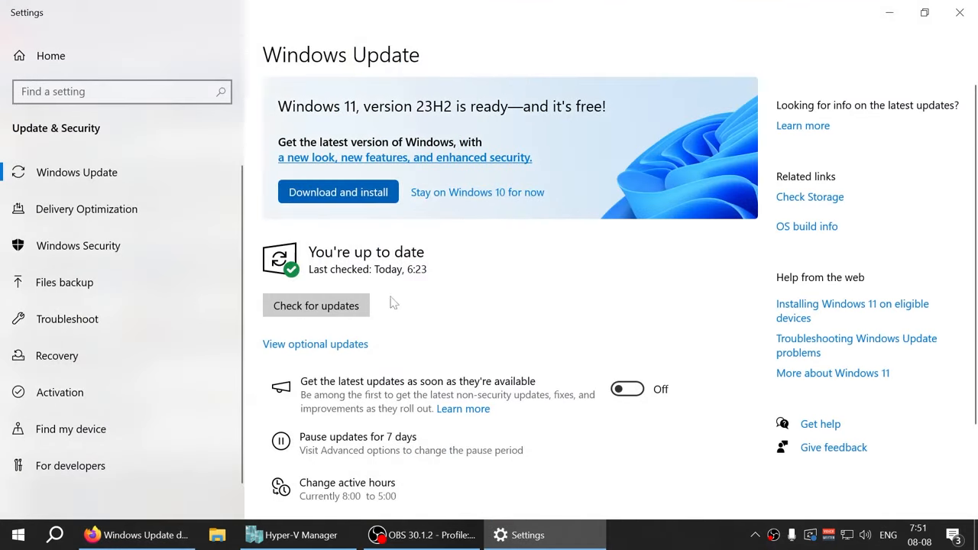
pyautogui.moveTo(603, 316)
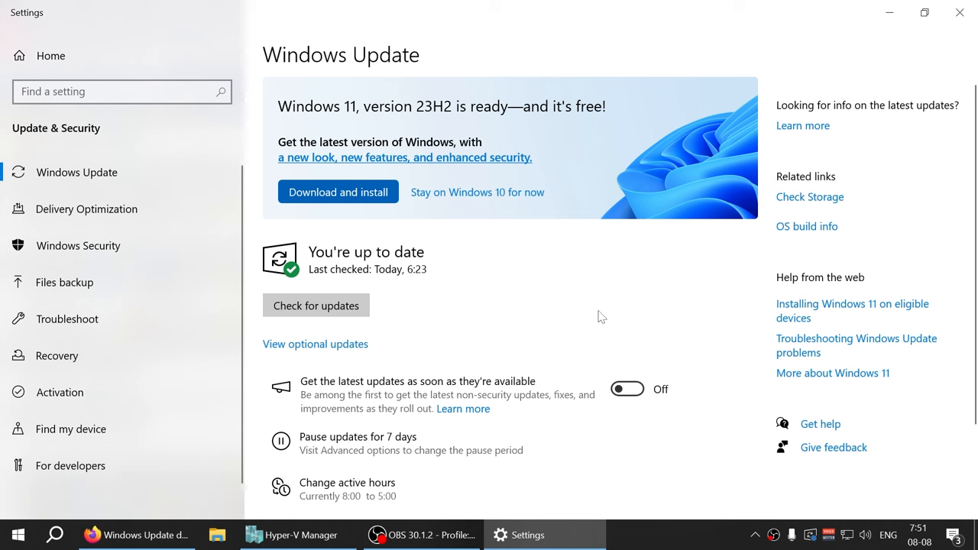
pyautogui.moveTo(486, 323)
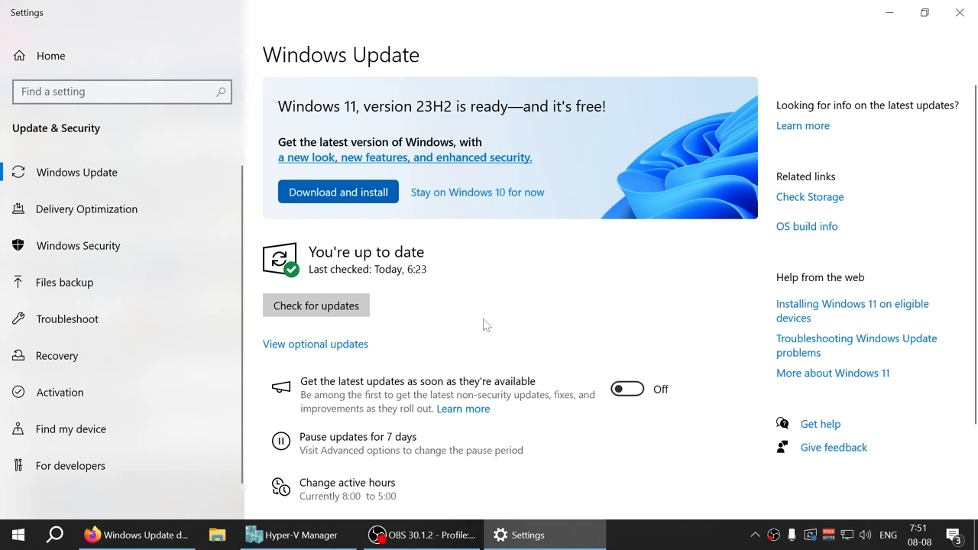
# Return from the Windows Update page to the BleepingComputer article in Firefox.
pyautogui.click(136, 535)
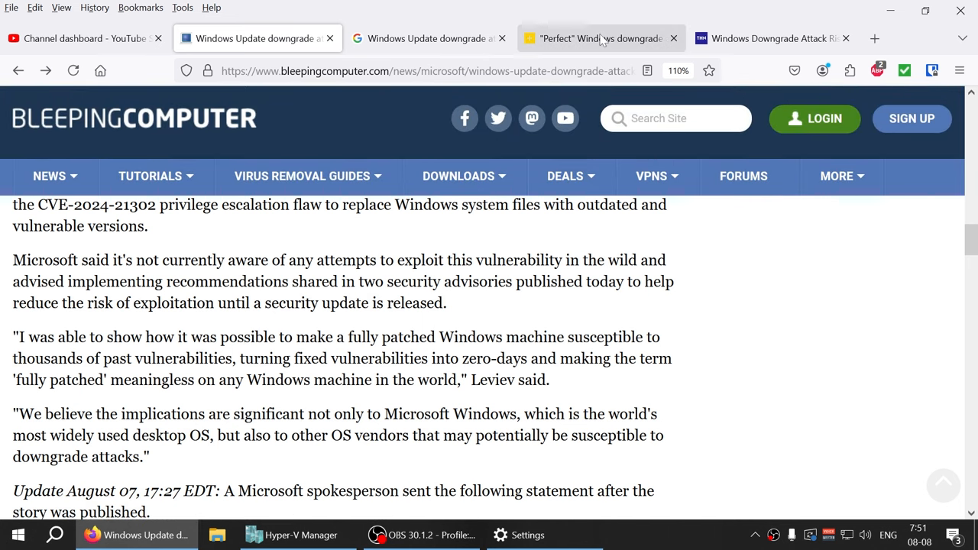
# Scroll the BleepingComputer article and highlight the passage about evading endpoint detection.
pyautogui.click(428, 38)
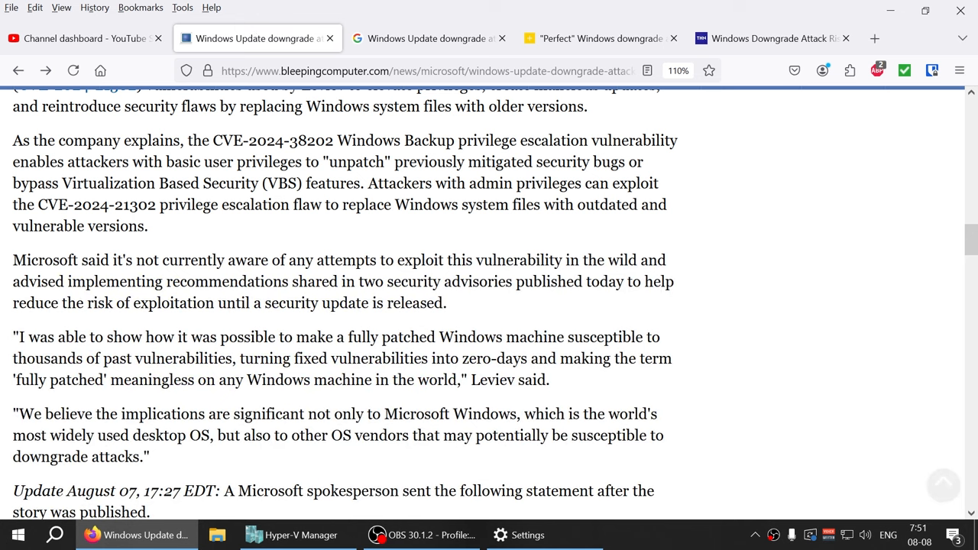
pyautogui.scroll(3)
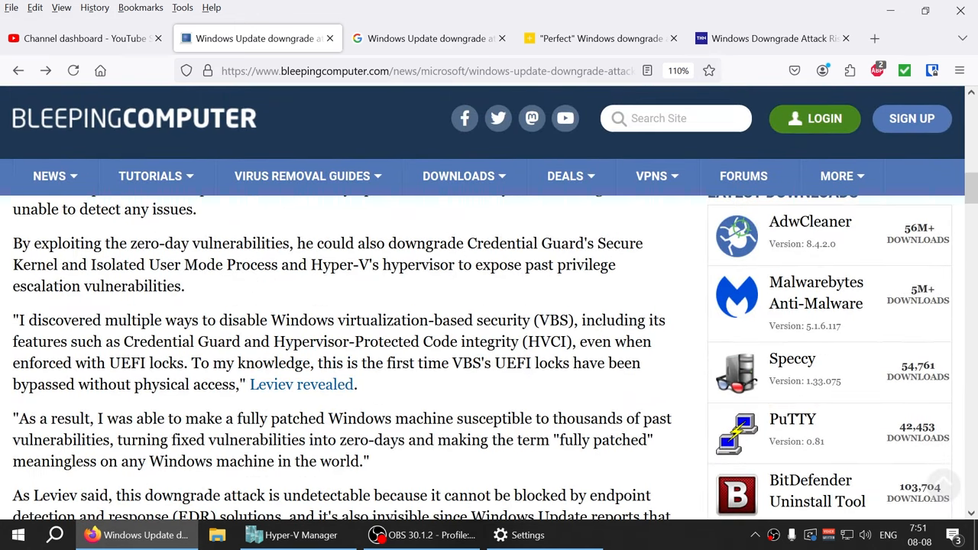
pyautogui.scroll(-3)
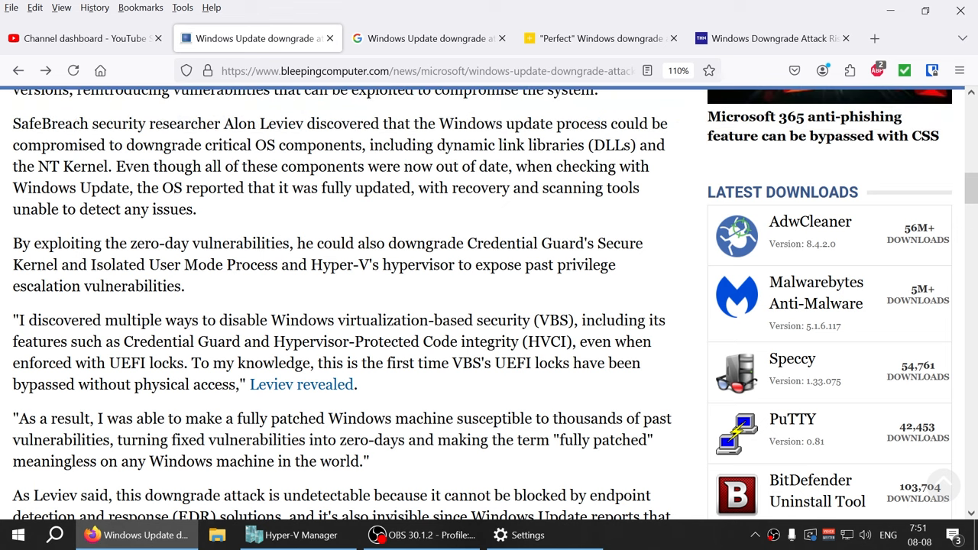
pyautogui.scroll(-3)
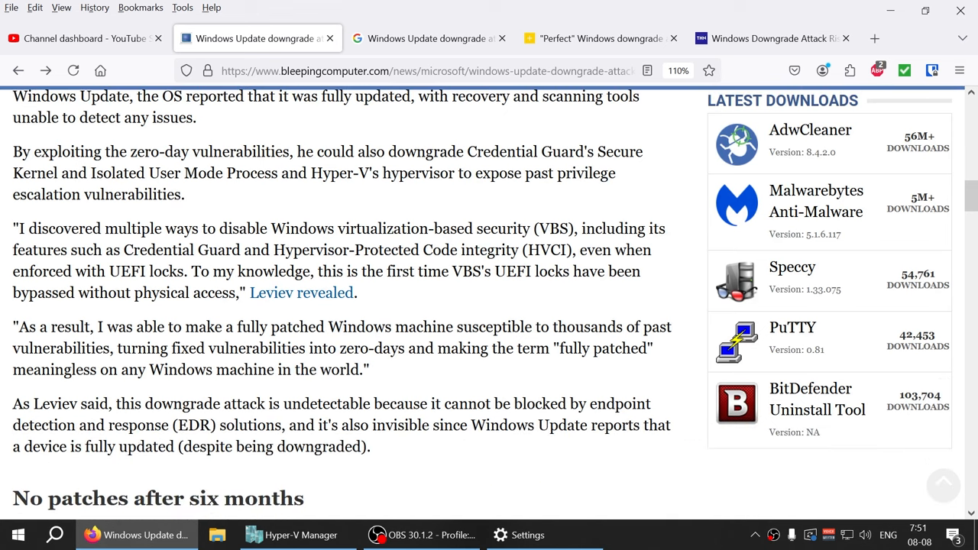
pyautogui.scroll(-3)
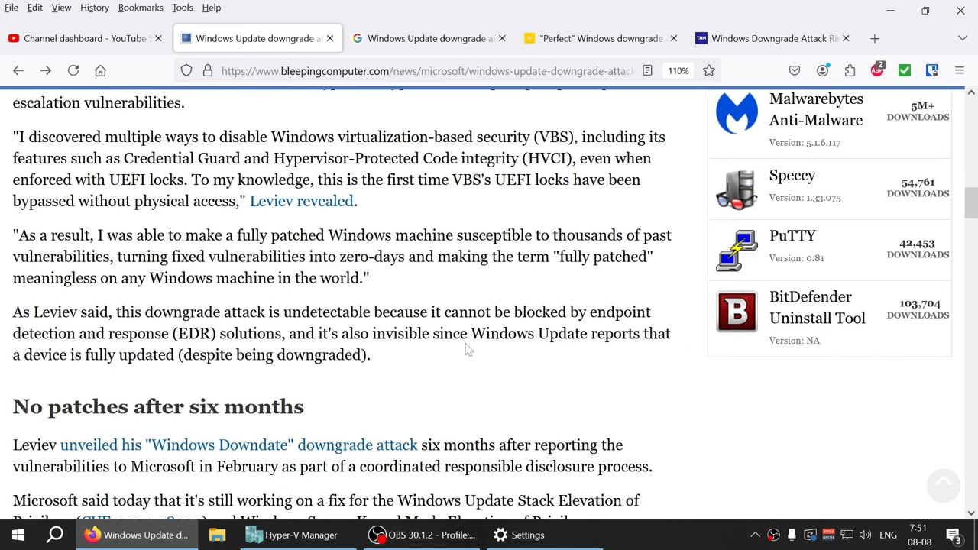
pyautogui.moveTo(12, 311); pyautogui.dragTo(369, 354)
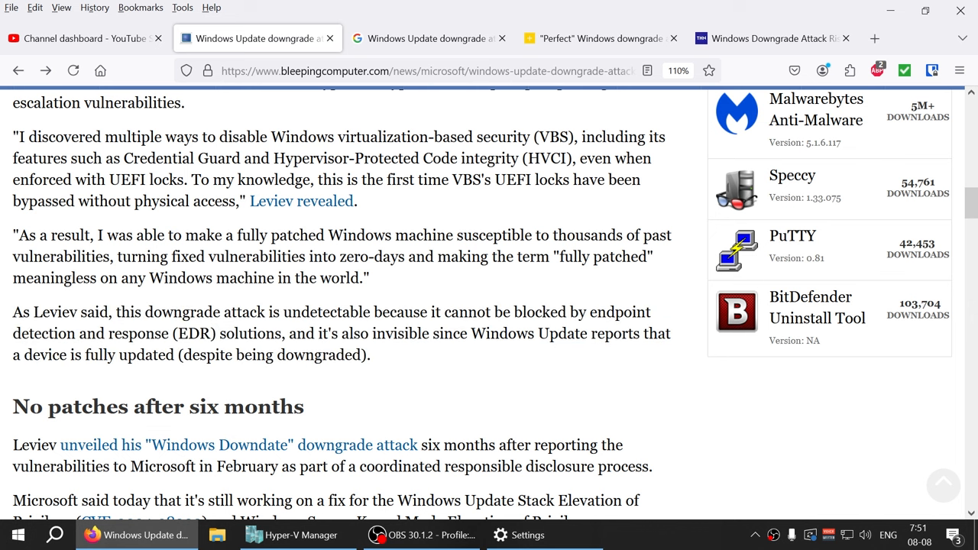
pyautogui.moveTo(590, 312); pyautogui.dragTo(372, 355)
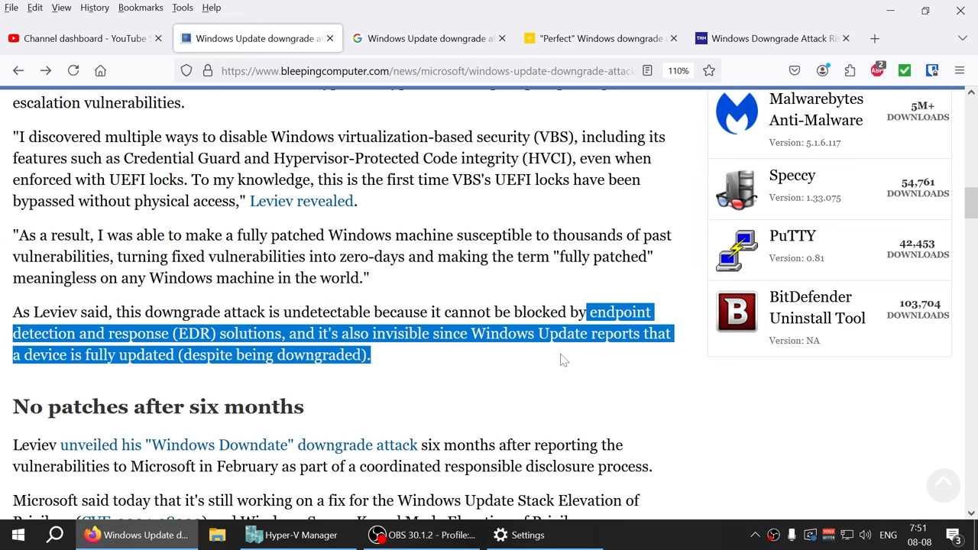
pyautogui.moveTo(489, 368)
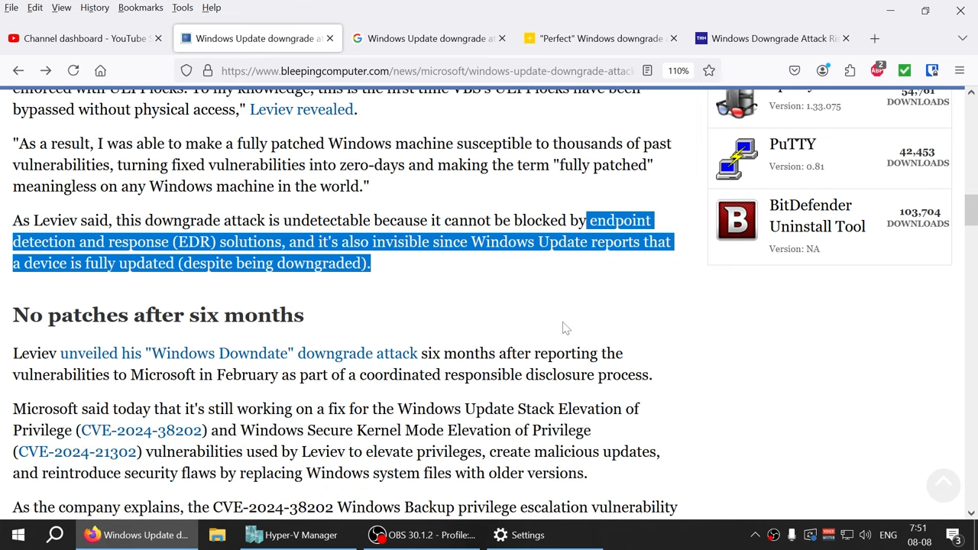
# Read further down the BleepingComputer article through the Credential Guard and Hyper-V downgrade paragraph.
pyautogui.scroll(-3)
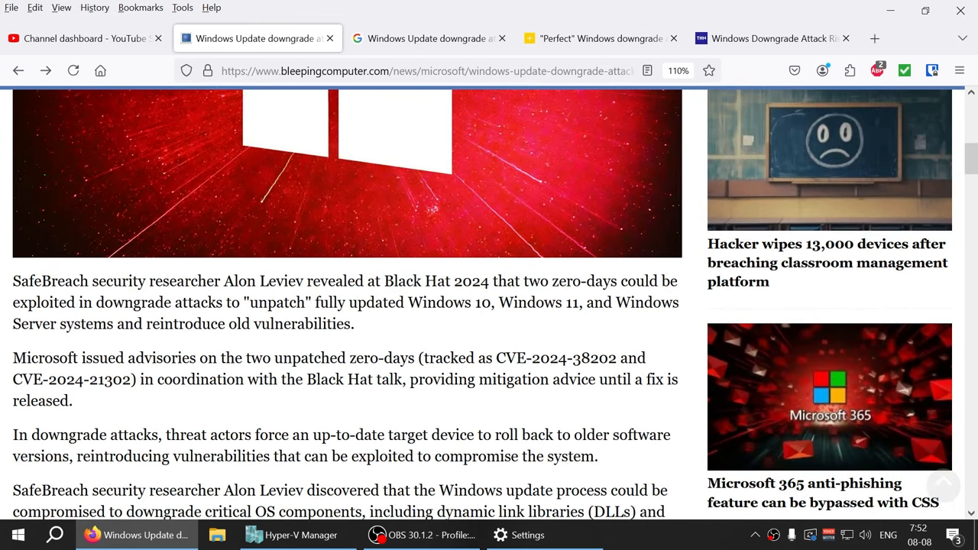
pyautogui.scroll(-3)
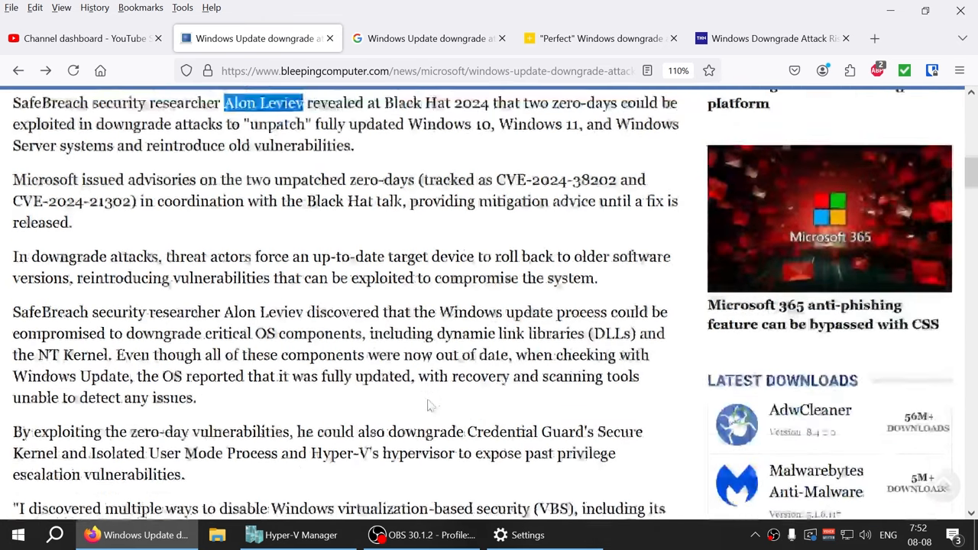
pyautogui.scroll(-3)
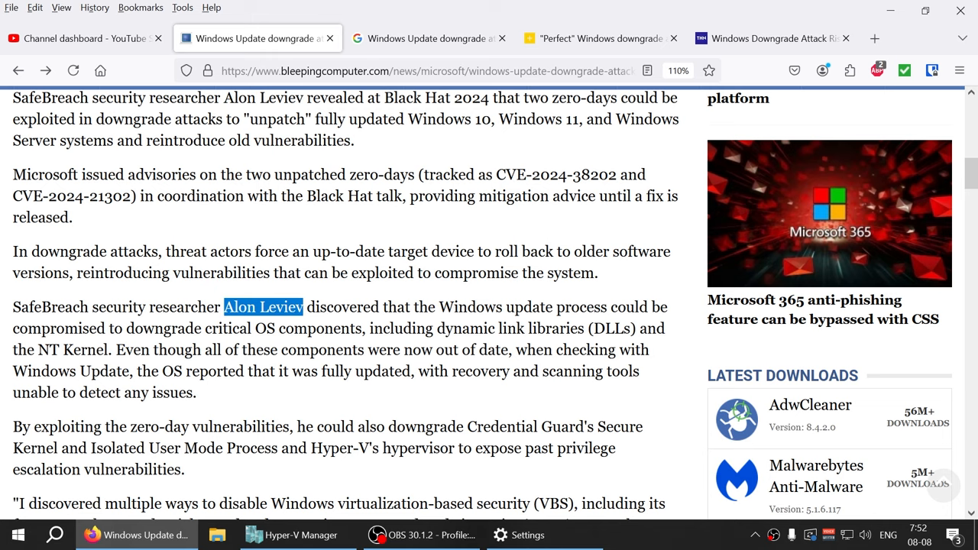
pyautogui.scroll(-3)
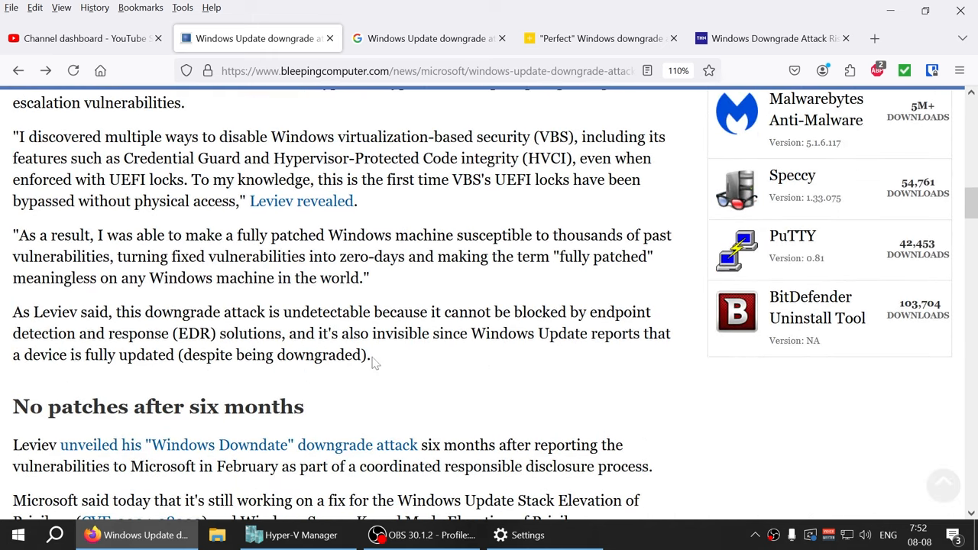
pyautogui.scroll(3)
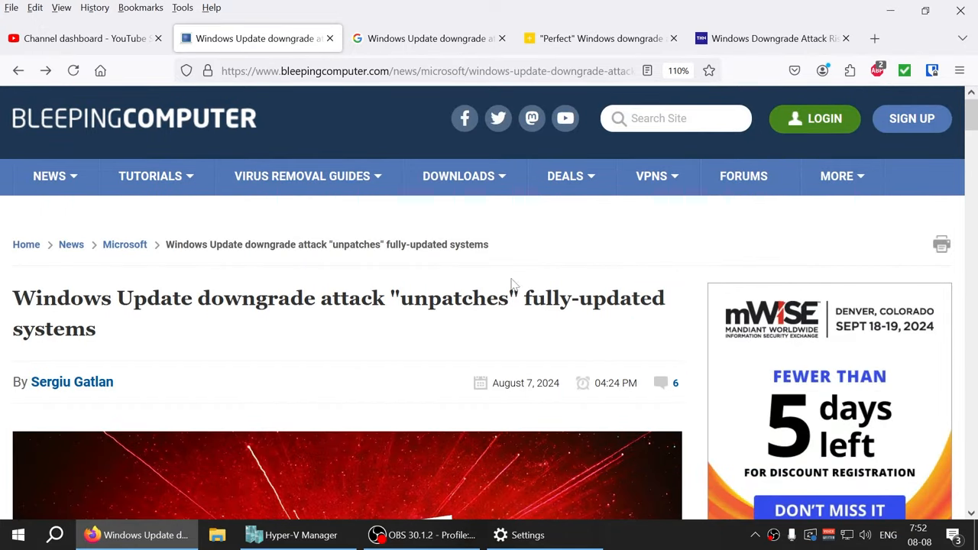
pyautogui.scroll(-3)
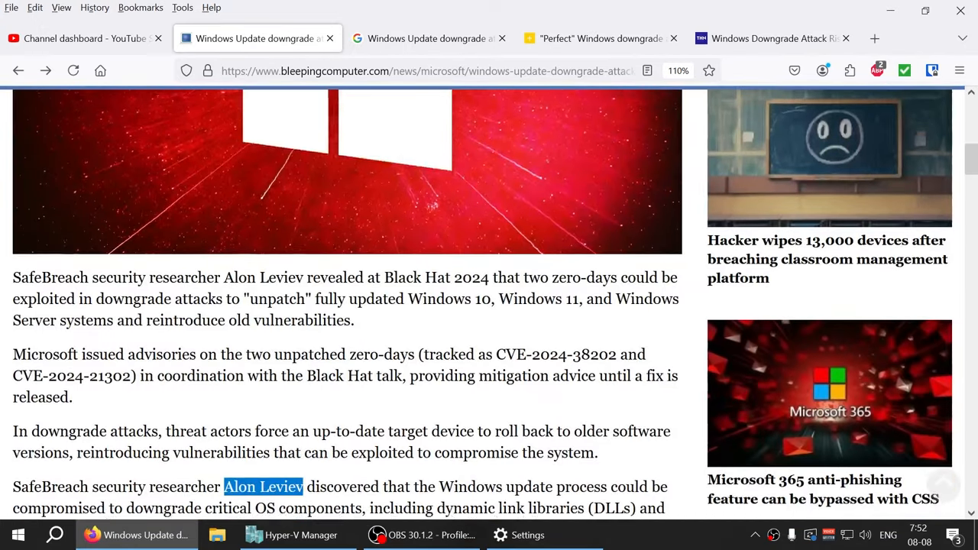
pyautogui.scroll(-3)
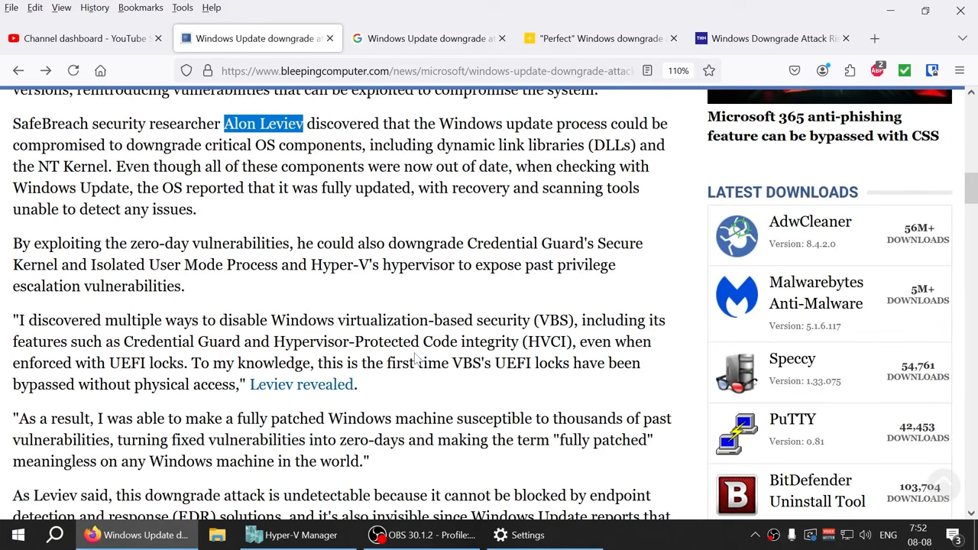
pyautogui.moveTo(440, 397)
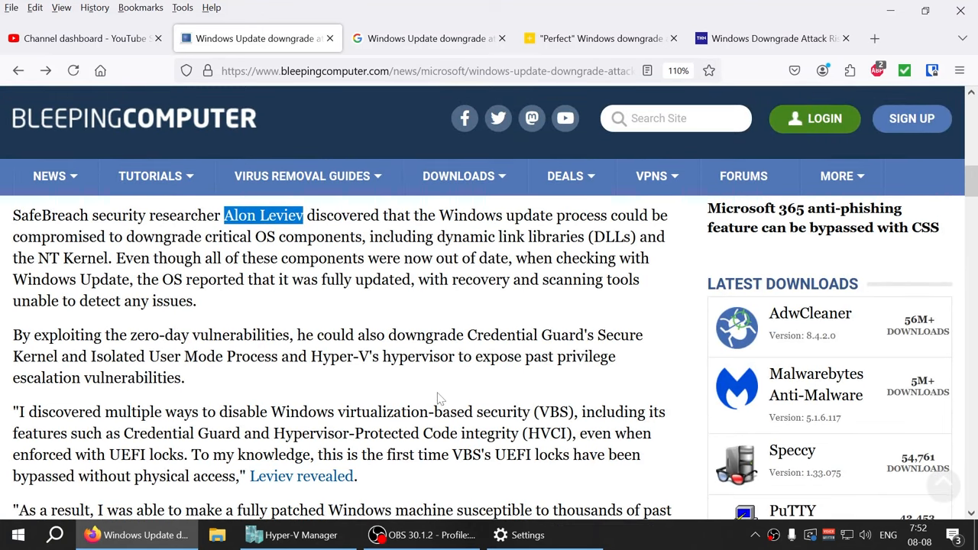
pyautogui.moveTo(324, 305)
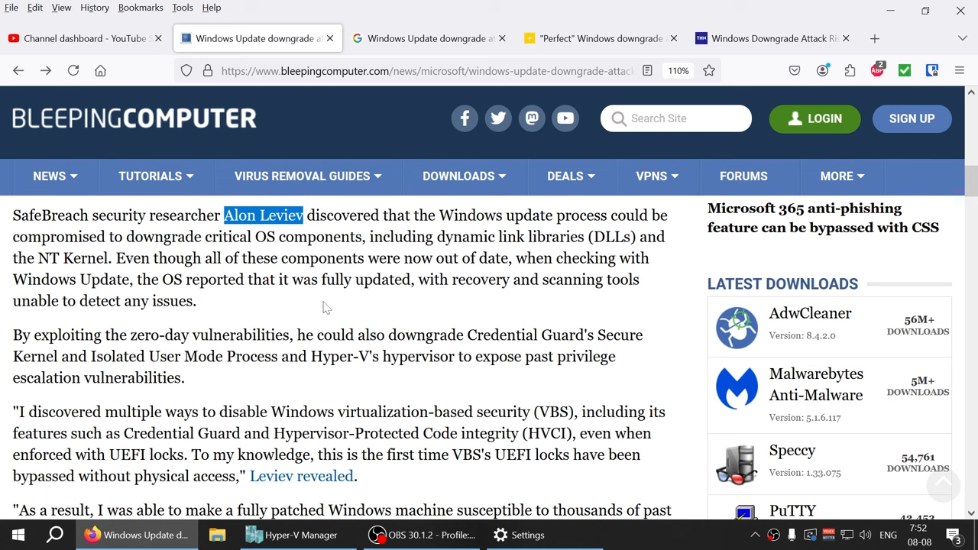
pyautogui.scroll(-3)
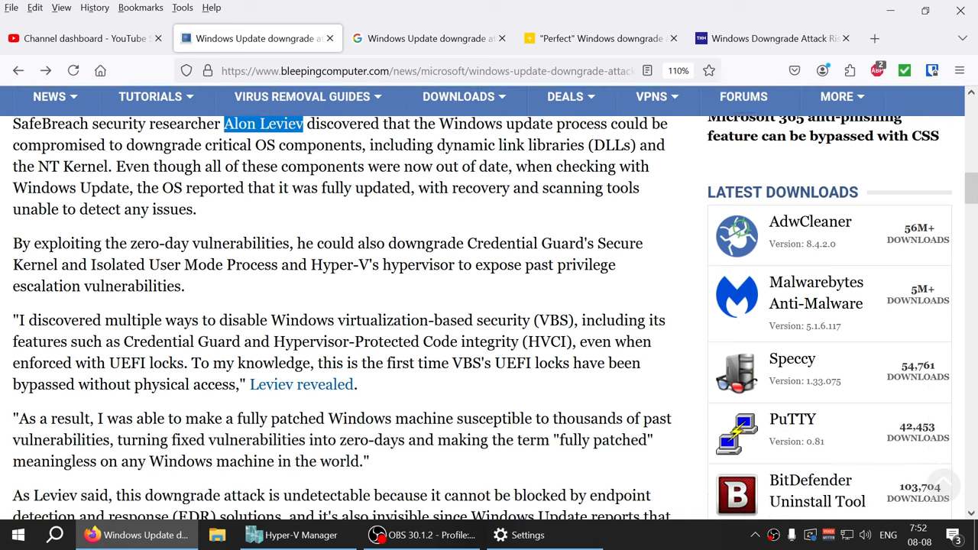
# Switch to The Hacker News article and clear its multi-paragraph text selection.
pyautogui.click(601, 38)
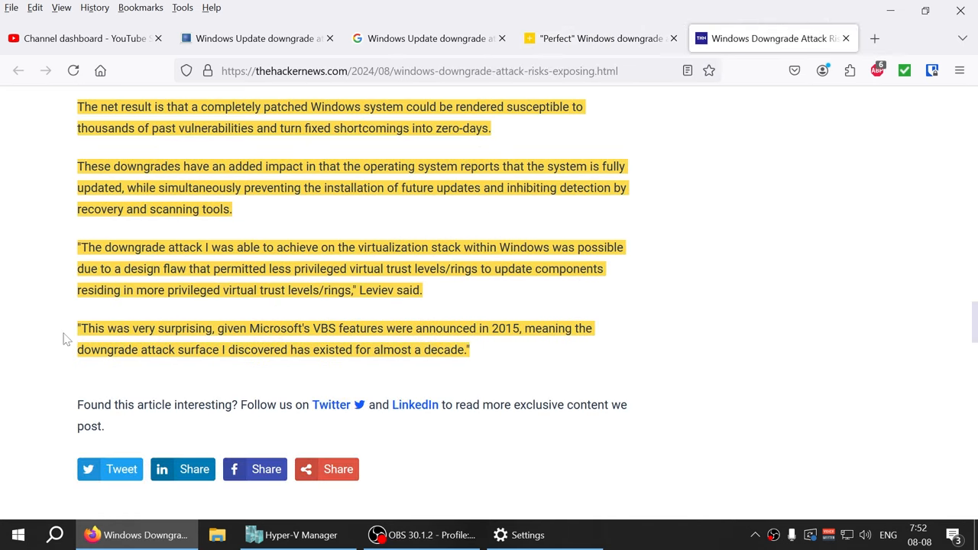
pyautogui.click(80, 328)
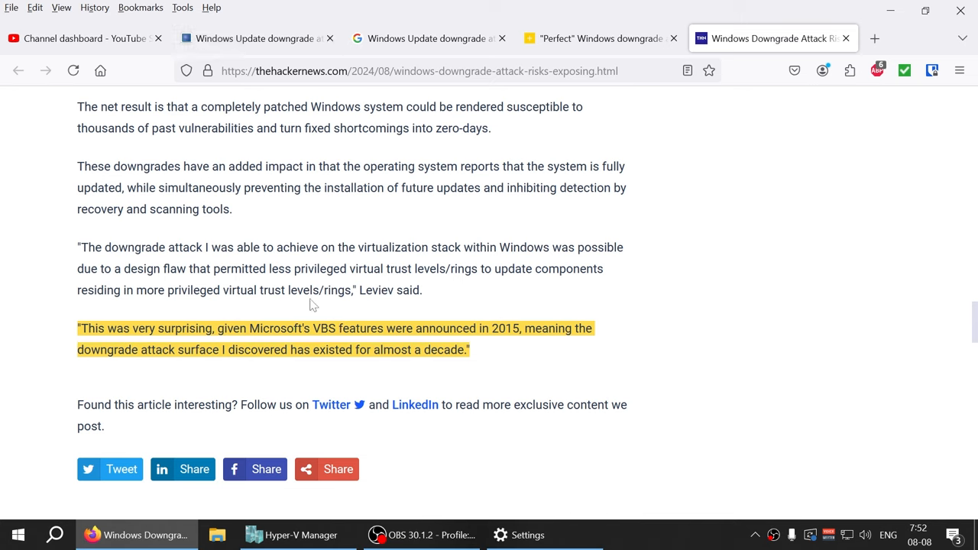
pyautogui.moveTo(574, 287)
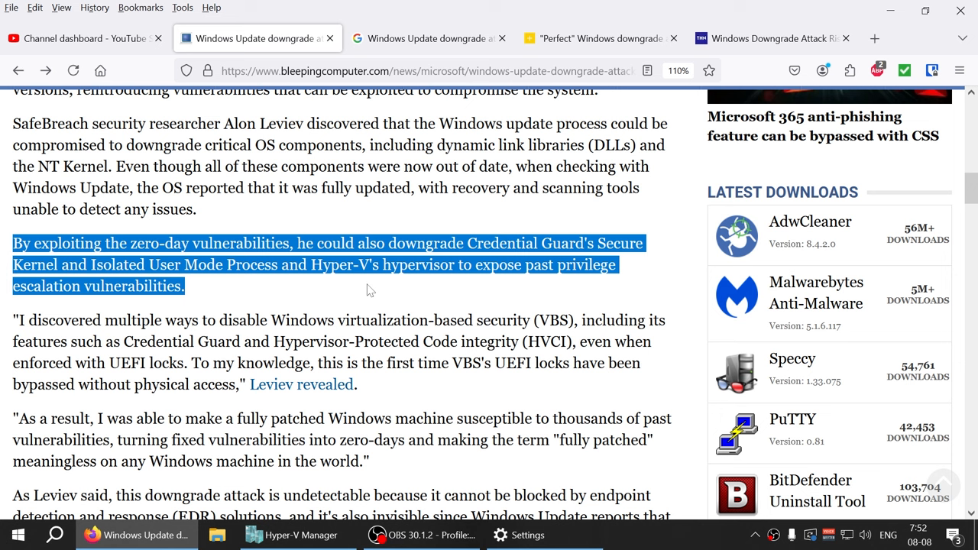
pyautogui.moveTo(441, 298)
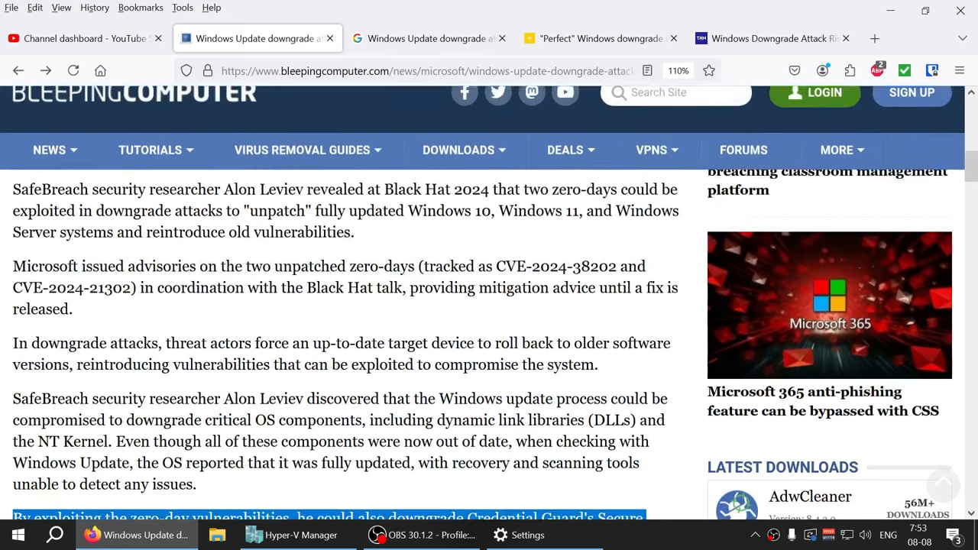
# Highlight 'Windows Server systems and reintroduce old vulnerabilities' and read on past it.
pyautogui.scroll(-3)
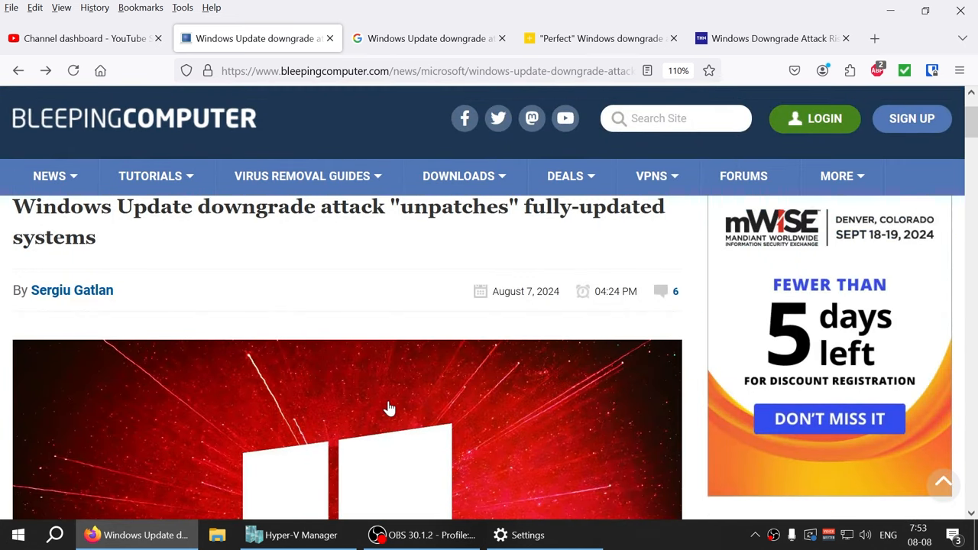
pyautogui.scroll(-3)
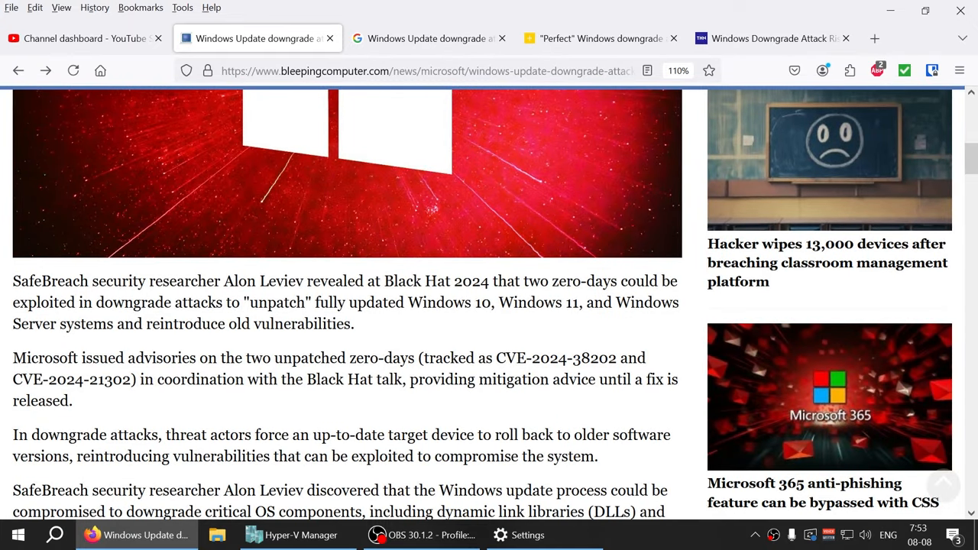
pyautogui.moveTo(408, 302); pyautogui.dragTo(581, 303)
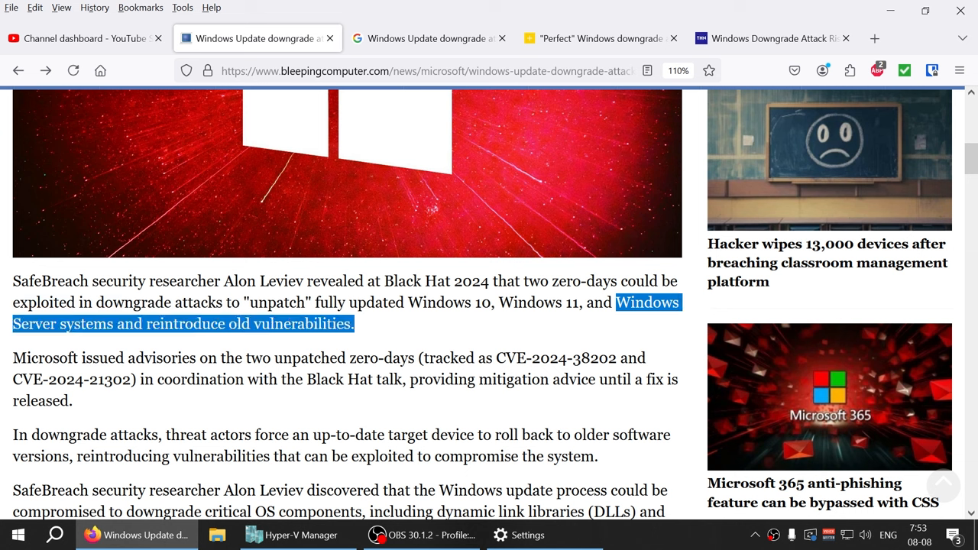
pyautogui.scroll(-3)
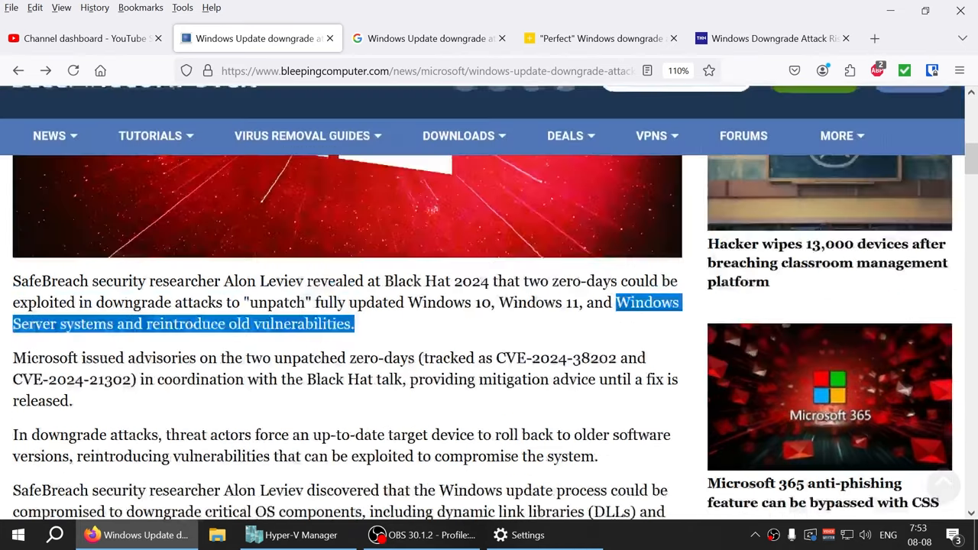
pyautogui.scroll(-3)
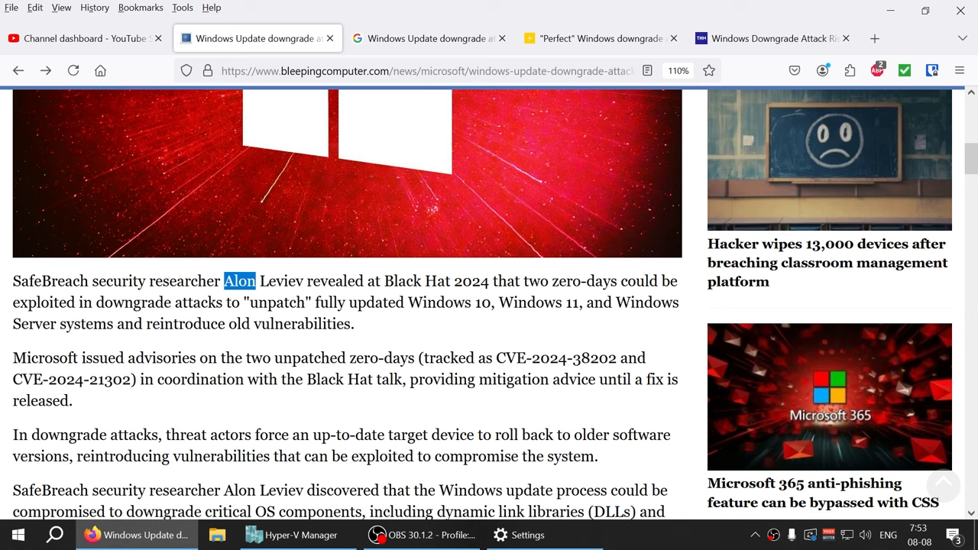
# Review the Google results, the Help Net Security article and the BleepingComputer article tabs.
pyautogui.click(427, 39)
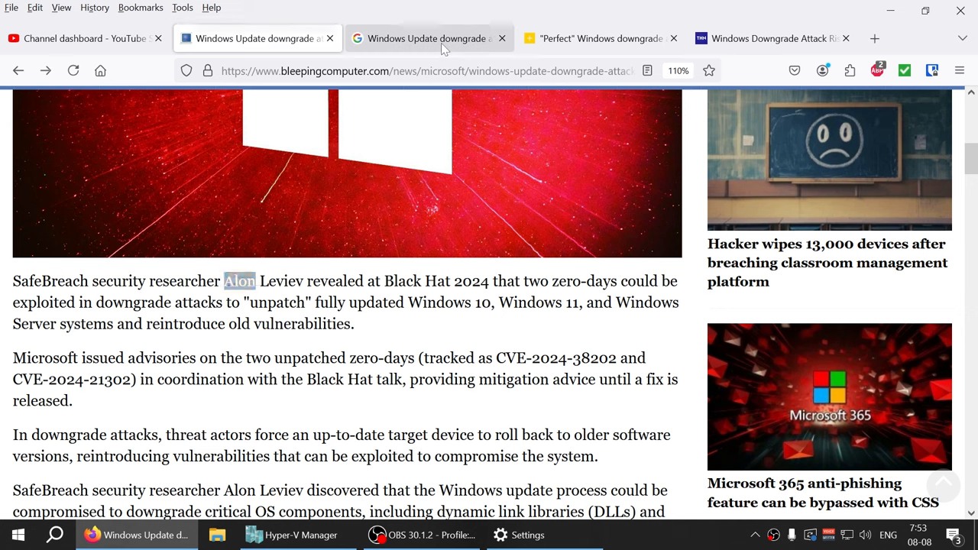
pyautogui.click(428, 39)
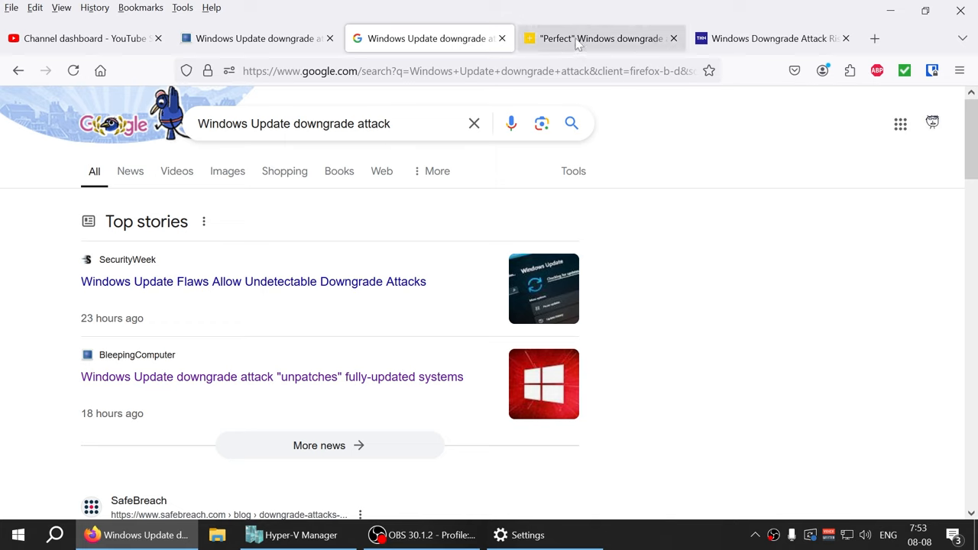
pyautogui.moveTo(602, 38)
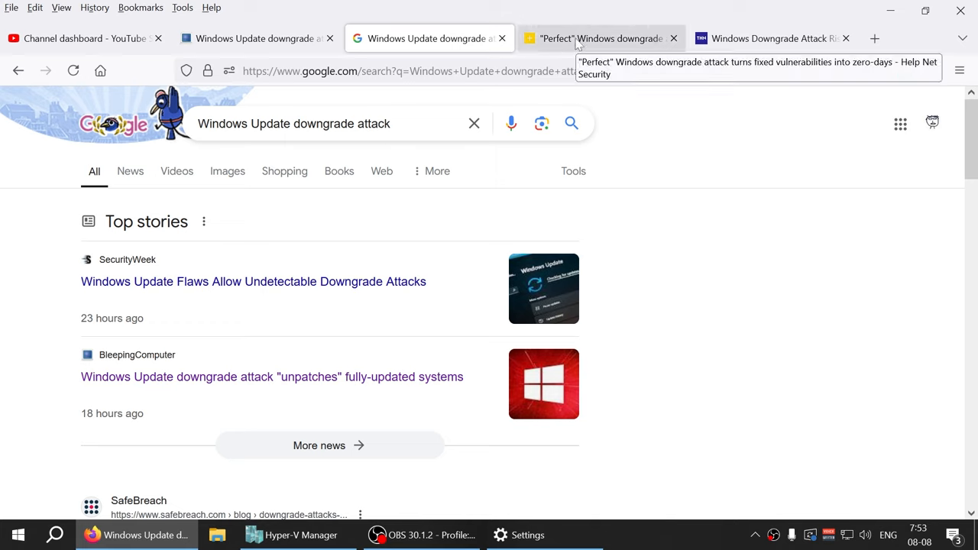
pyautogui.click(599, 38)
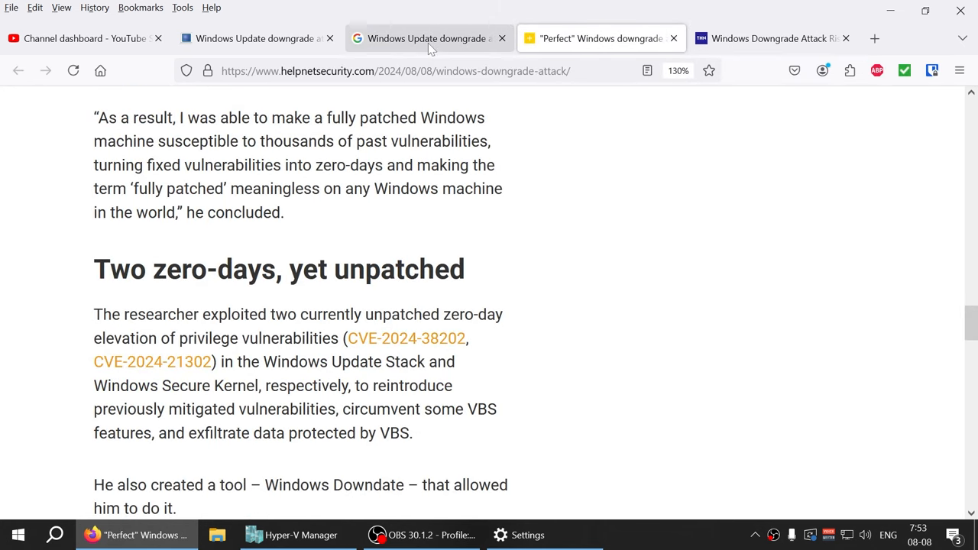
pyautogui.moveTo(342, 409); pyautogui.dragTo(411, 434)
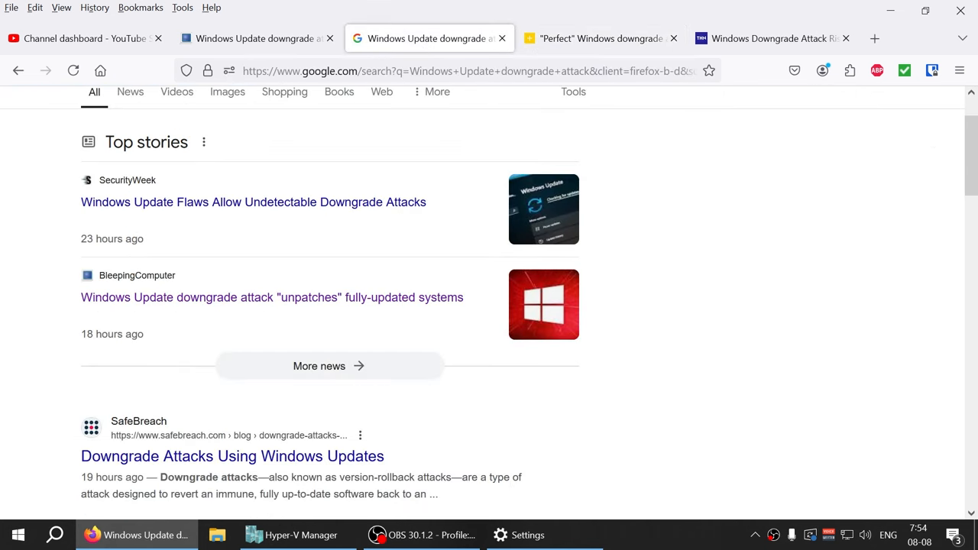
pyautogui.click(544, 535)
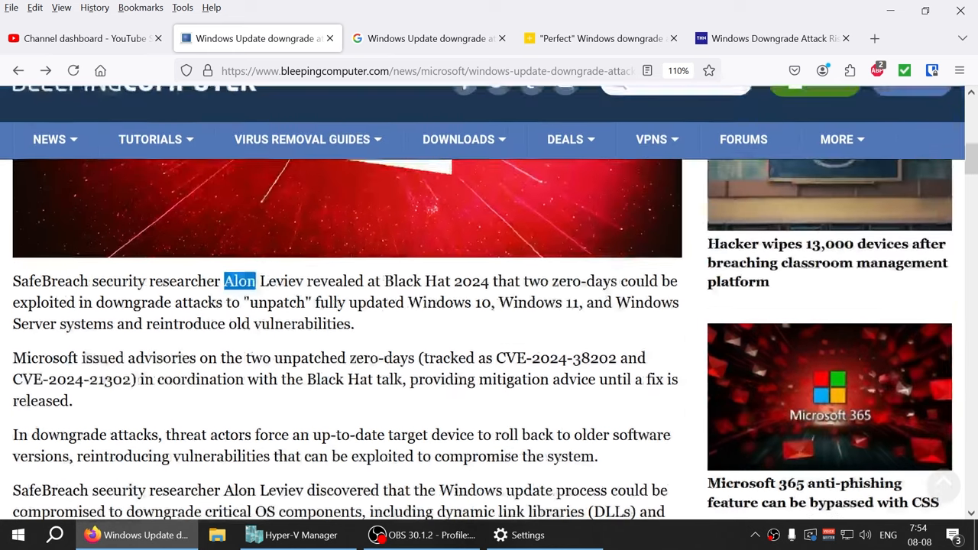
# Return to the Google results and bring Hyper-V Manager's virtual machine list to the front.
pyautogui.scroll(-3)
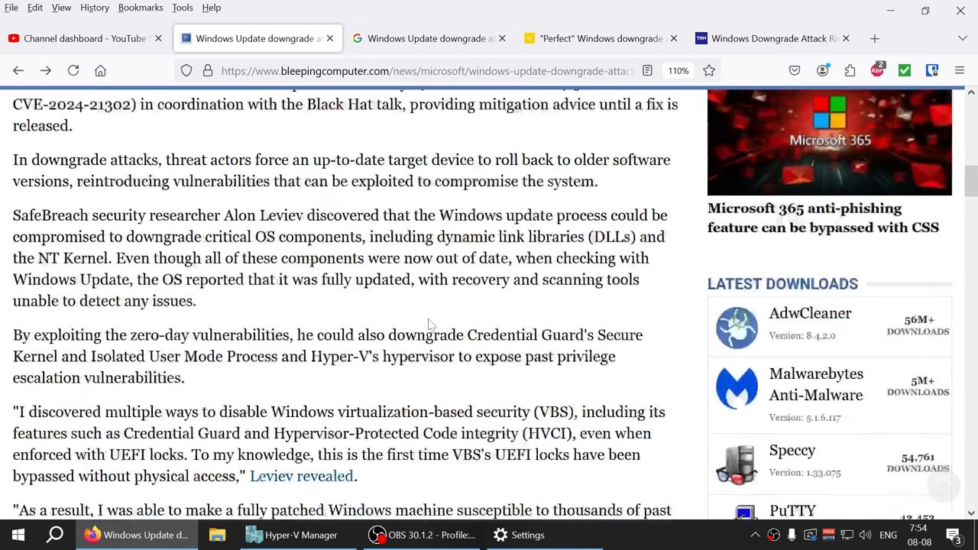
pyautogui.click(428, 38)
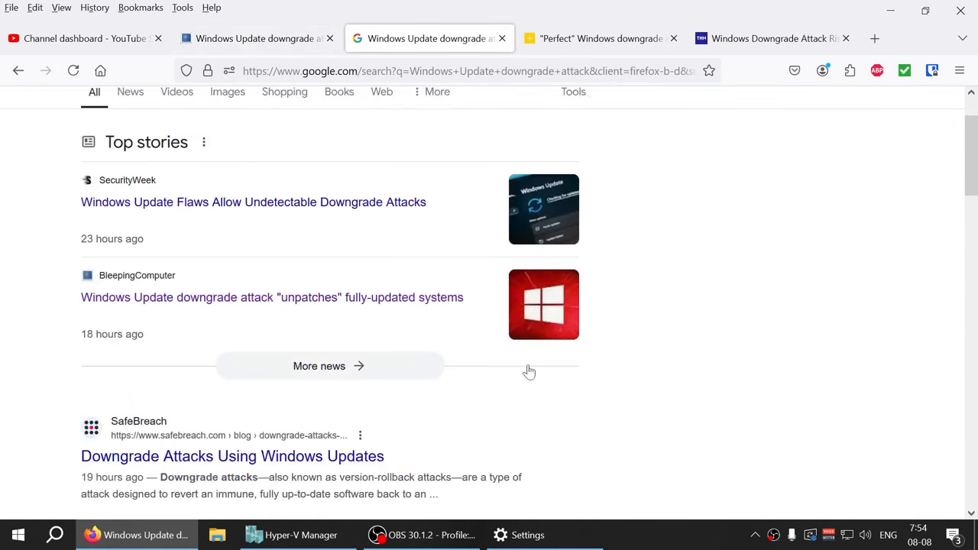
pyautogui.click(300, 535)
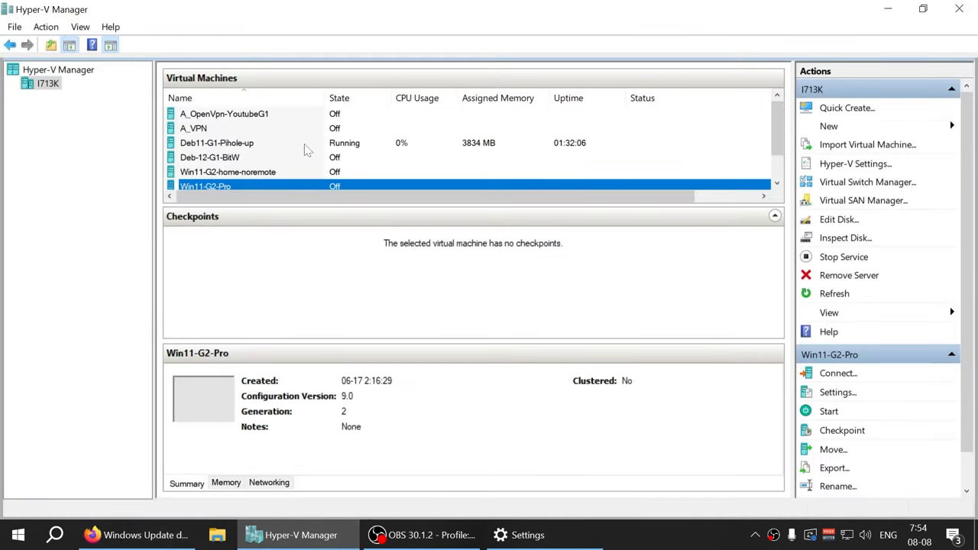
pyautogui.moveTo(136, 535)
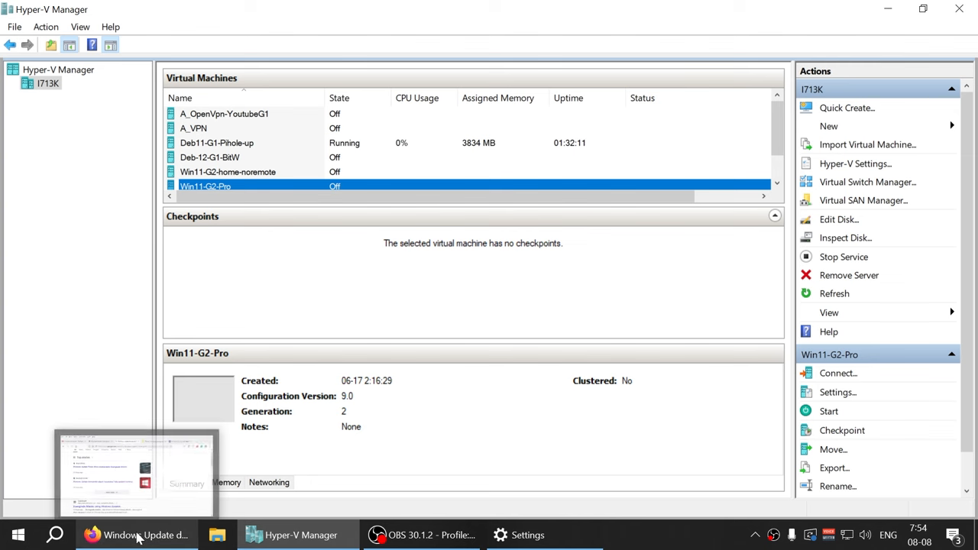
# Back in Firefox, highlight the BleepingComputer paragraph about zero-days unpatching Windows.
pyautogui.click(138, 535)
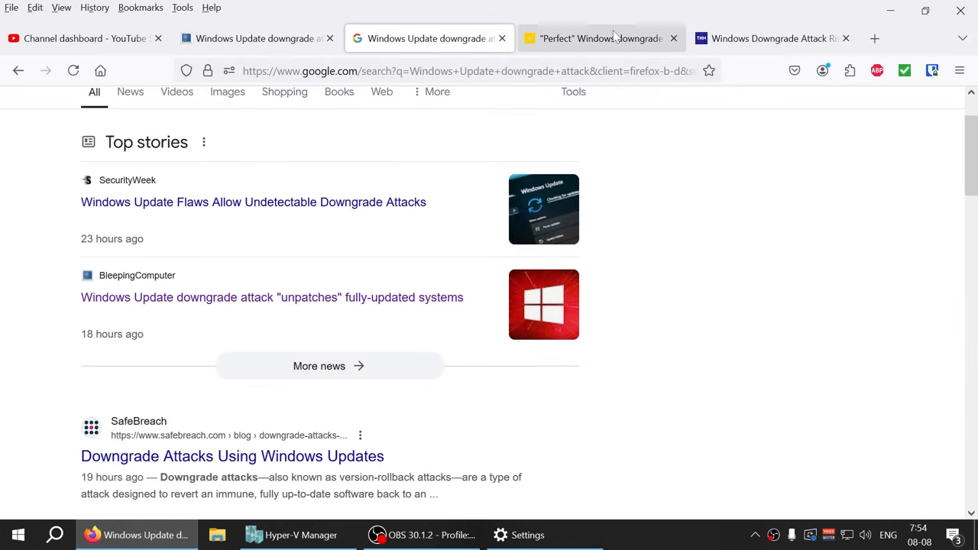
pyautogui.moveTo(602, 38)
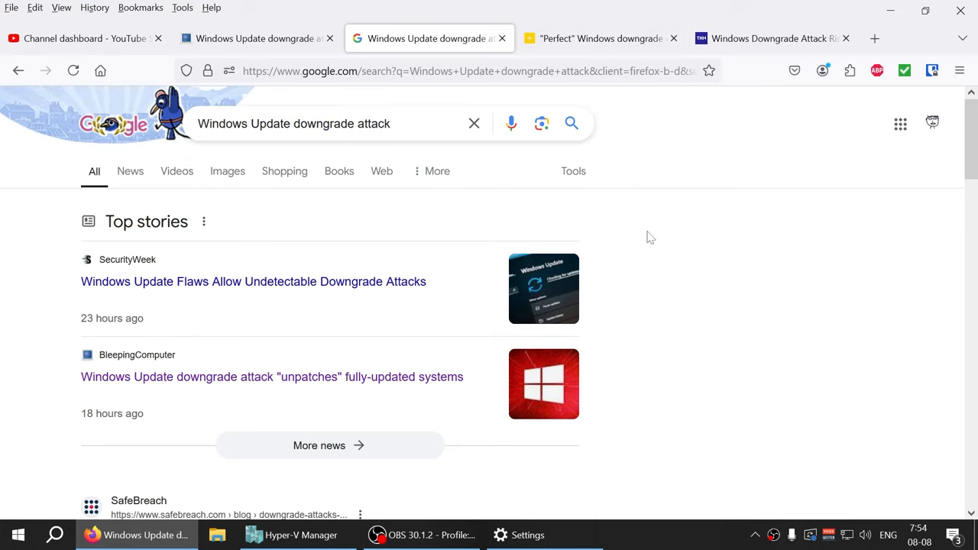
pyautogui.moveTo(636, 368)
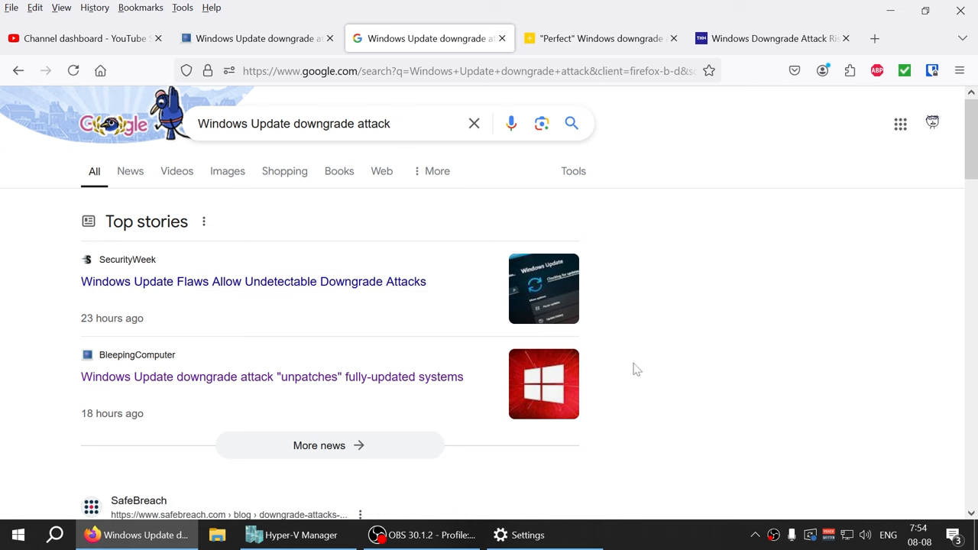
pyautogui.moveTo(46, 345)
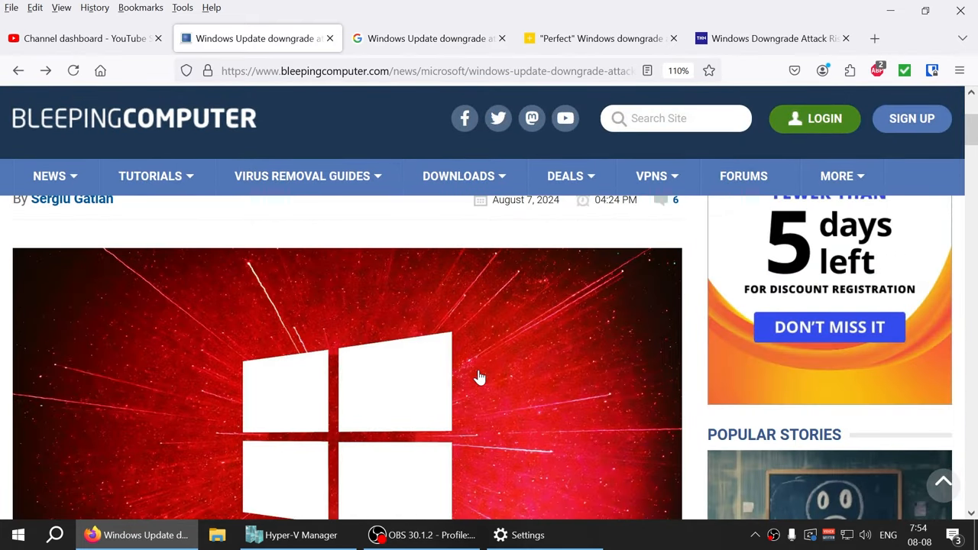
pyautogui.scroll(-3)
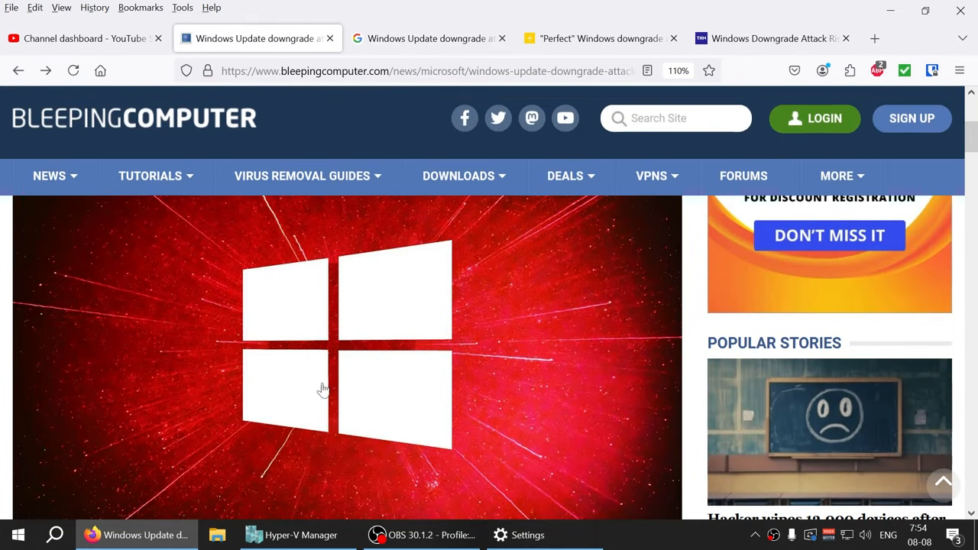
pyautogui.scroll(-3)
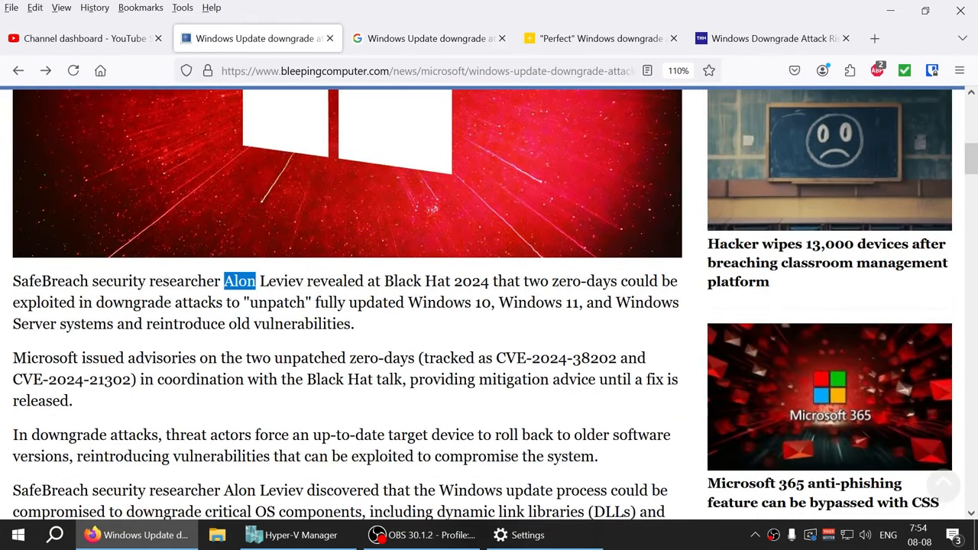
pyautogui.moveTo(256, 281); pyautogui.dragTo(353, 324)
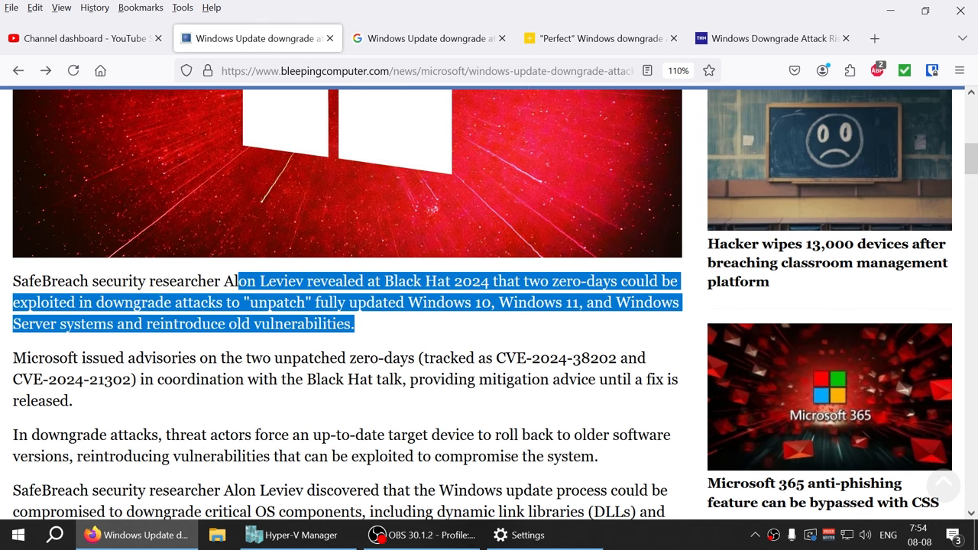
# Move through the Google and Help Net Security tabs to The Hacker News article's highlighted closing quote.
pyautogui.click(428, 39)
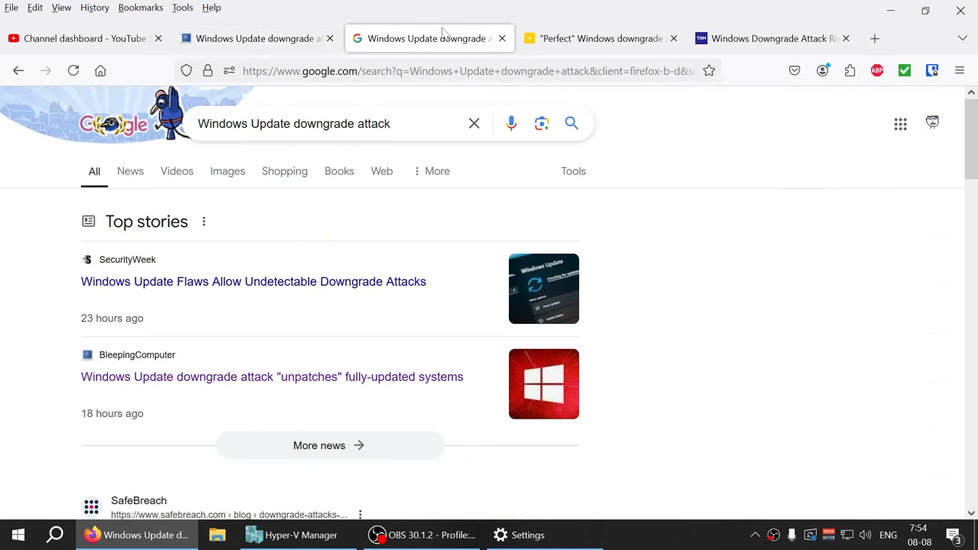
pyautogui.moveTo(599, 38)
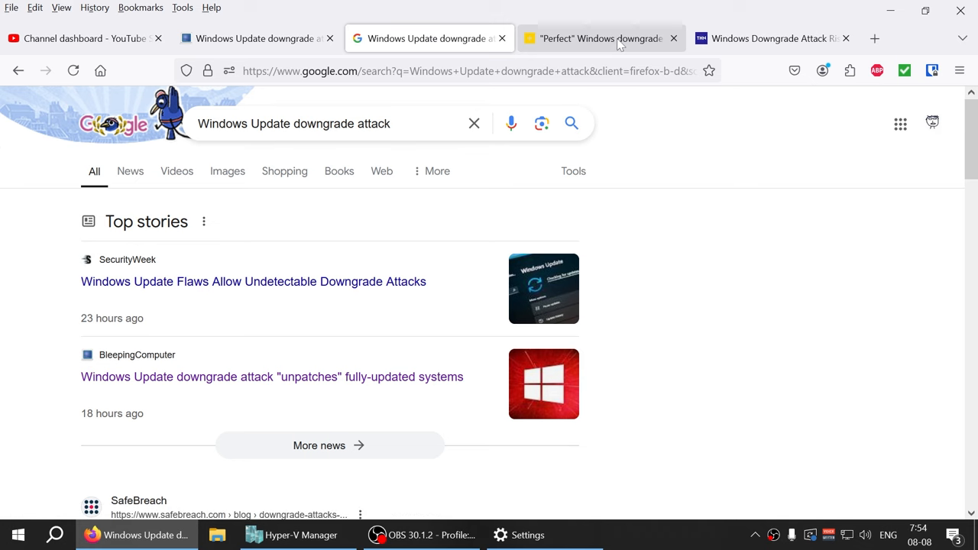
pyautogui.click(599, 38)
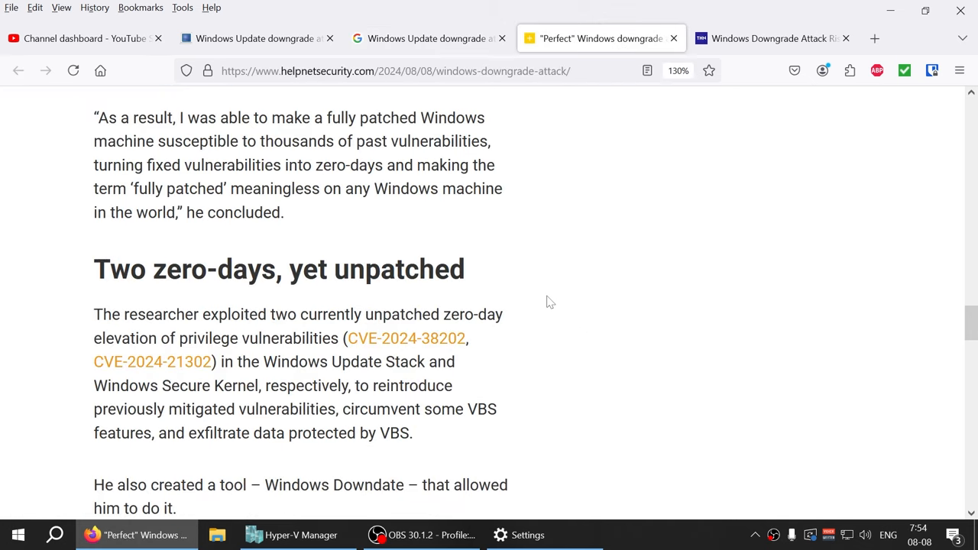
pyautogui.click(772, 39)
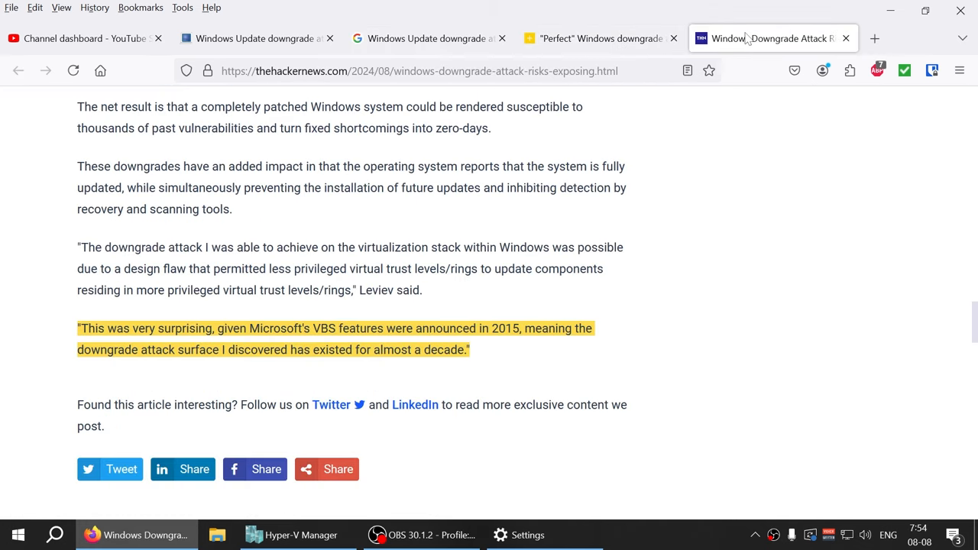
pyautogui.moveTo(502, 358)
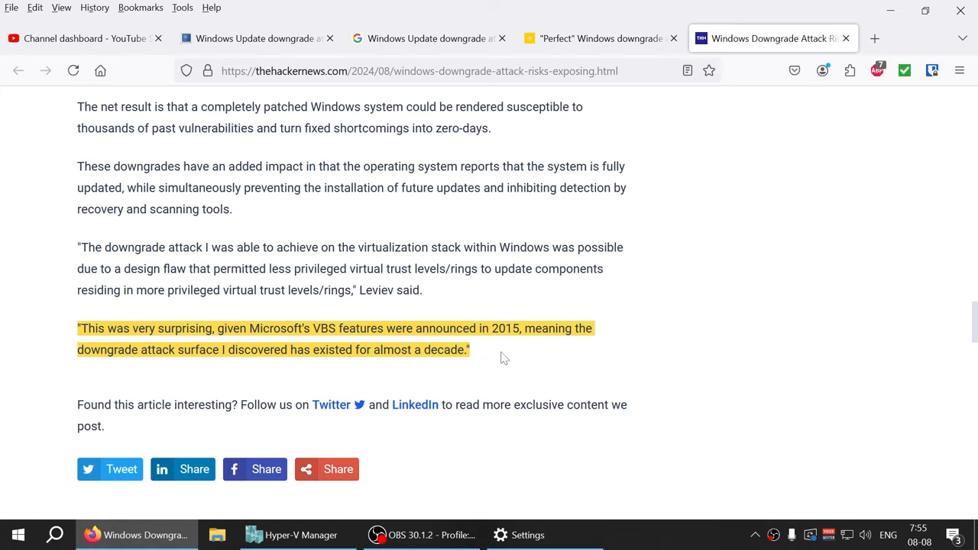
pyautogui.scroll(3)
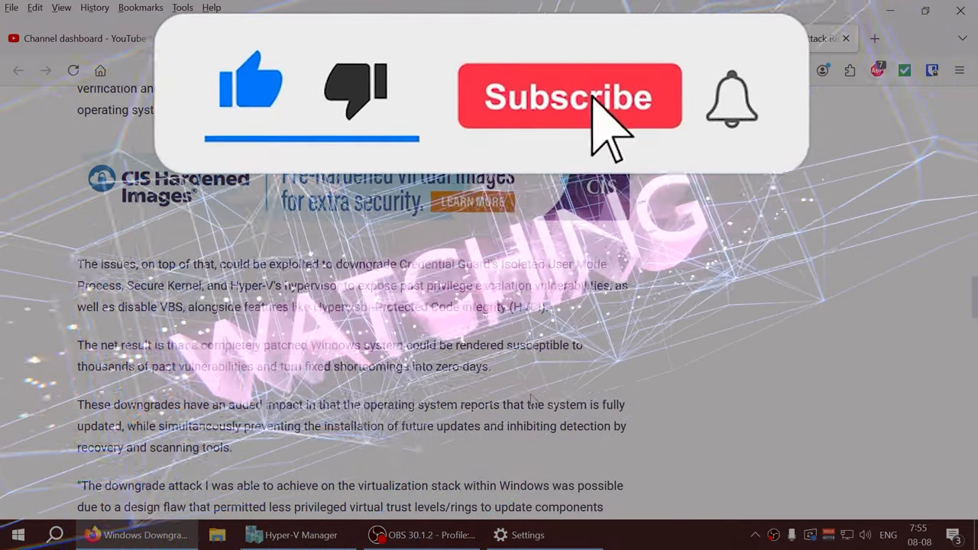
pyautogui.click(568, 95)
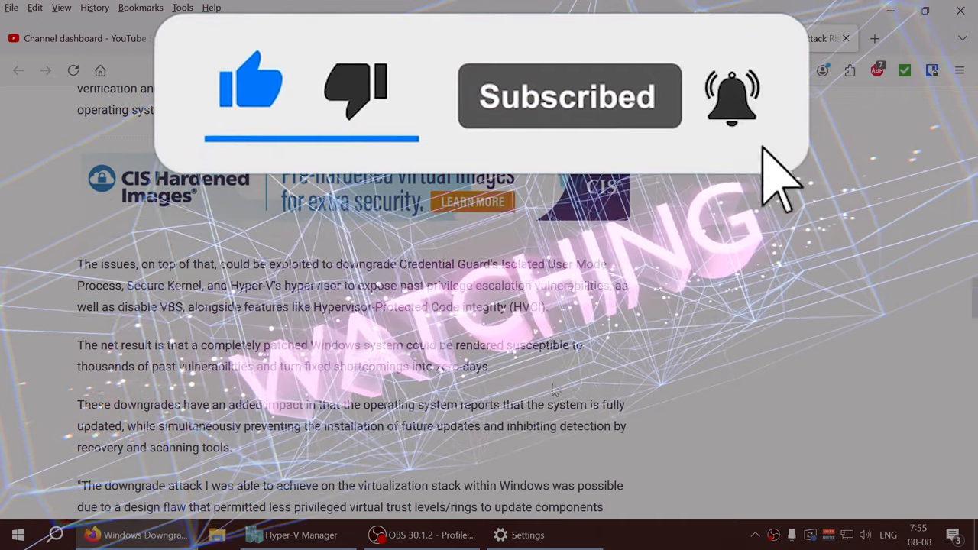